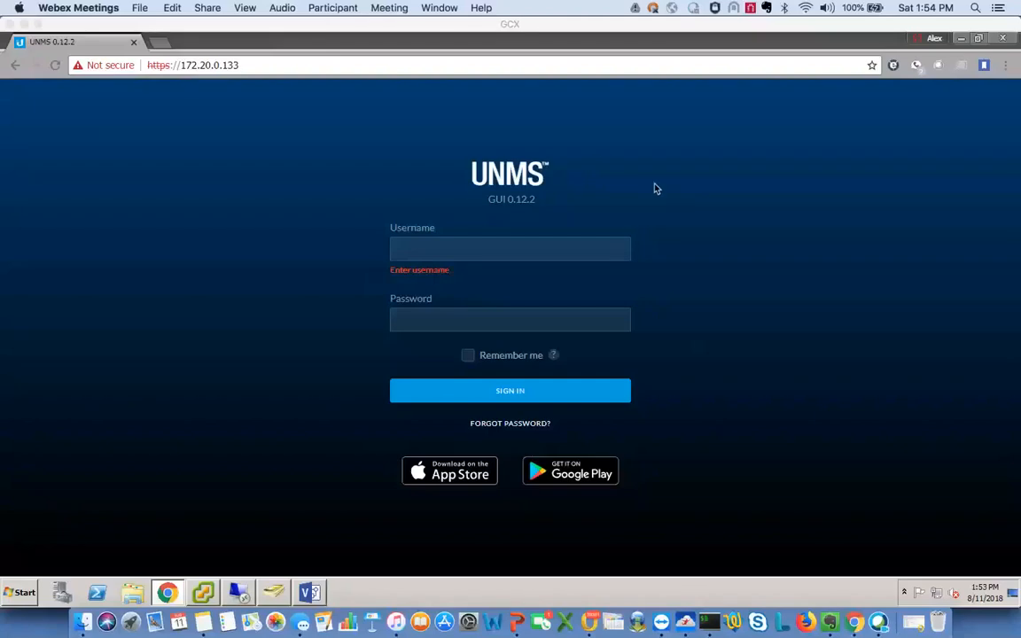
mouse_move(595, 144)
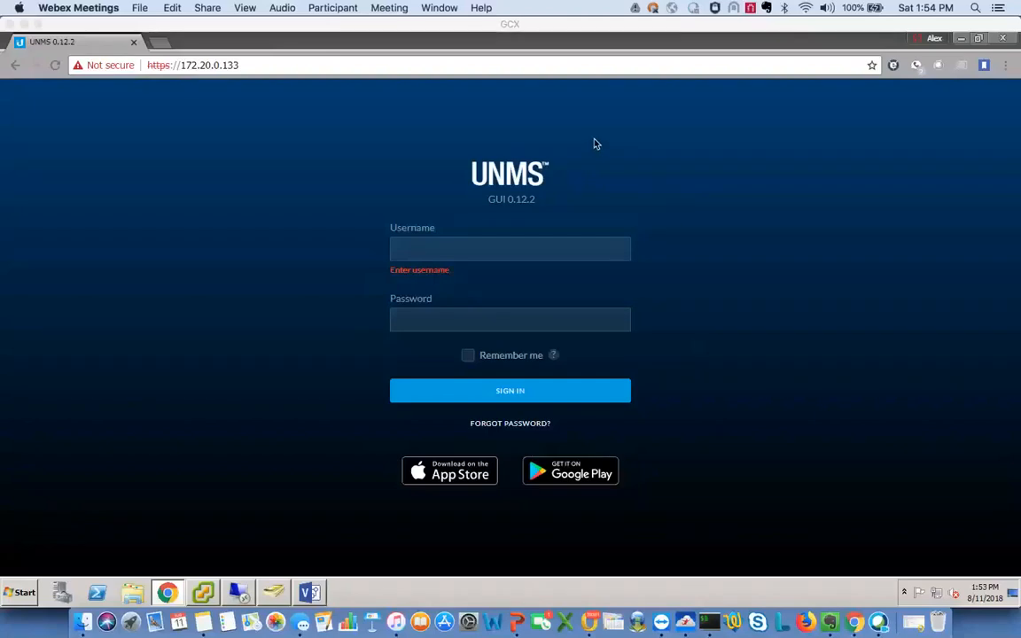
mouse_move(677, 227)
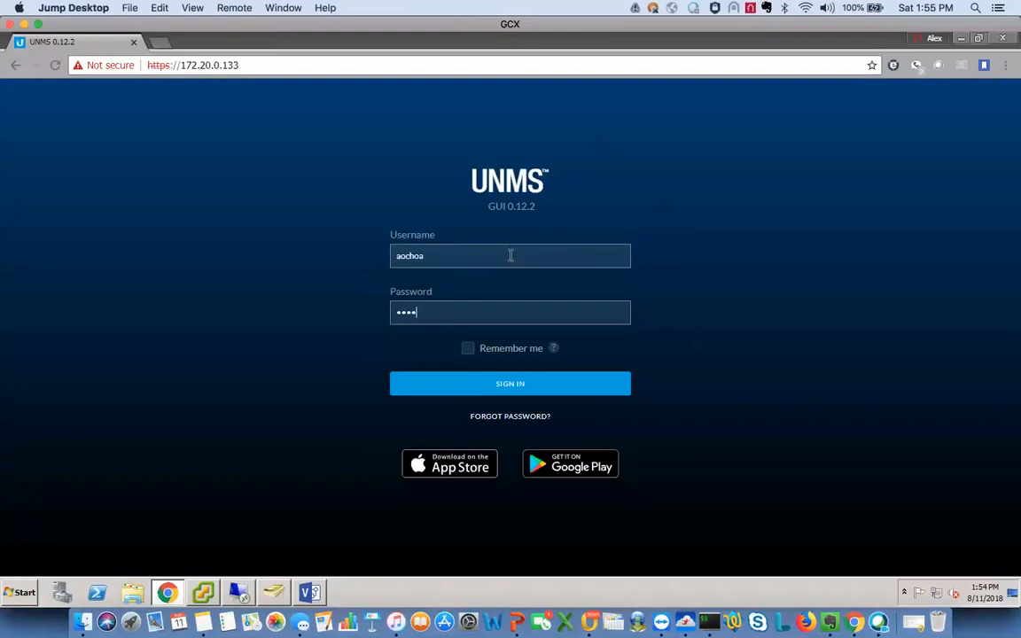
Step: Sign in to UNMS, reaching a dashboard with all five sites up and 18 healthy devices
left_click(509, 383)
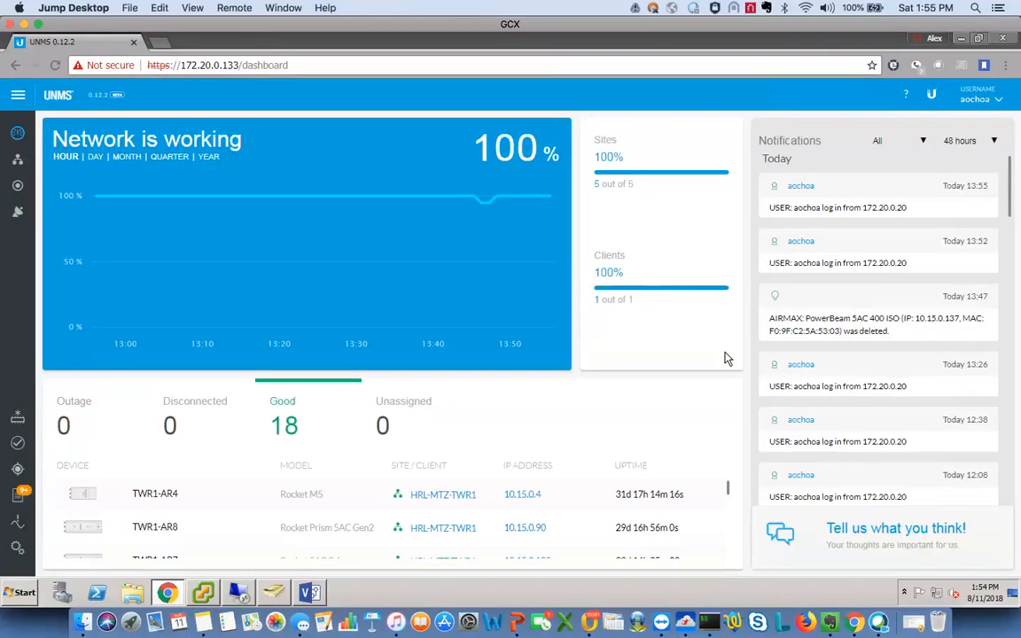
mouse_move(318, 196)
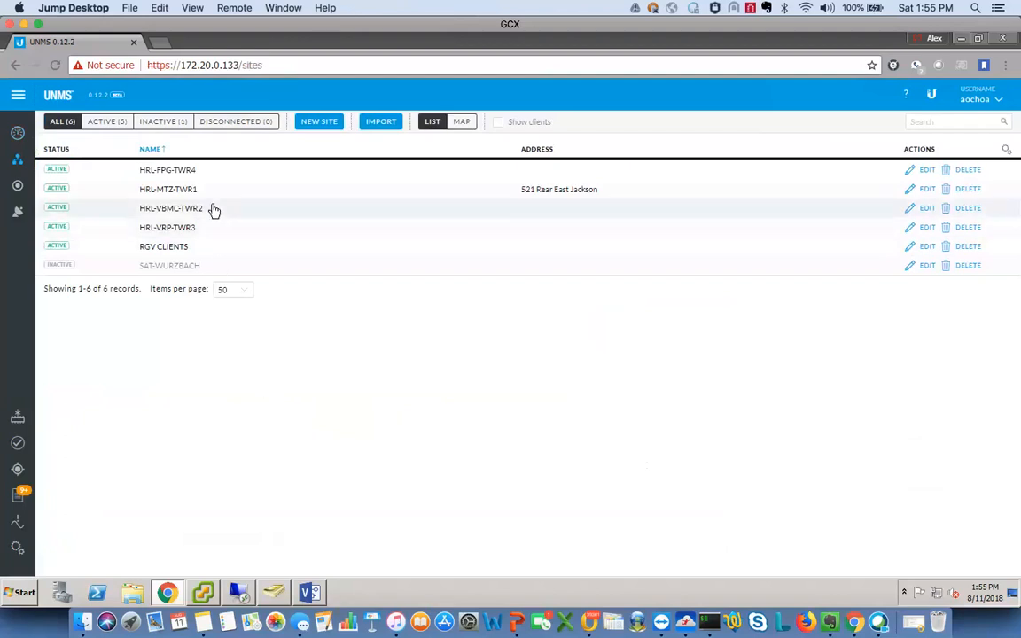
mouse_move(217, 189)
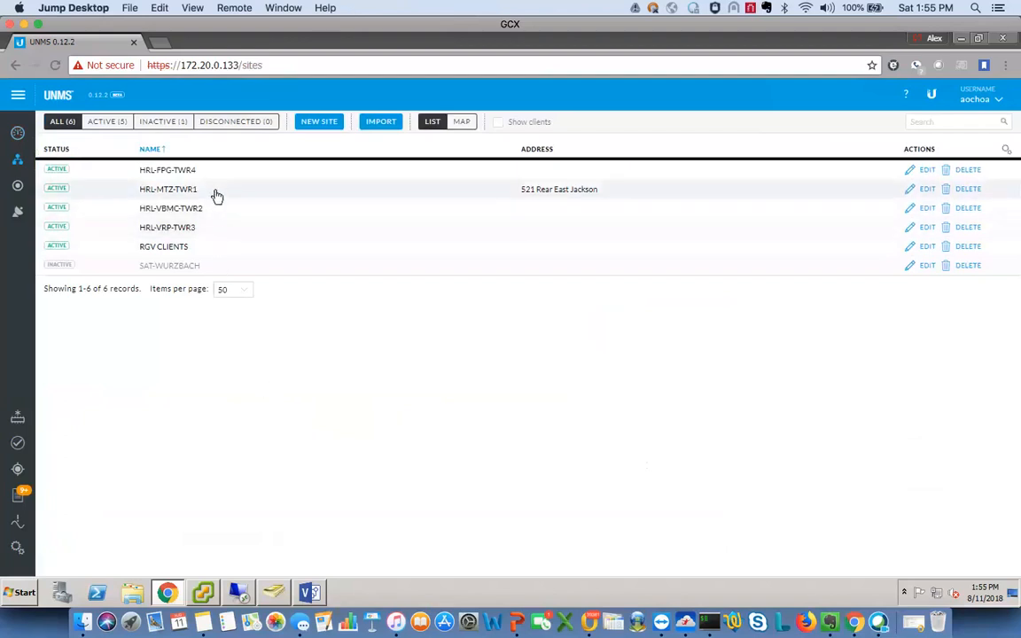
Step: Open site HRL-MTZ-TWR1, then the GIGABITCO-AR3 dashboard with its 5835 MHz throughput graph
left_click(168, 189)
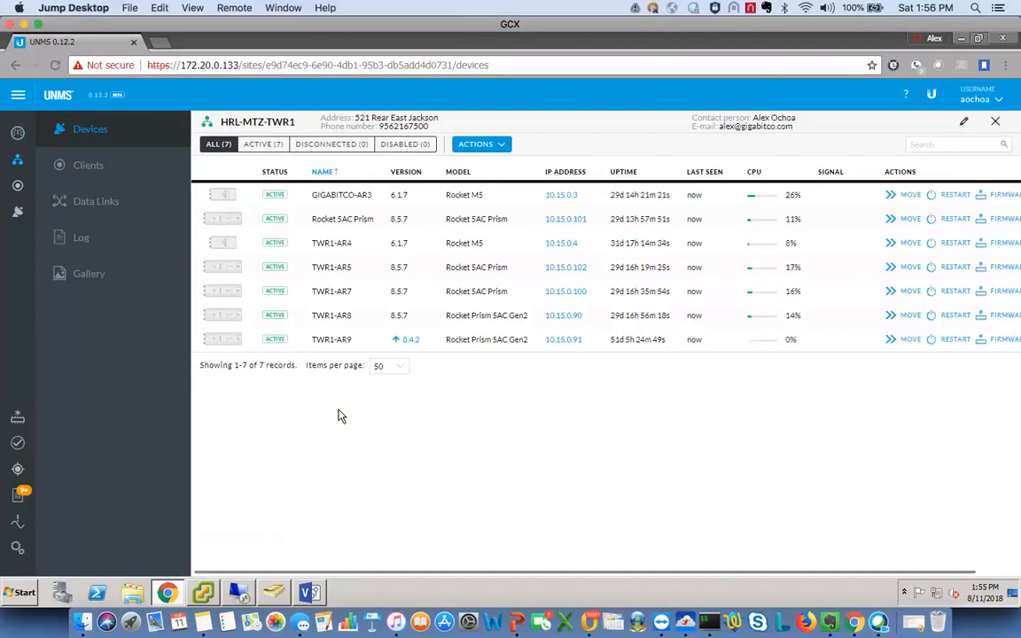
mouse_move(417, 282)
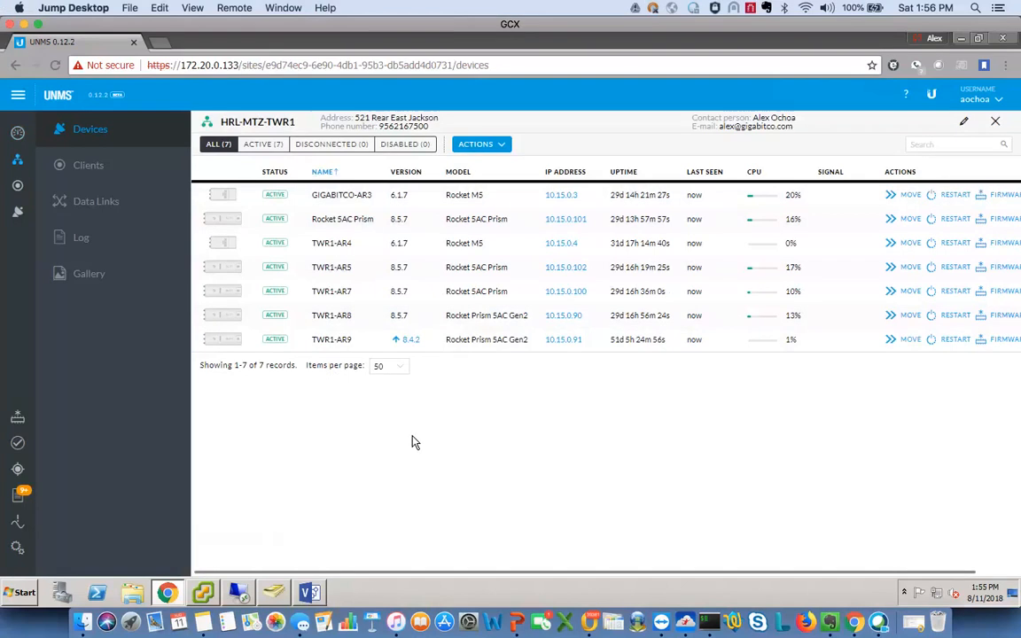
mouse_move(471, 440)
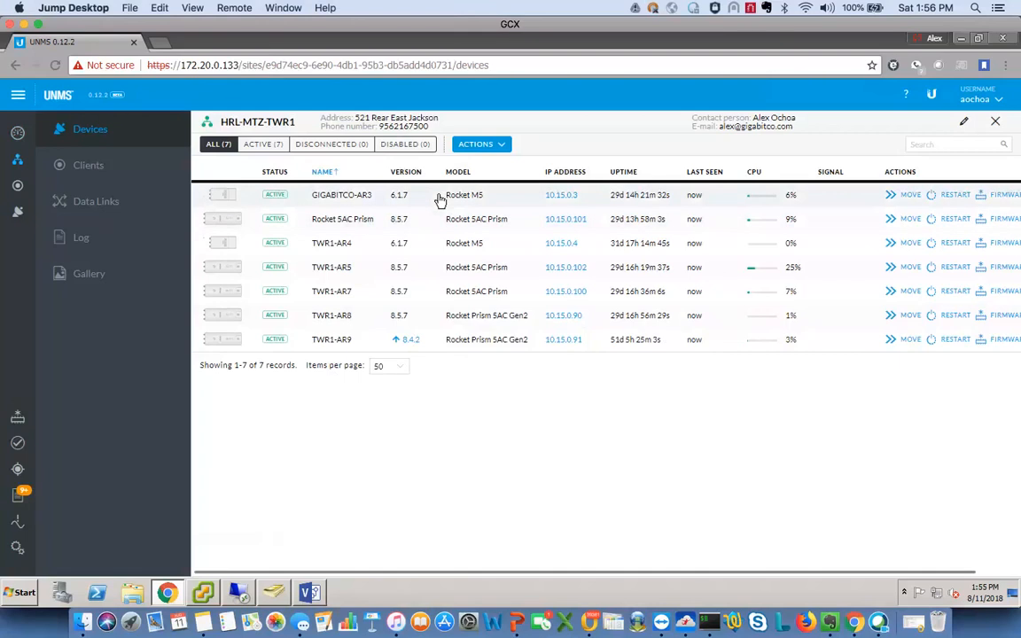
left_click(341, 195)
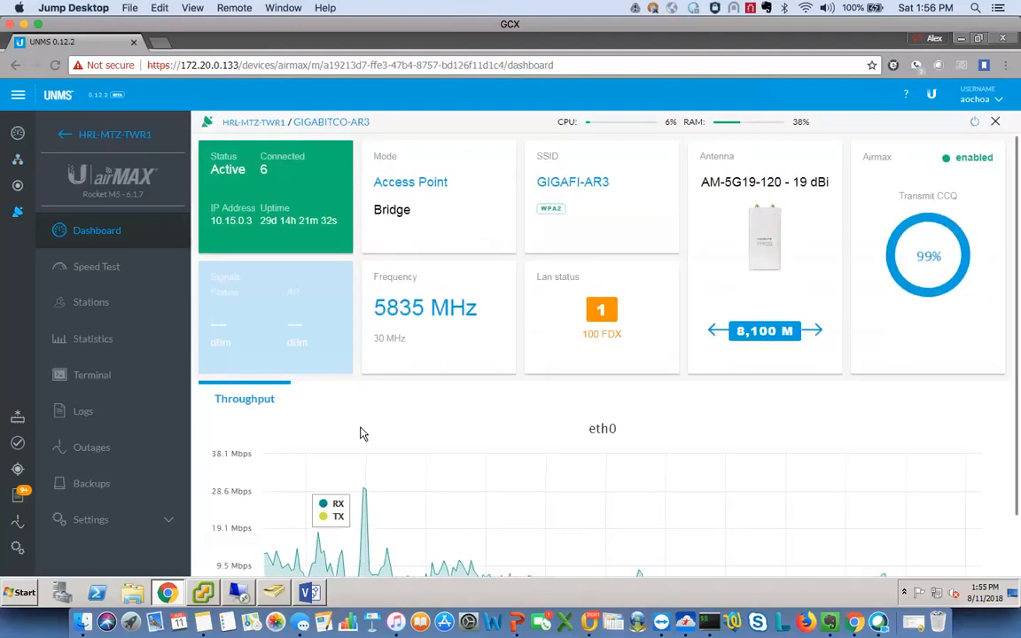
scroll("down", 3)
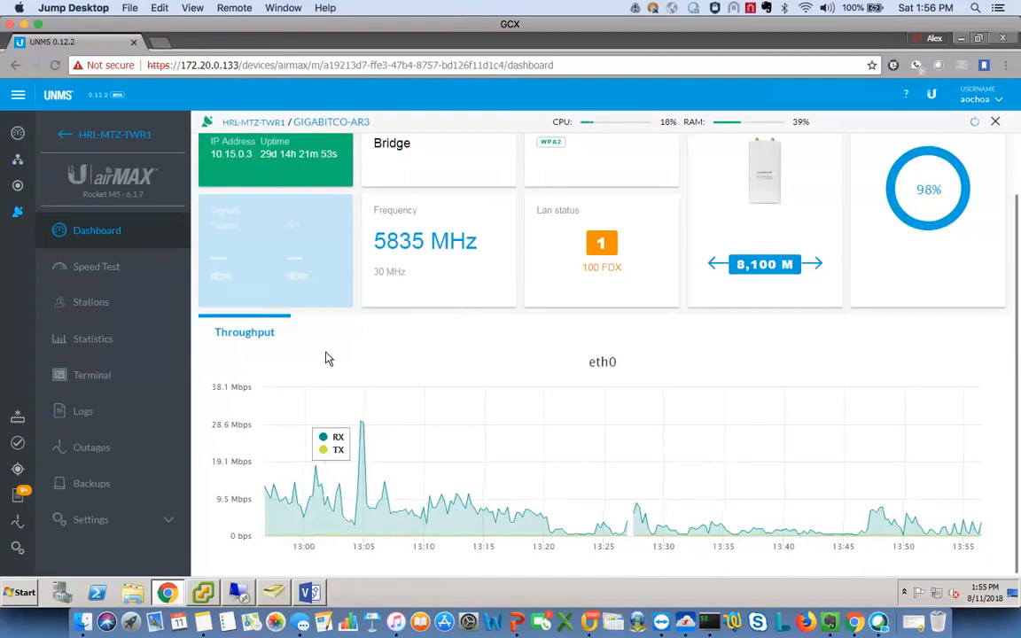
Step: List GIGABITCO-AR3's six stations and scroll across their signal, rate, traffic and distance columns
left_click(91, 301)
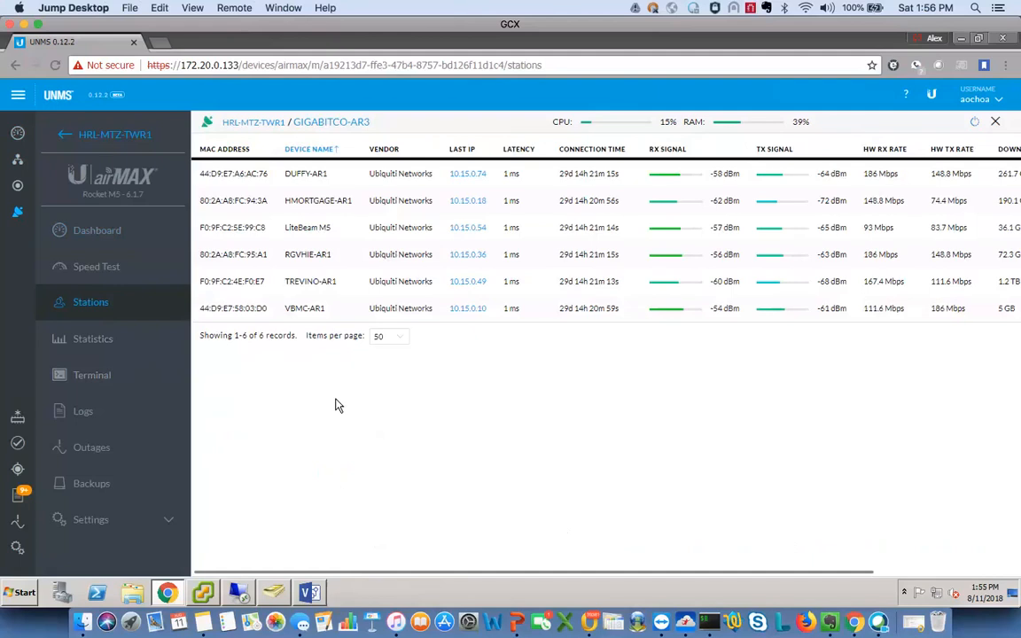
mouse_move(397, 407)
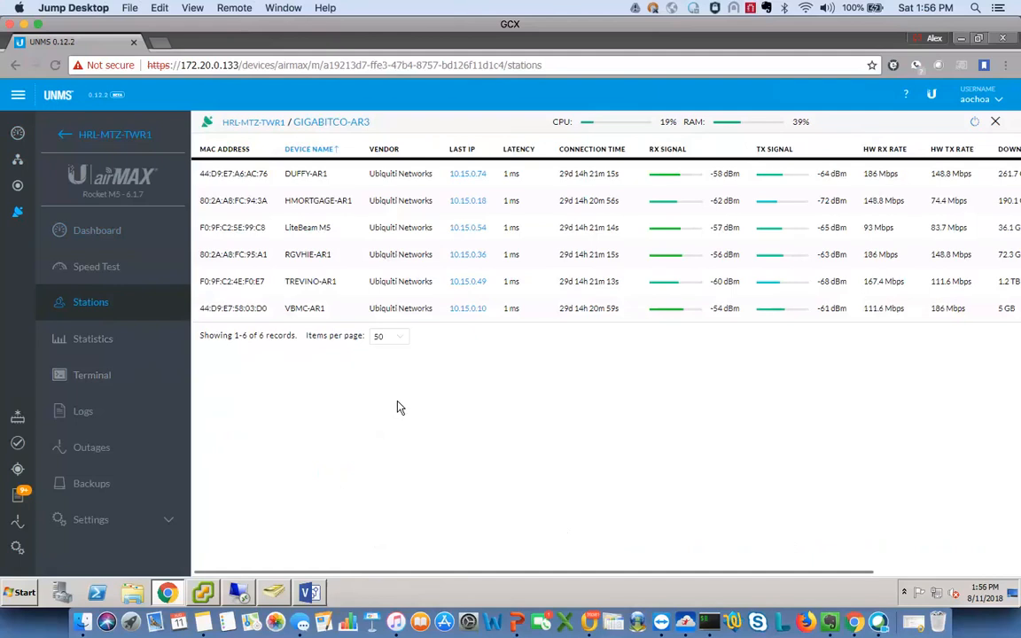
mouse_move(467, 580)
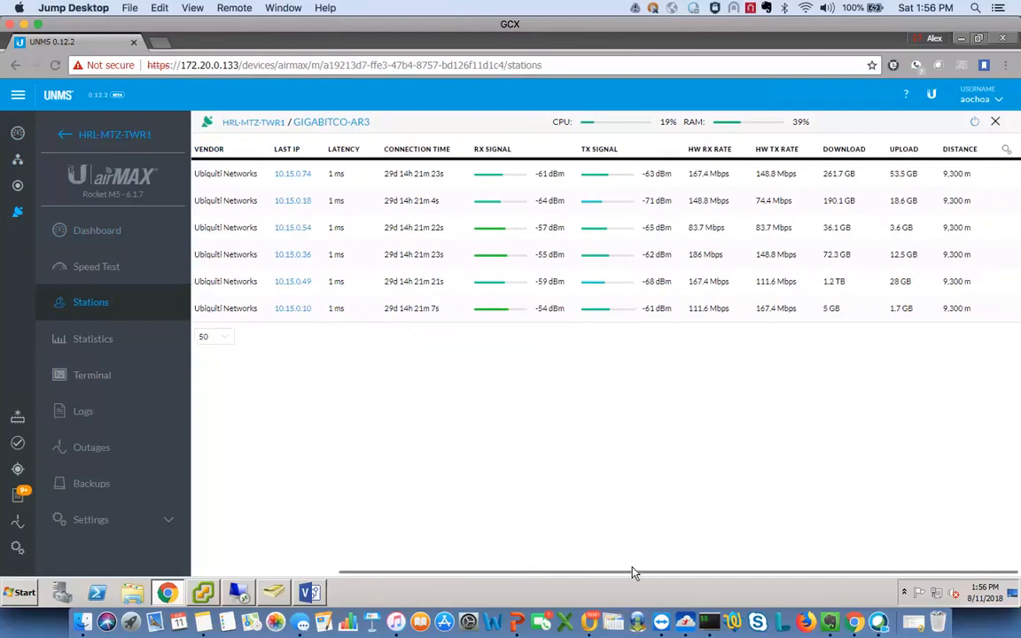
scroll("left", 3)
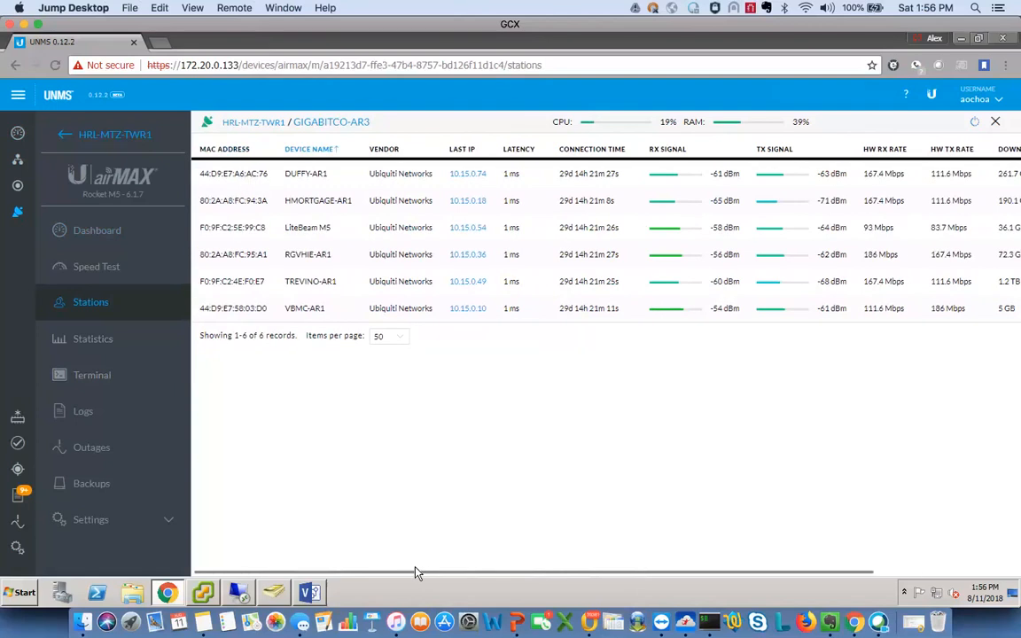
scroll("right", 3)
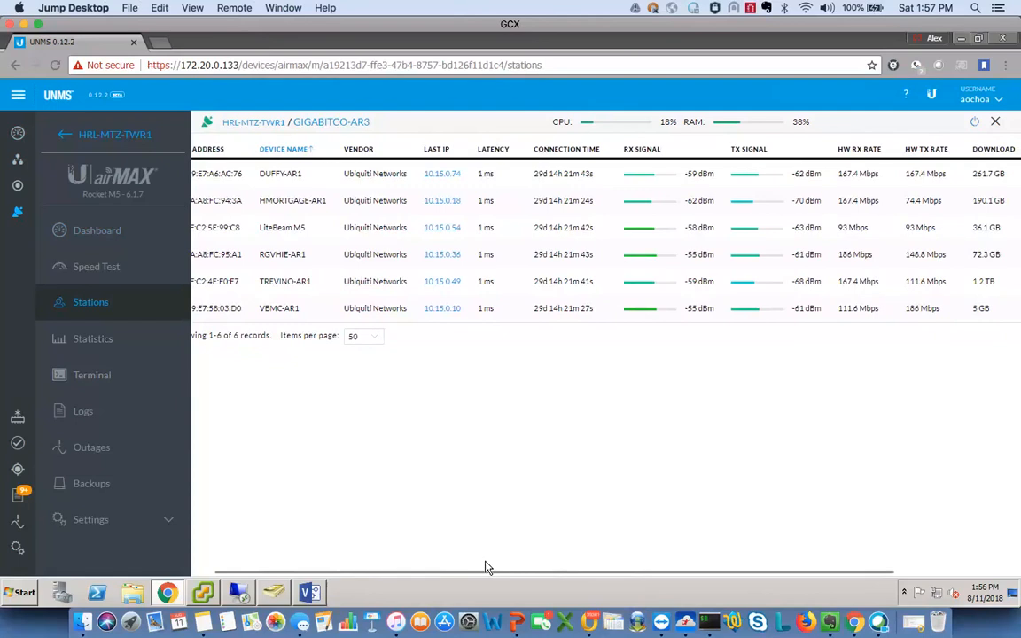
mouse_move(712, 347)
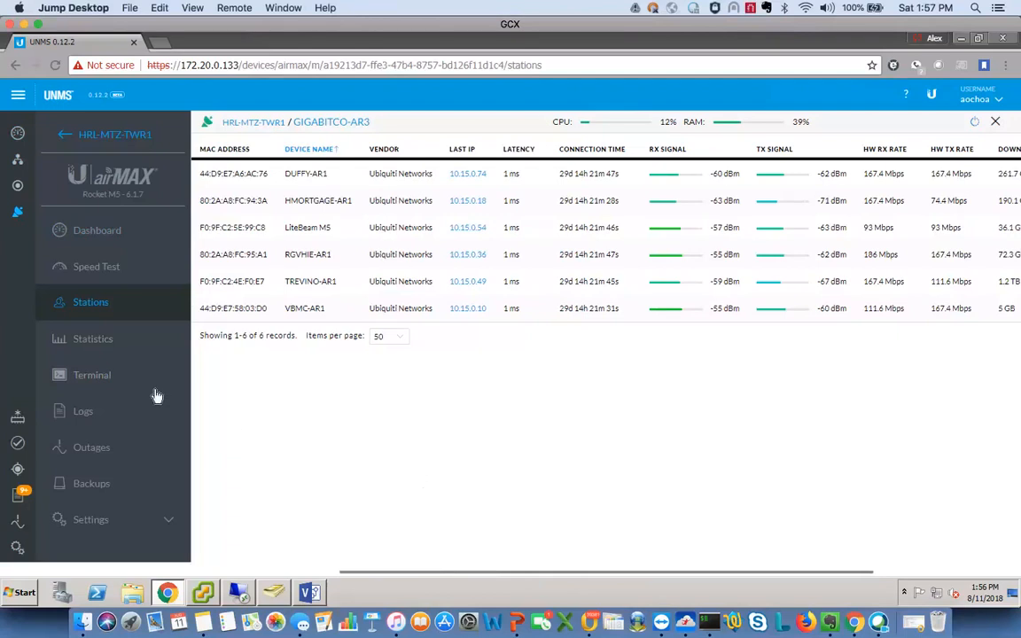
Step: Scroll through GIGABITCO-AR3's latency, CPU/RAM and interface traffic charts, then return to its dashboard
left_click(93, 338)
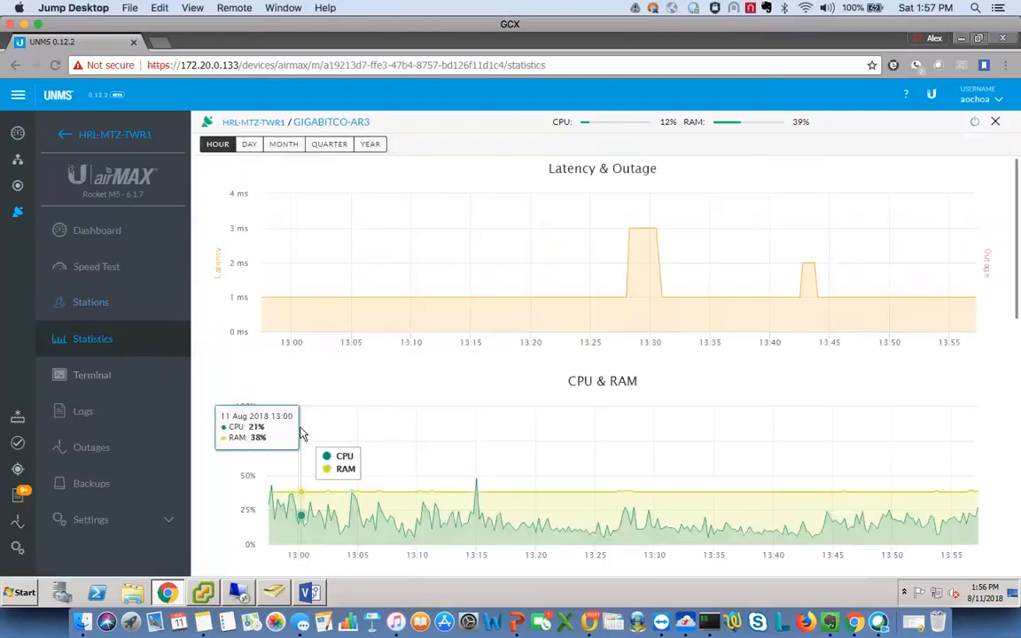
mouse_move(224, 334)
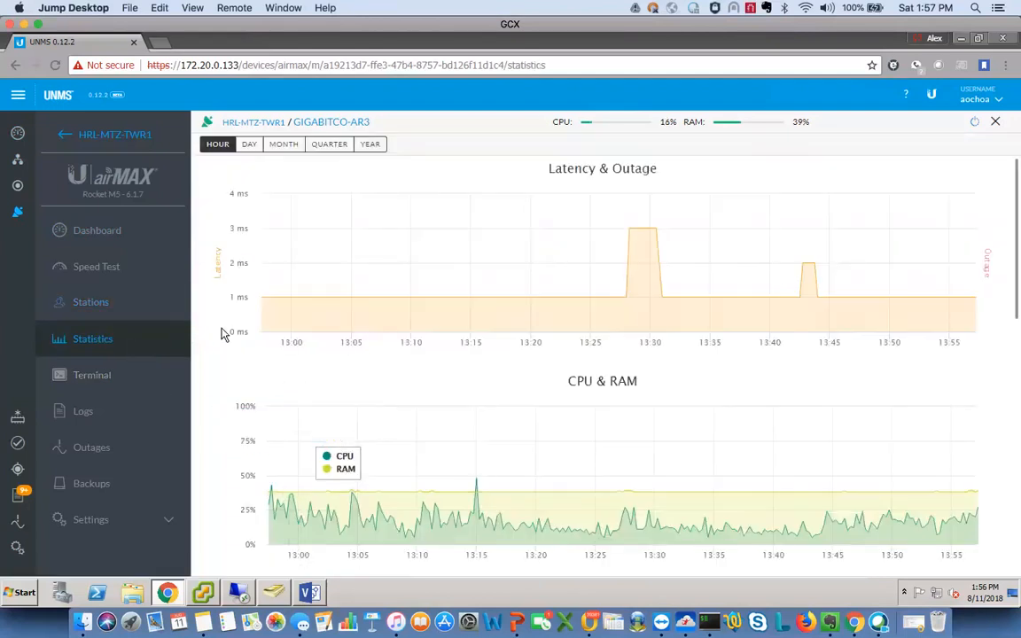
mouse_move(532, 306)
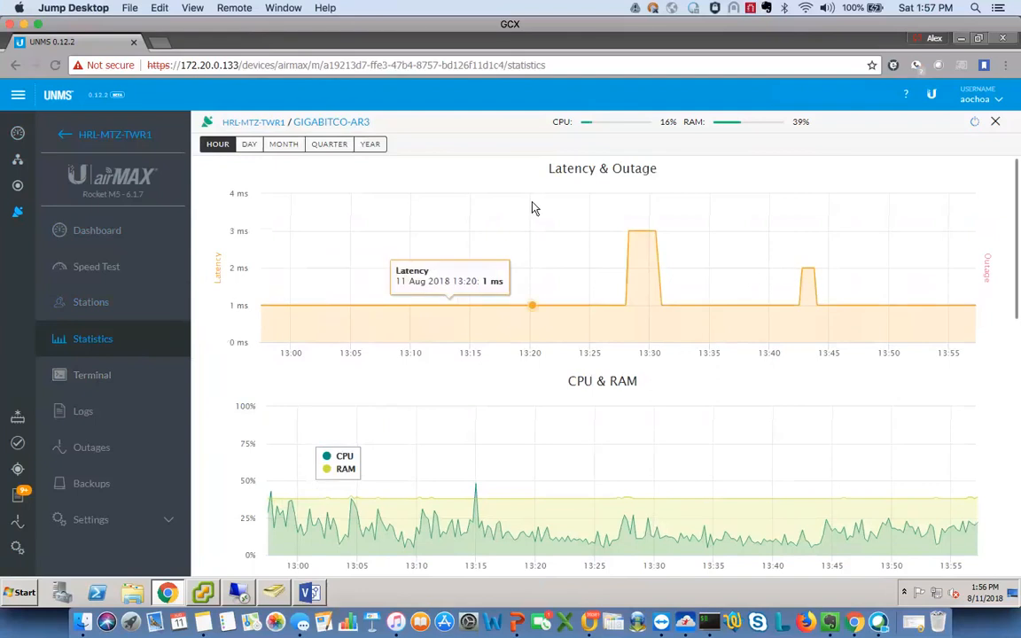
mouse_move(325, 306)
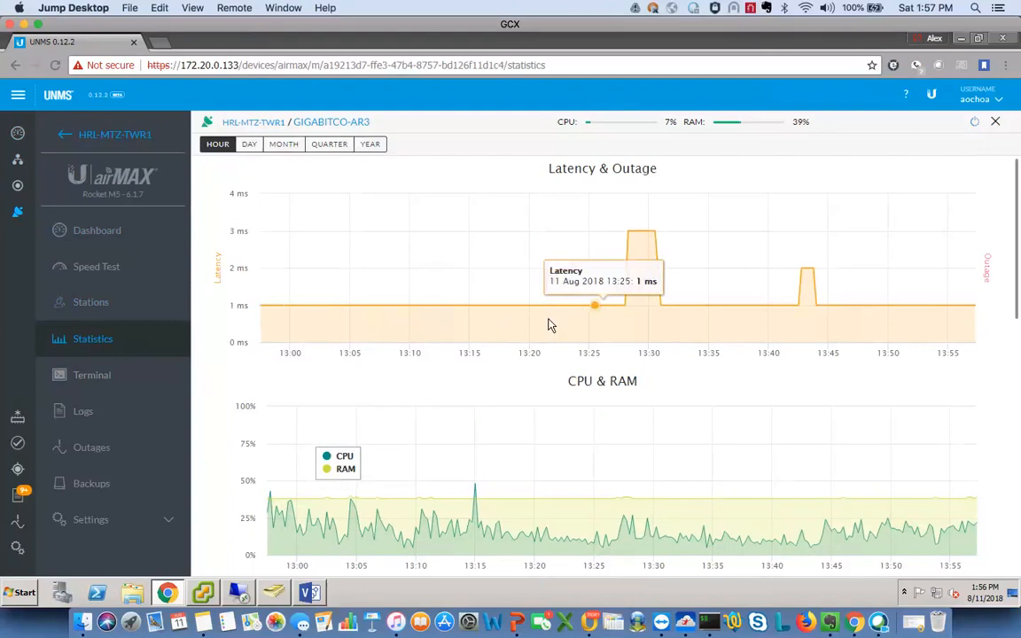
mouse_move(633, 284)
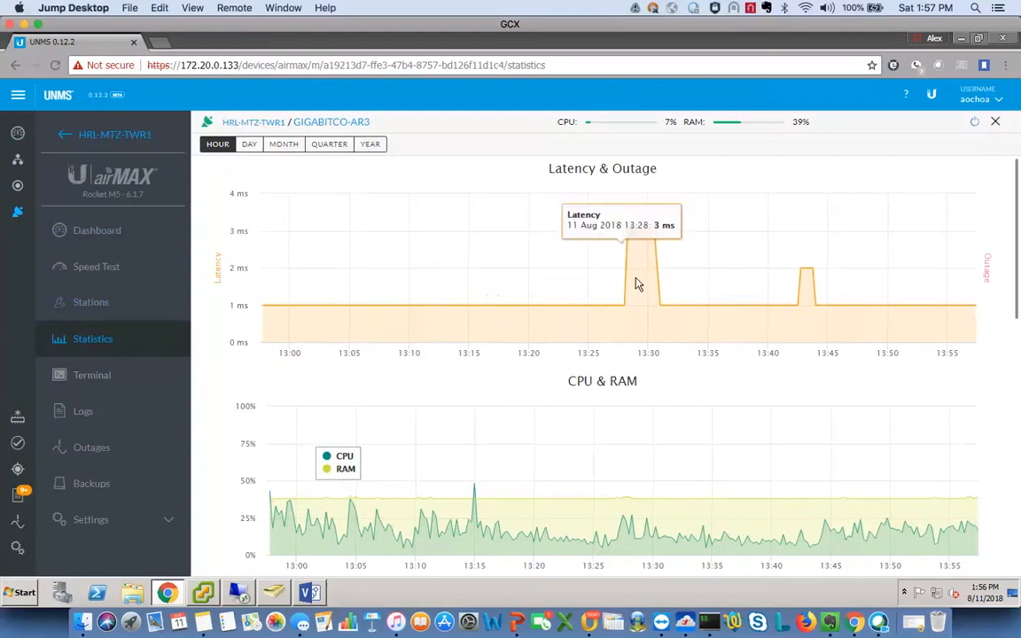
scroll("down", 3)
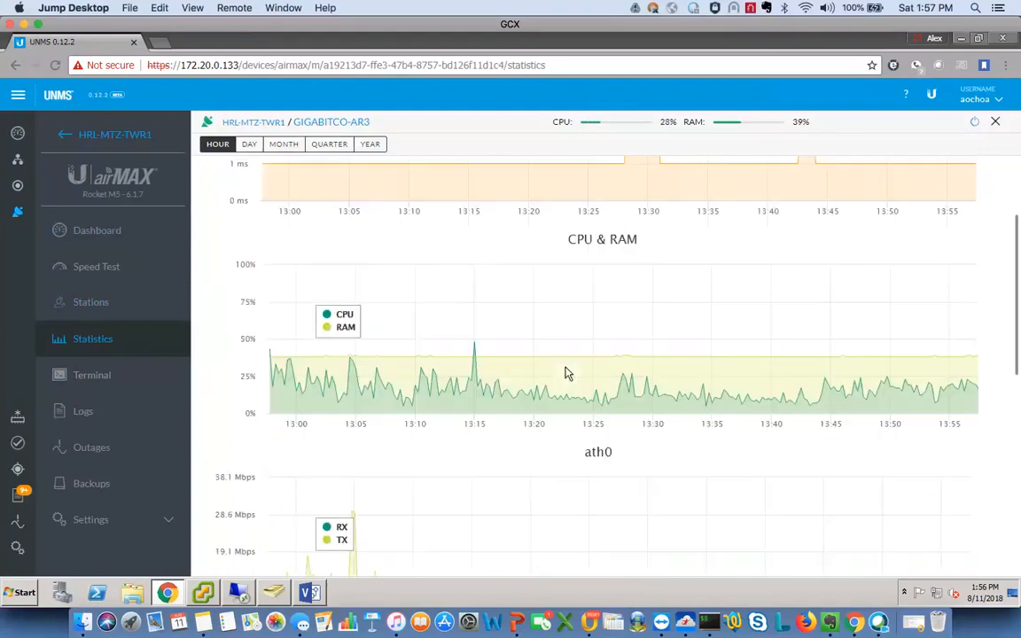
scroll("down", 3)
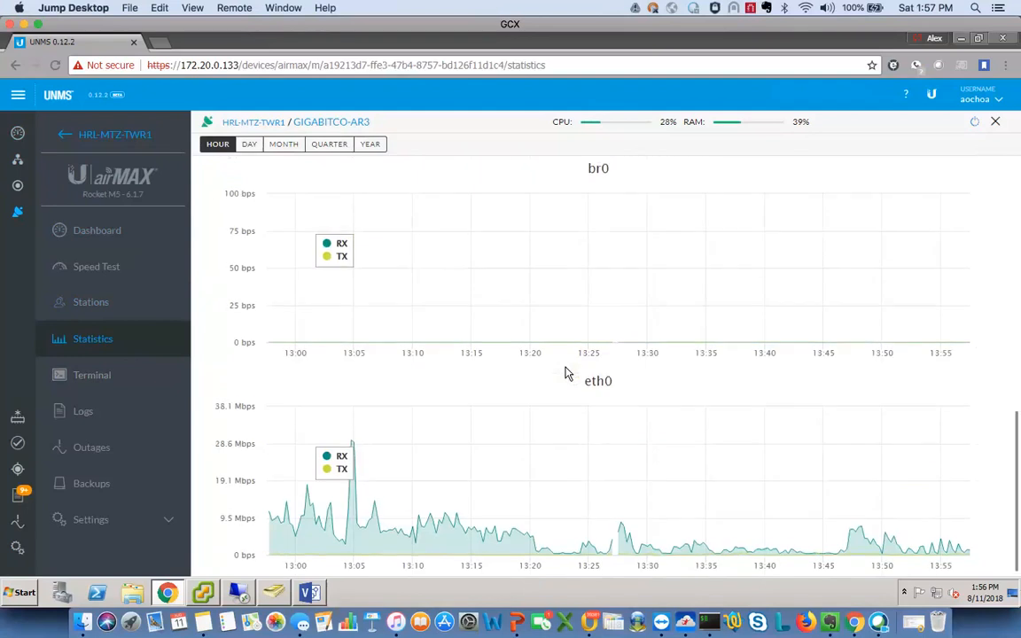
mouse_move(479, 532)
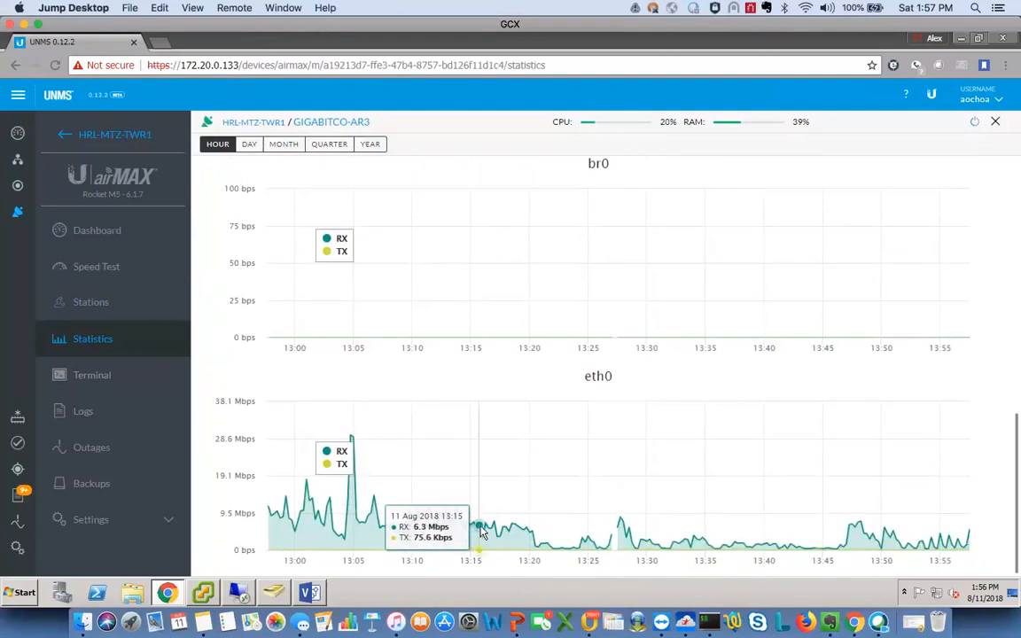
left_click(96, 230)
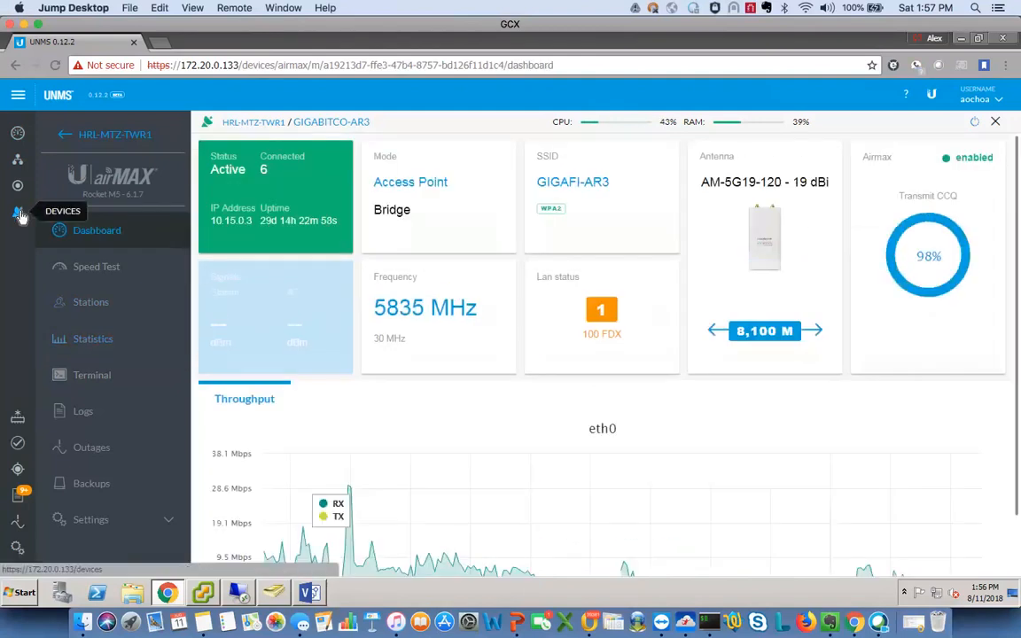
Step: Browse all managed devices and open the client listing the PowerBeam 5AC 620 and Rocket 5AC Prism
left_click(18, 213)
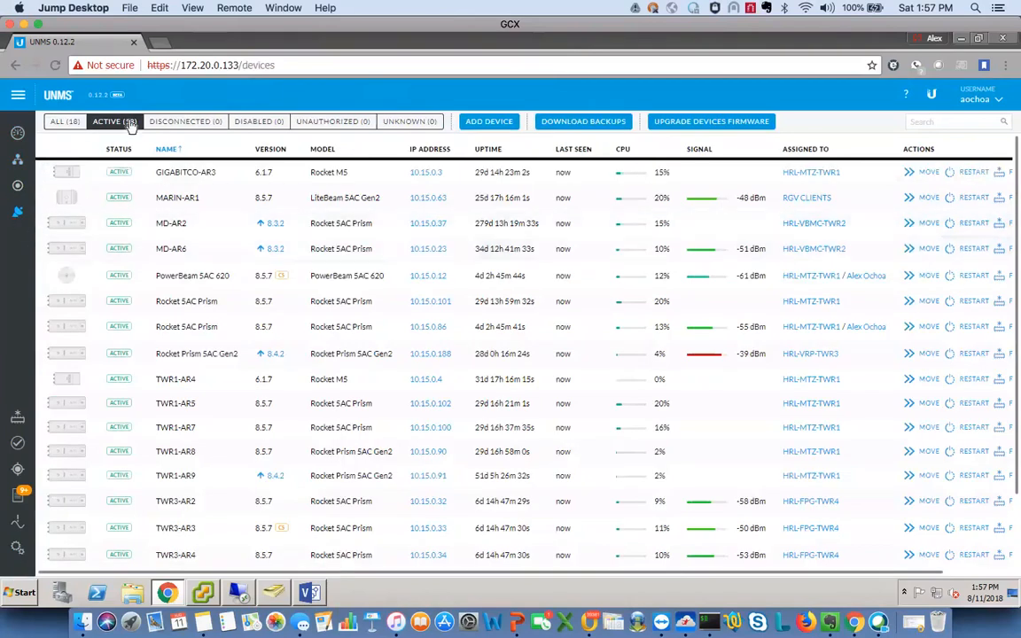
scroll("down", 3)
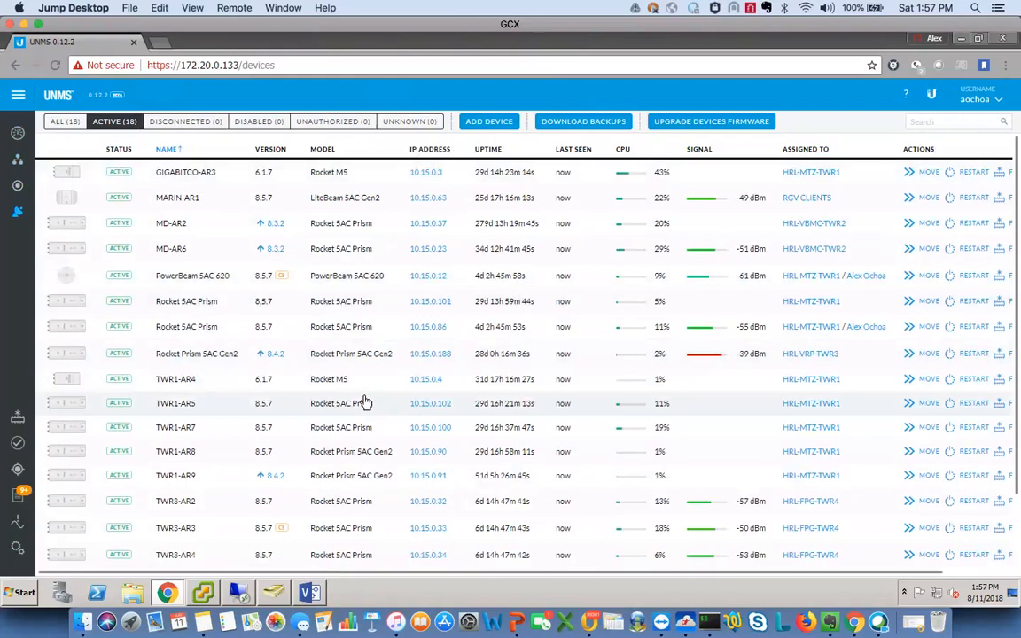
scroll("down", 3)
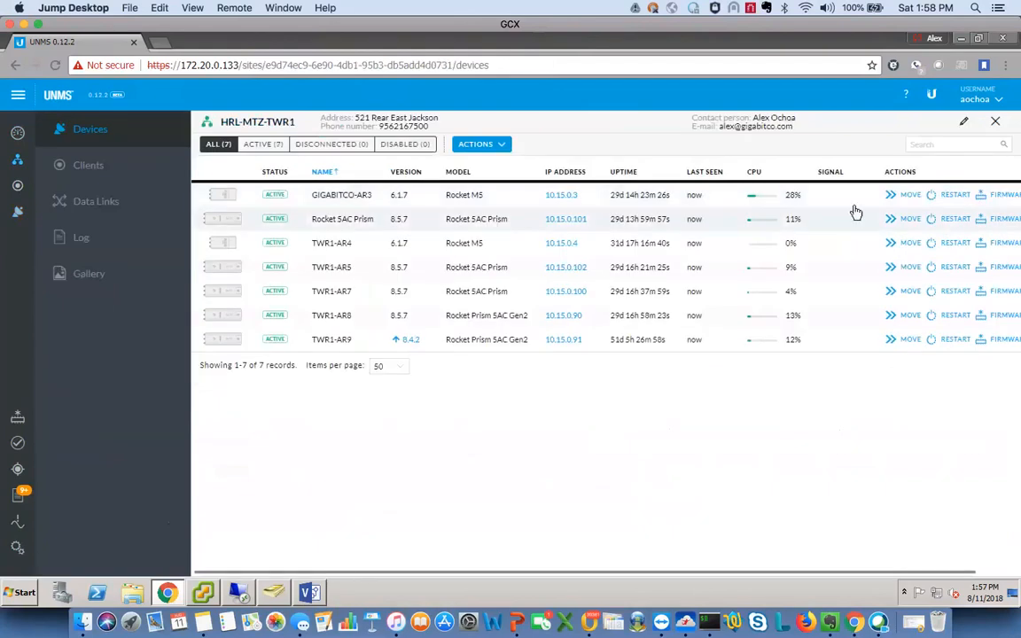
mouse_move(674, 226)
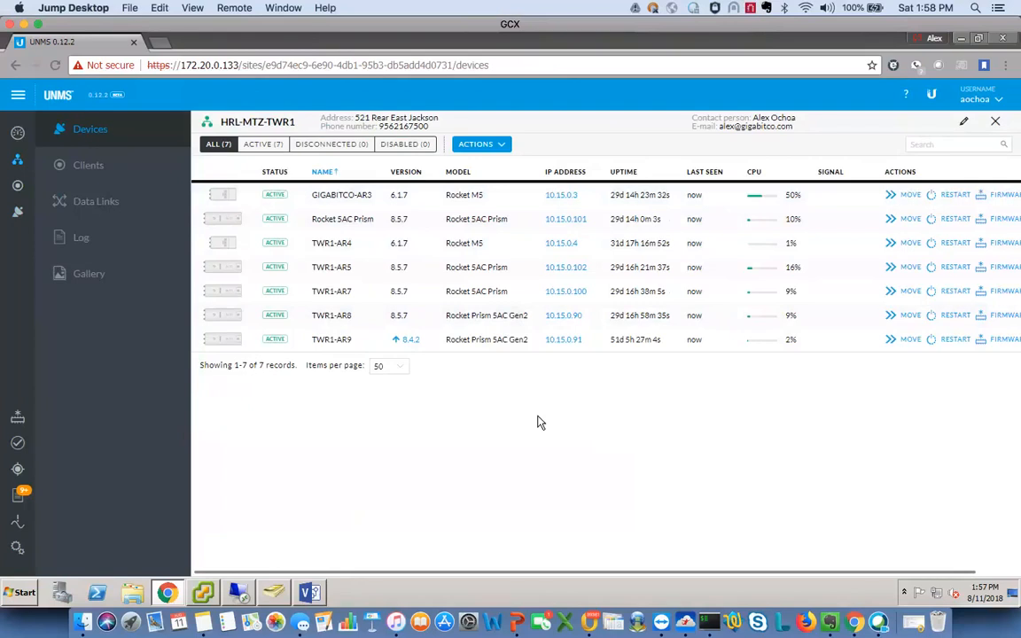
mouse_move(170, 246)
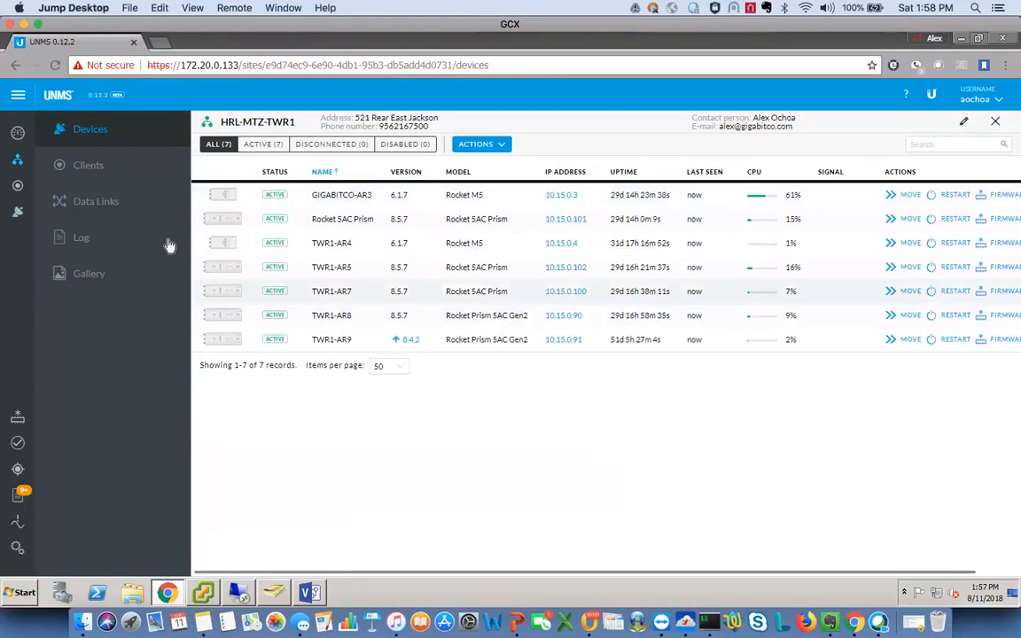
left_click(87, 165)
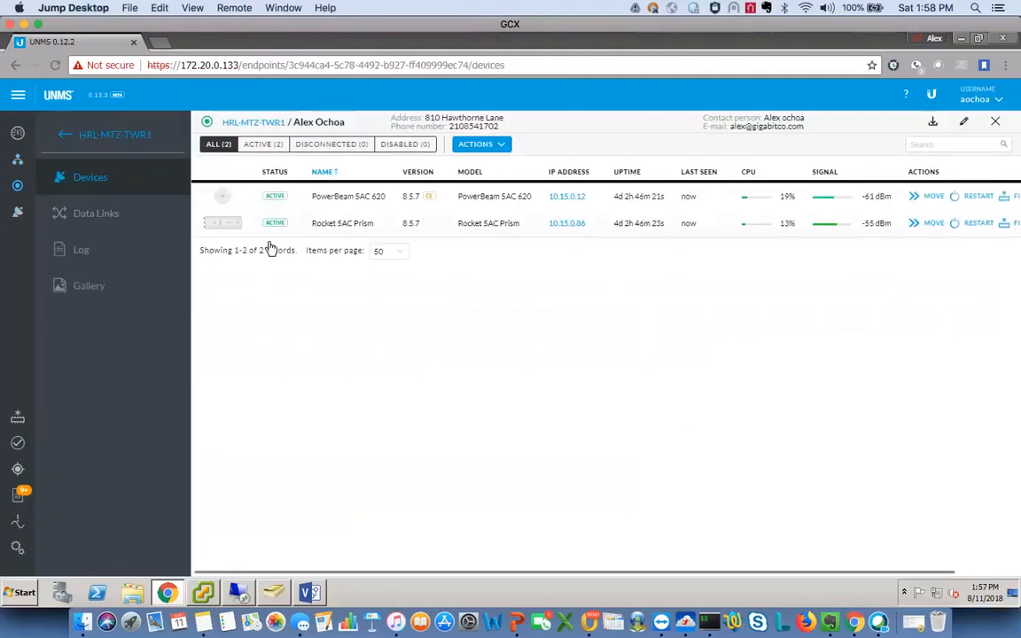
mouse_move(373, 353)
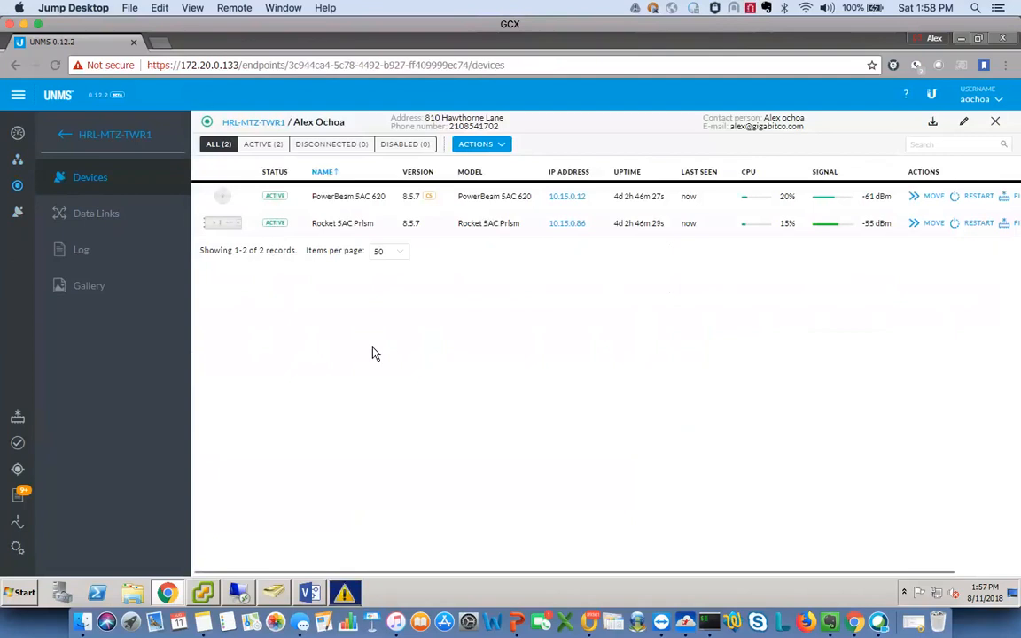
mouse_move(371, 541)
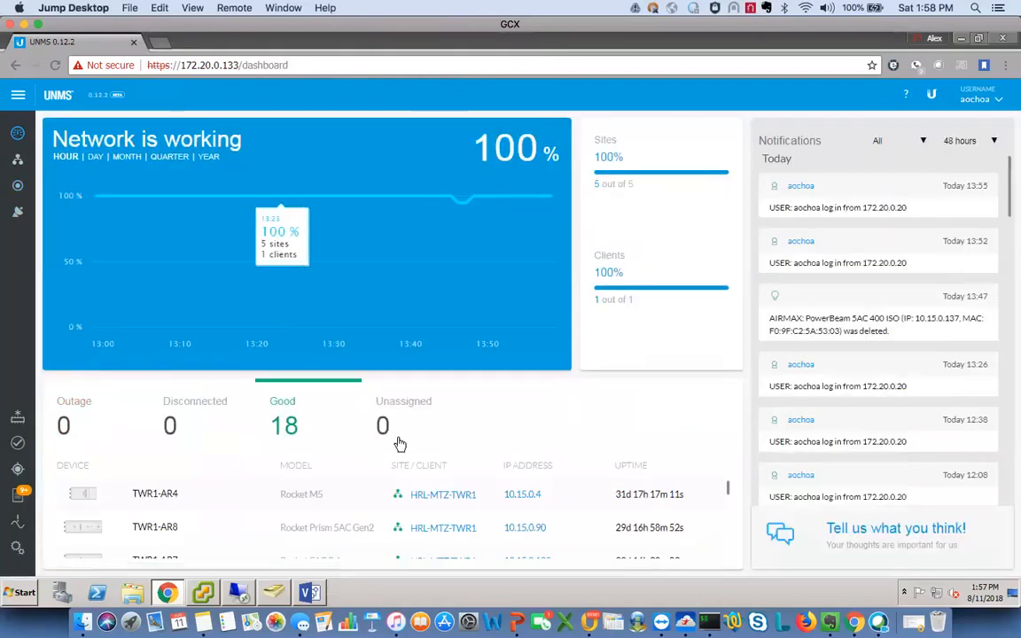
mouse_move(453, 456)
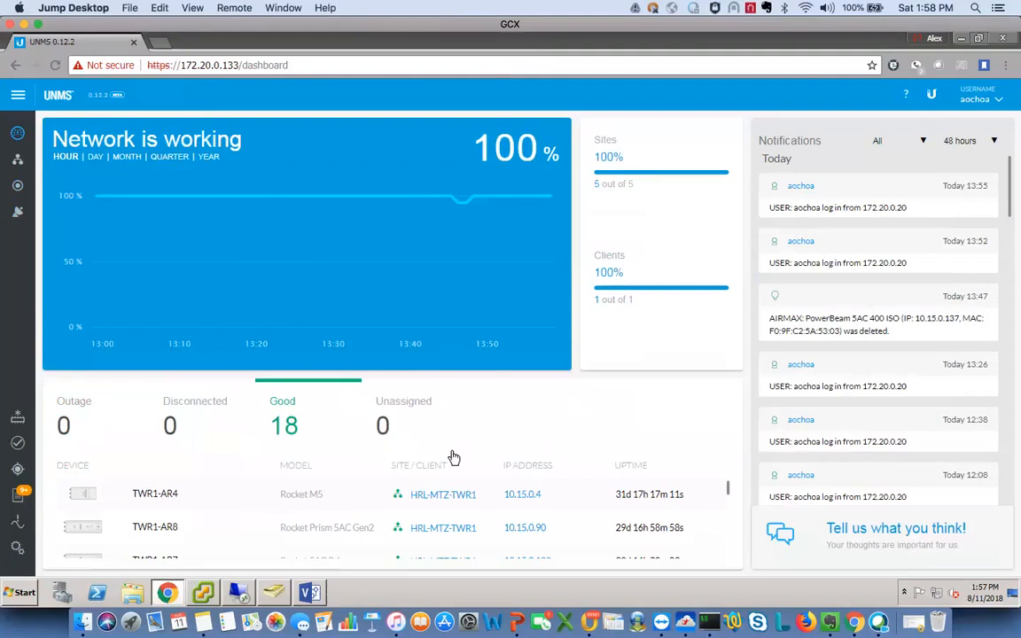
mouse_move(151, 466)
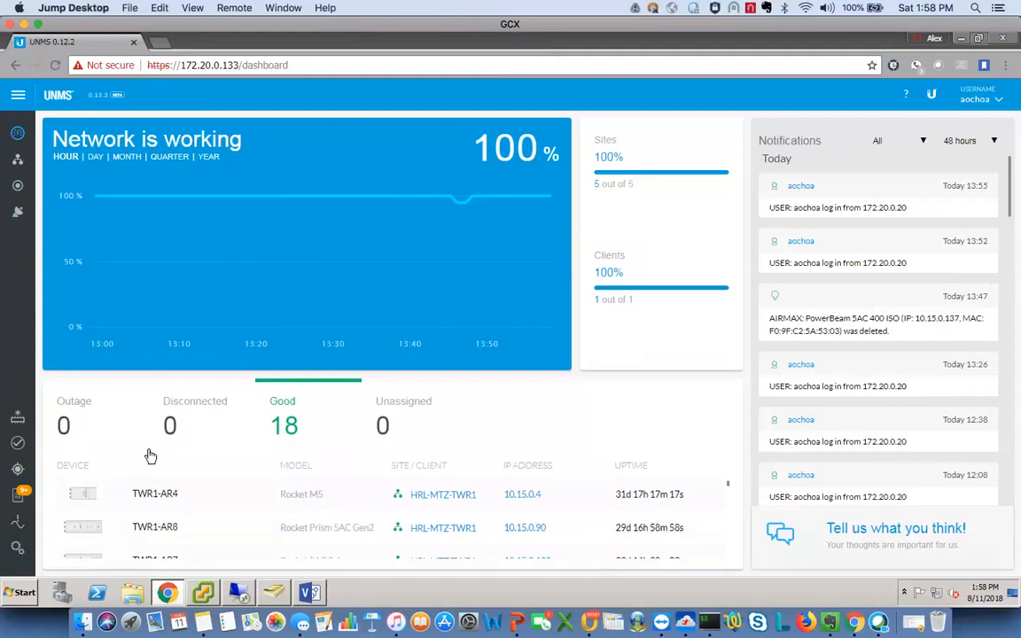
mouse_move(183, 452)
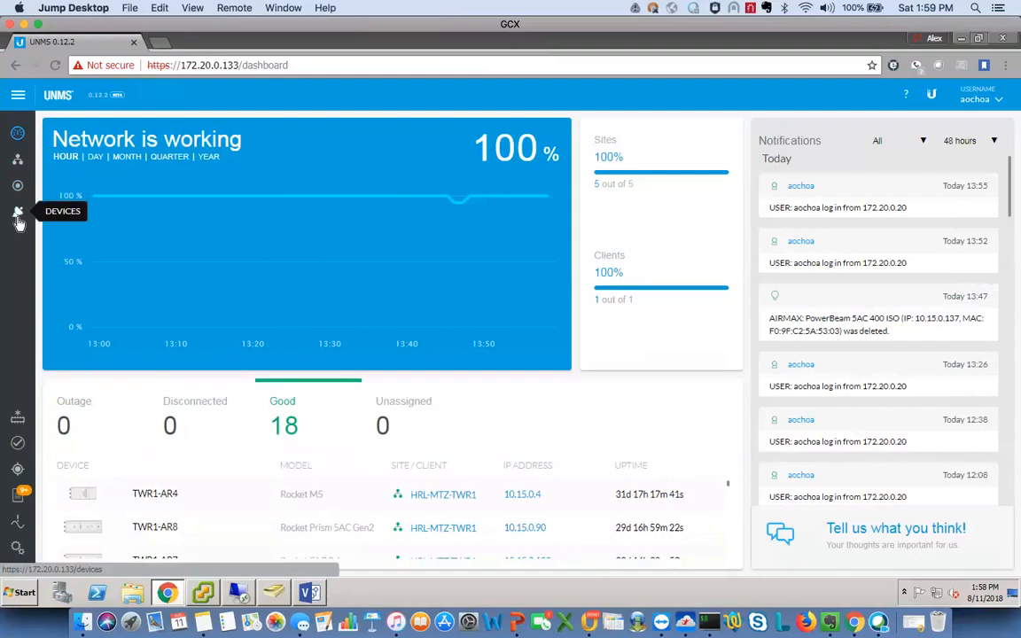
Step: Open a new tab with the PowerBeam sign-in page at 10.15.0.137 and begin entering the username
left_click(17, 211)
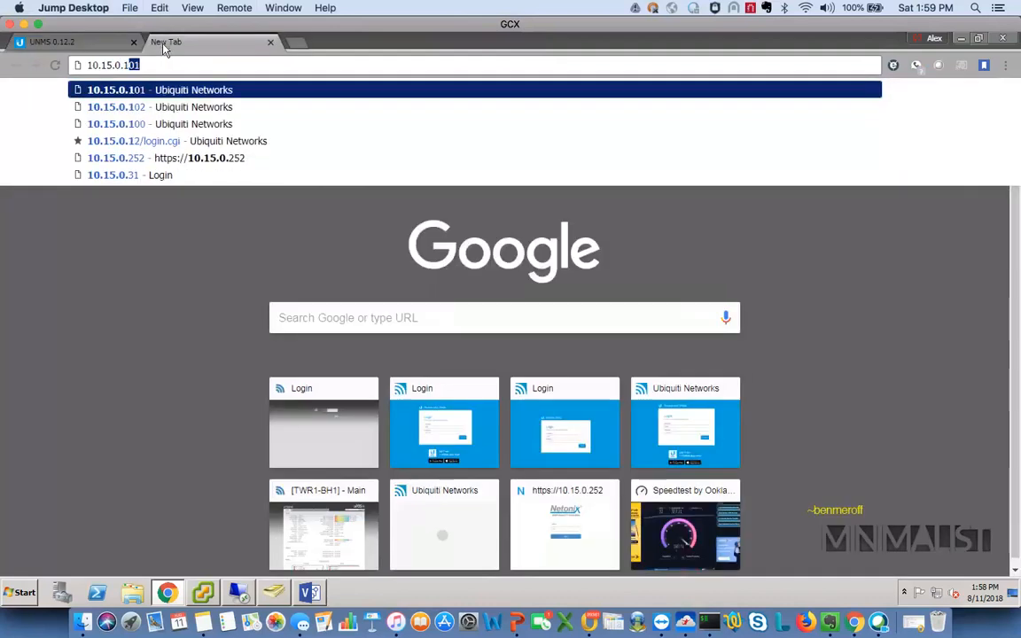
type("ub")
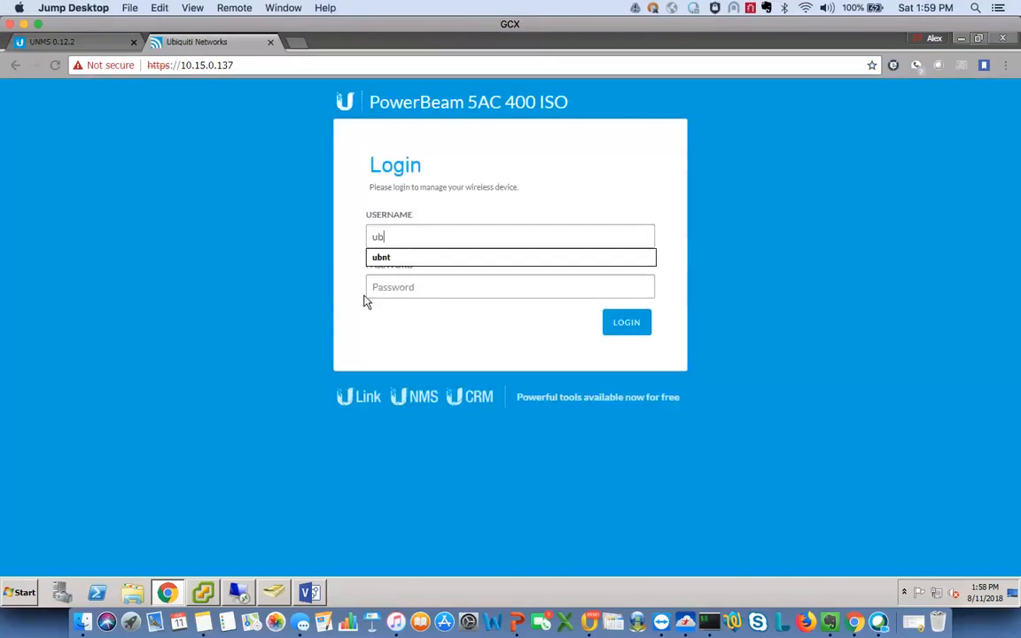
Step: Log in to the PowerBeam 5AC 400 ISO as ubnt and scroll its TWR3-AR2 link dashboard
left_click(626, 321)
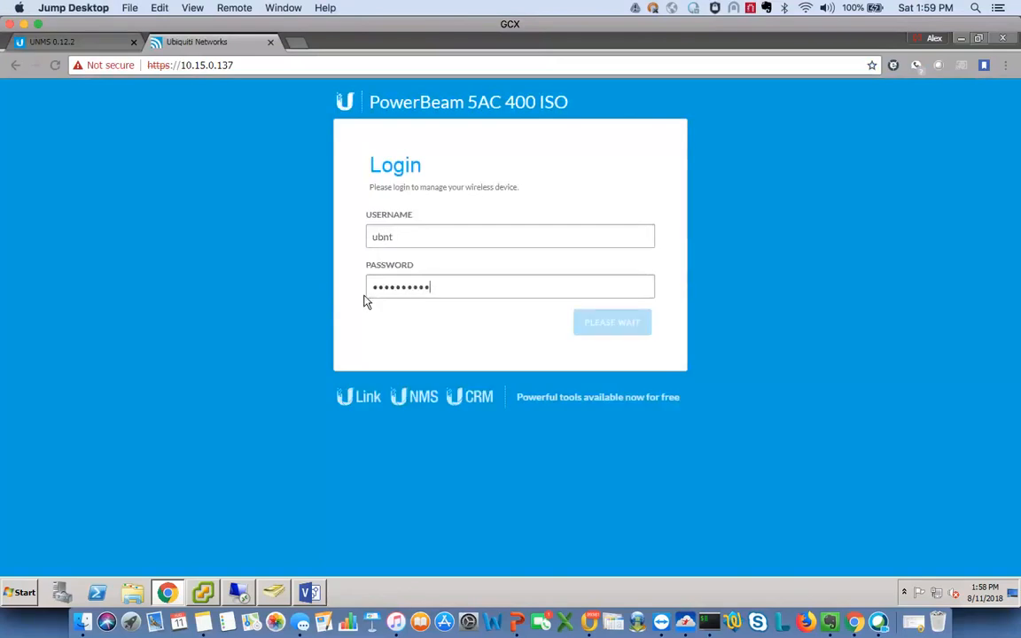
left_click(612, 322)
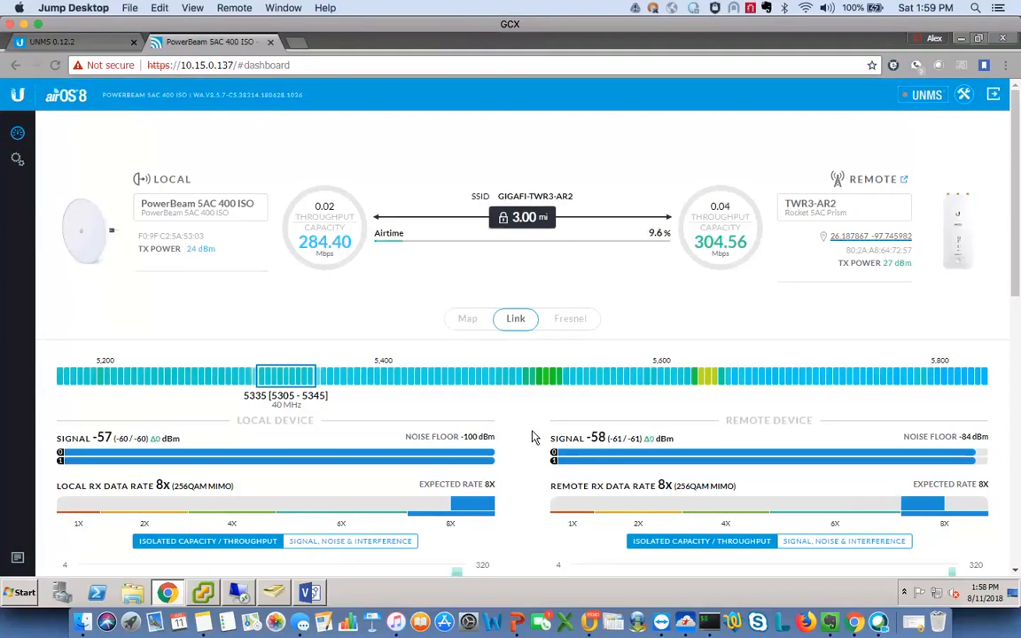
scroll("down", 3)
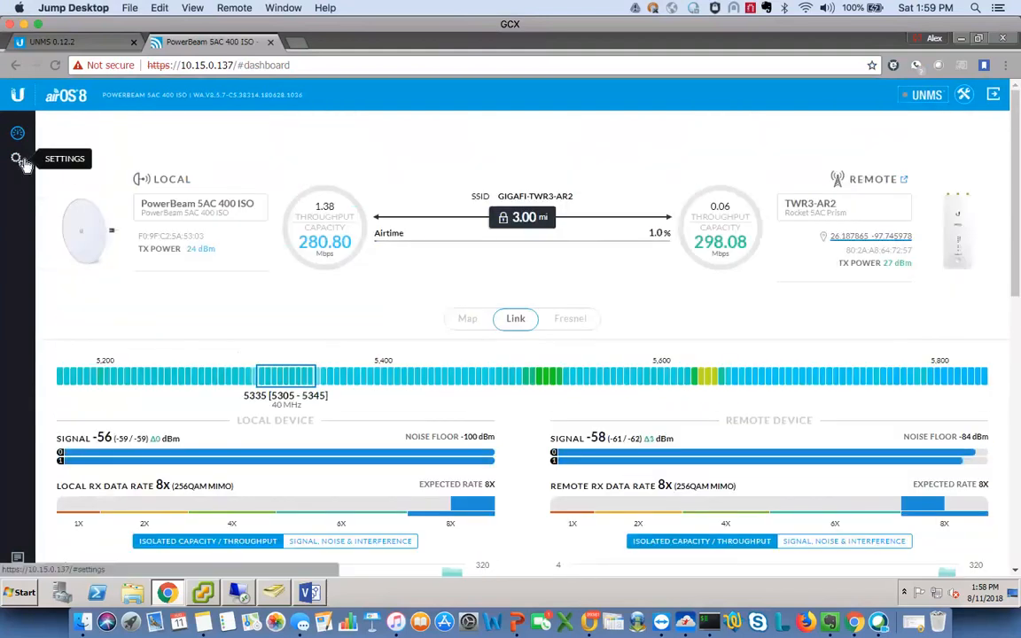
Step: Enable Ubiquiti Network Management System in the PowerBeam's Services settings and edit the UNMS key
left_click(18, 158)
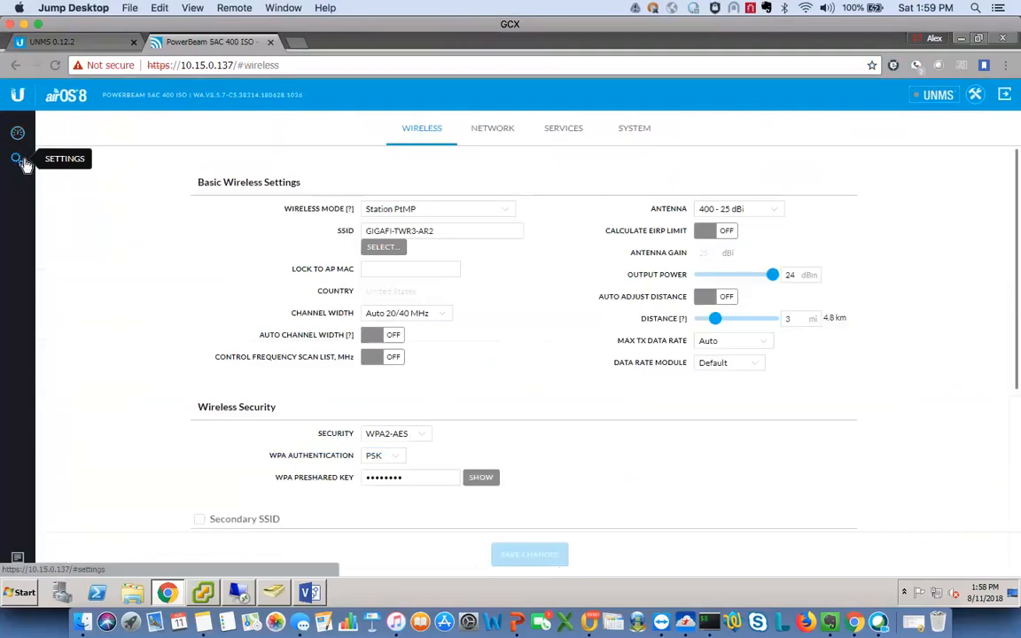
left_click(563, 128)
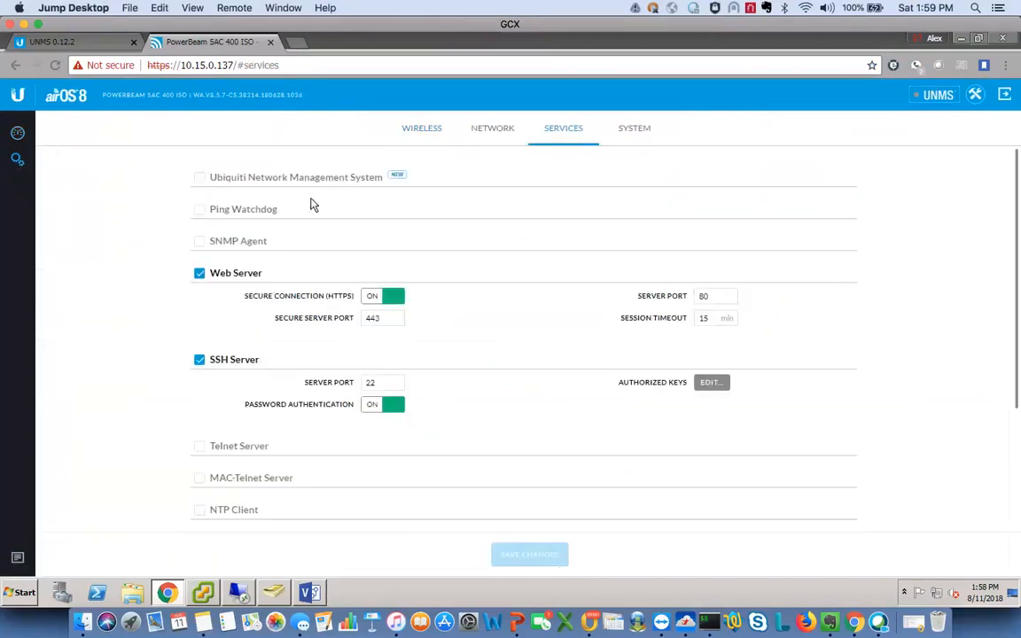
left_click(198, 177)
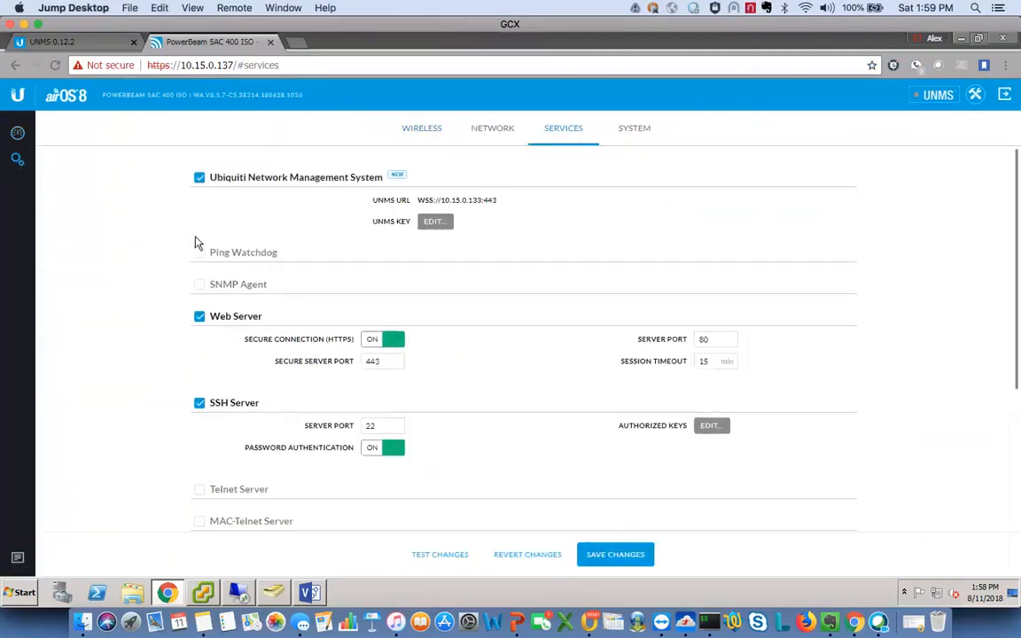
left_click(433, 220)
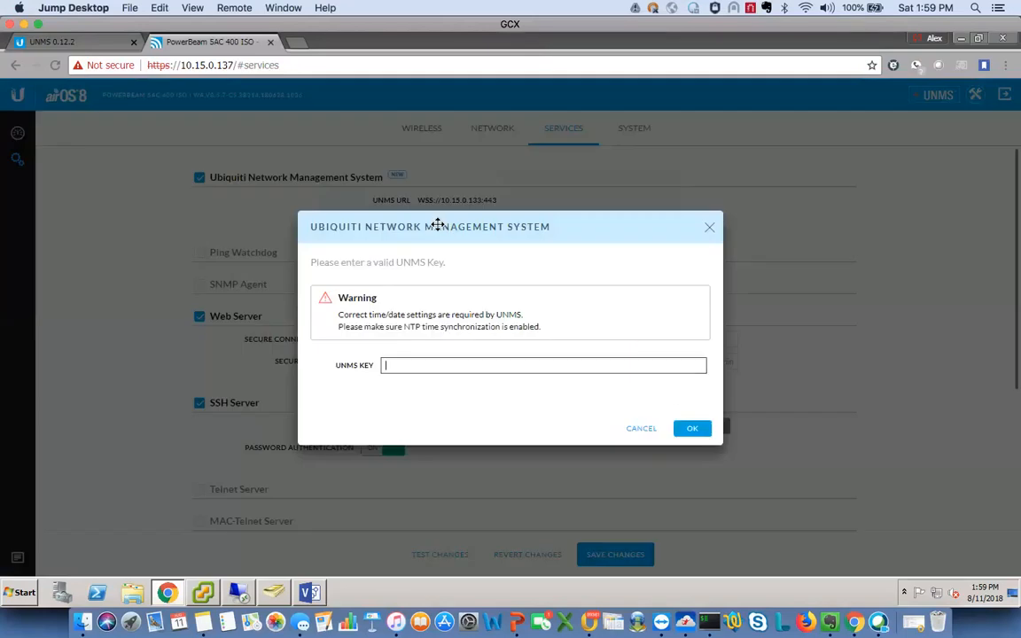
left_click(544, 365)
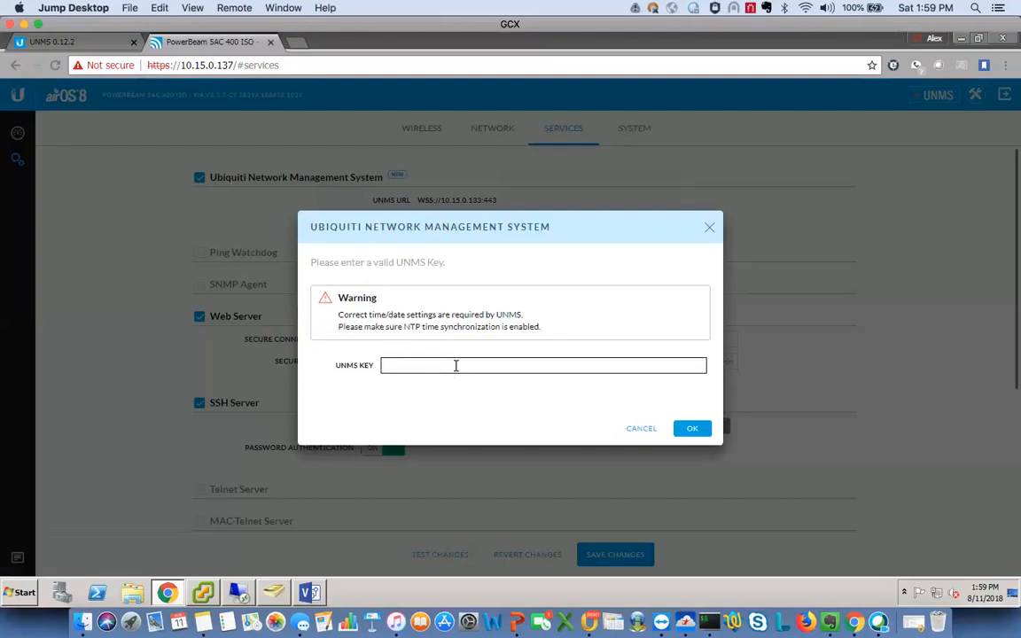
Step: Fetch the connection key from UNMS settings, enter it in airOS and confirm
left_click(66, 42)
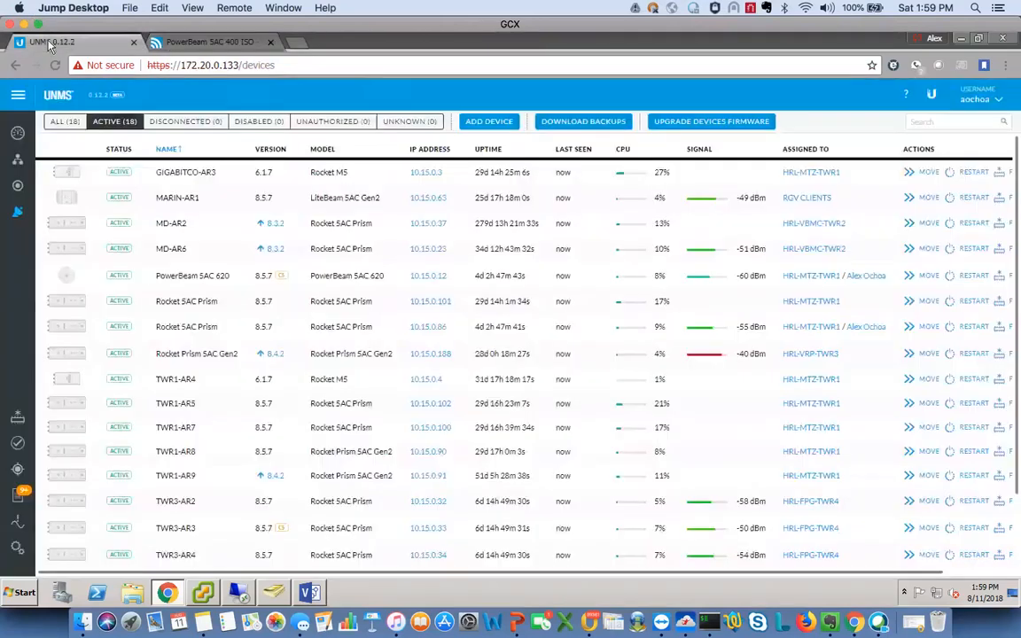
left_click(16, 547)
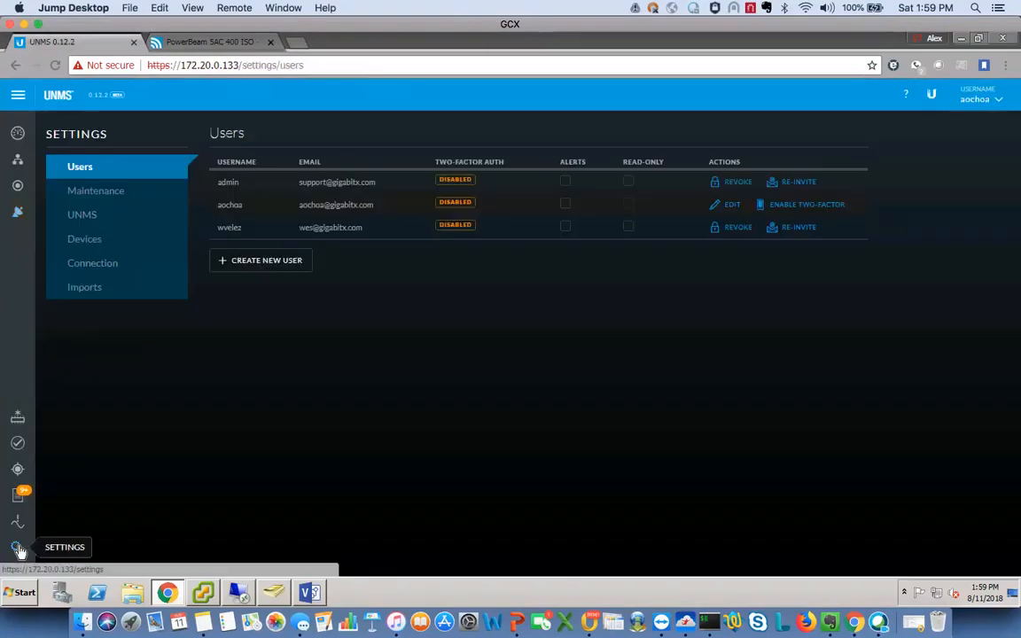
left_click(92, 263)
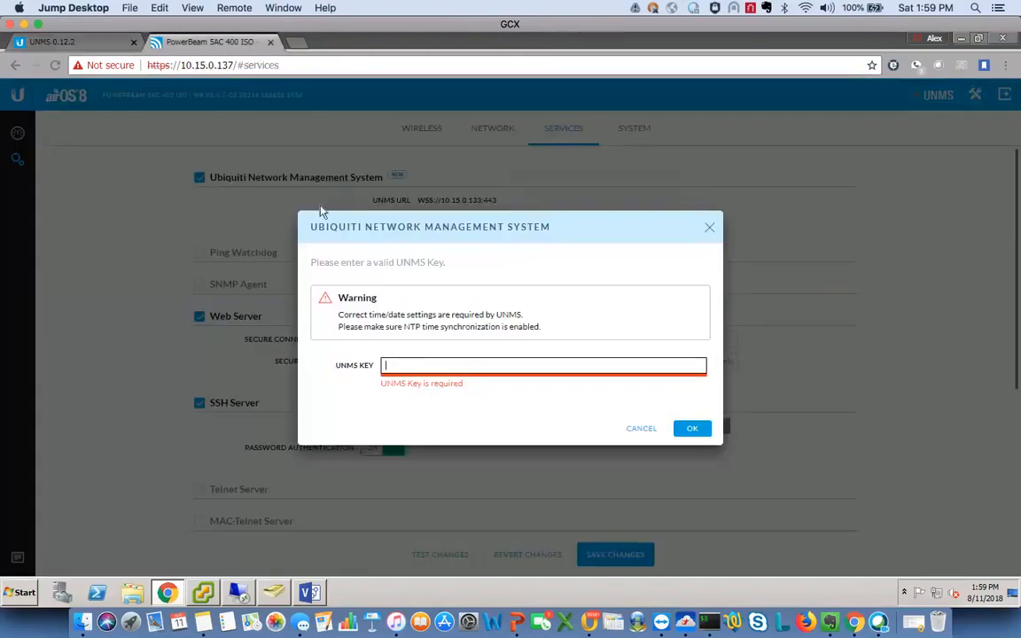
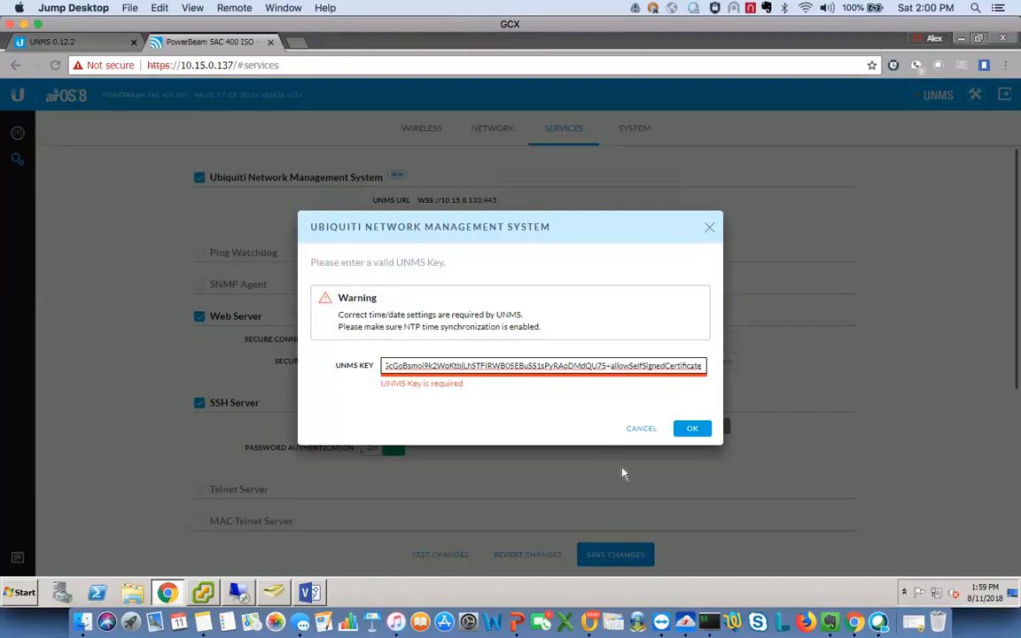
left_click(641, 428)
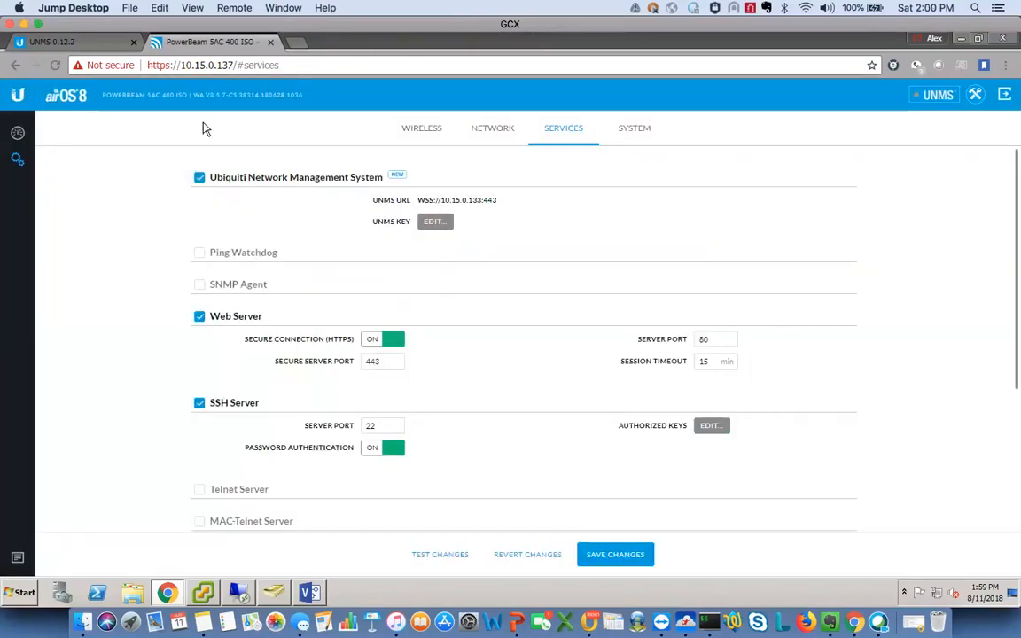
Step: Return to the PowerBeam's dashboard, showing the TWR3-AR2 link up and UNMS connection active
scroll("down", 3)
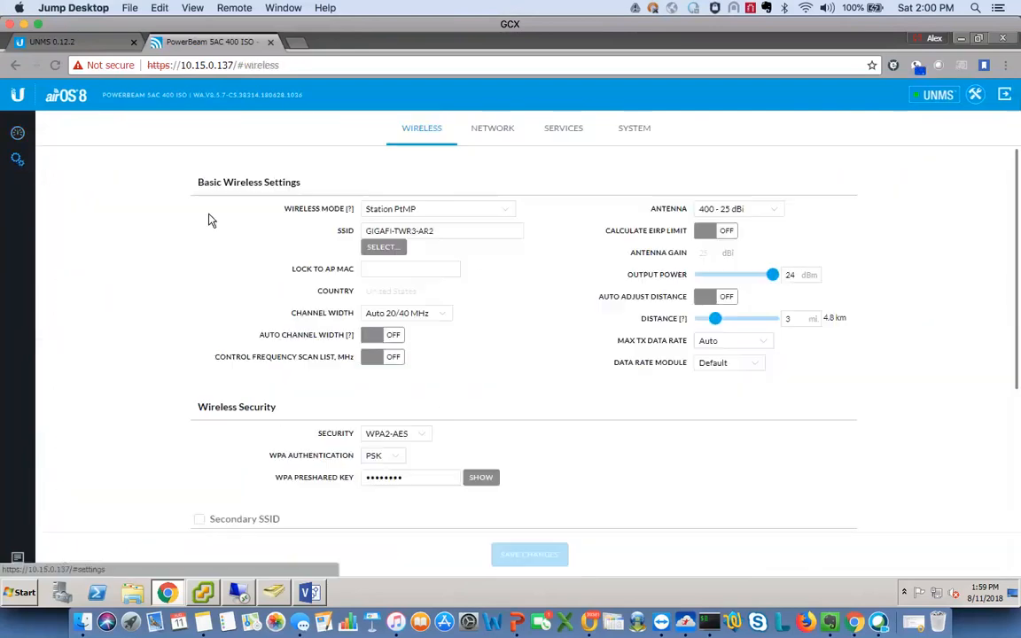
left_click(563, 128)
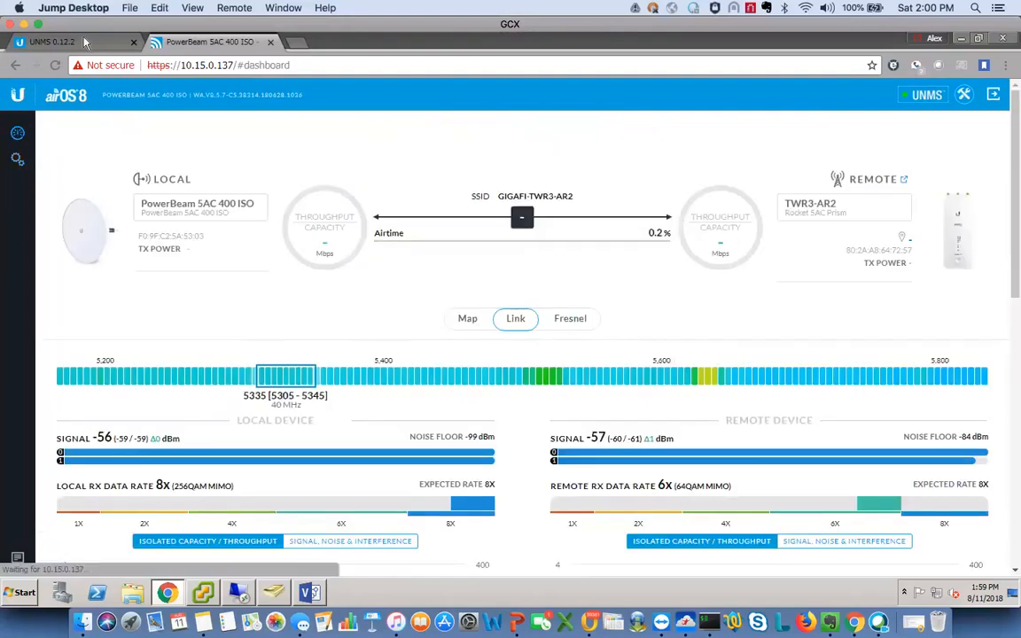
Step: Filter UNMS to unauthorized devices and authorize the PowerBeam 5AC 400 ISO into site HRL-FPG-TWR4
left_click(53, 42)
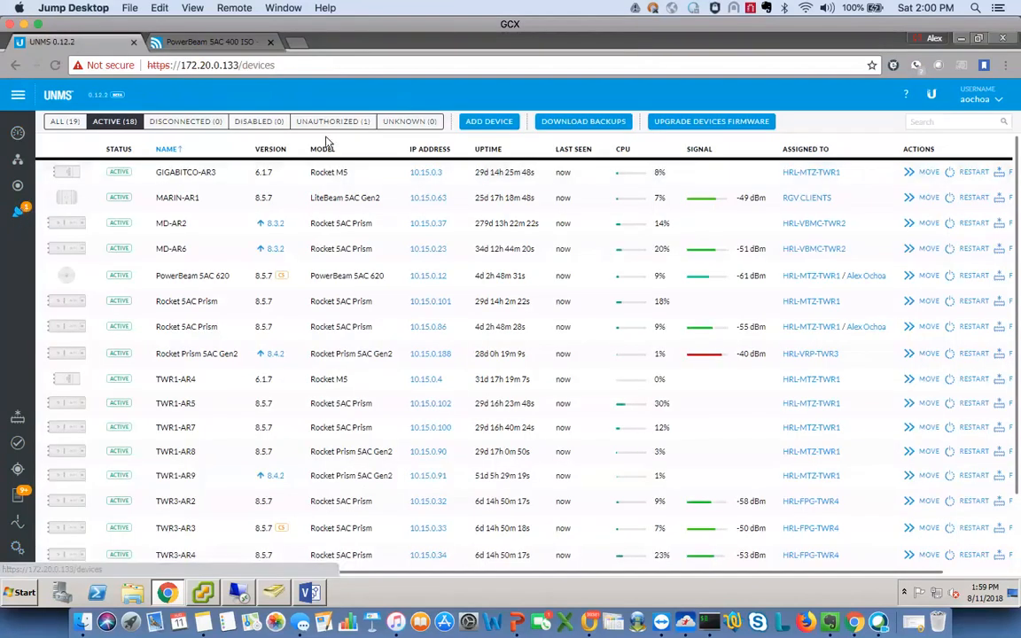
left_click(333, 121)
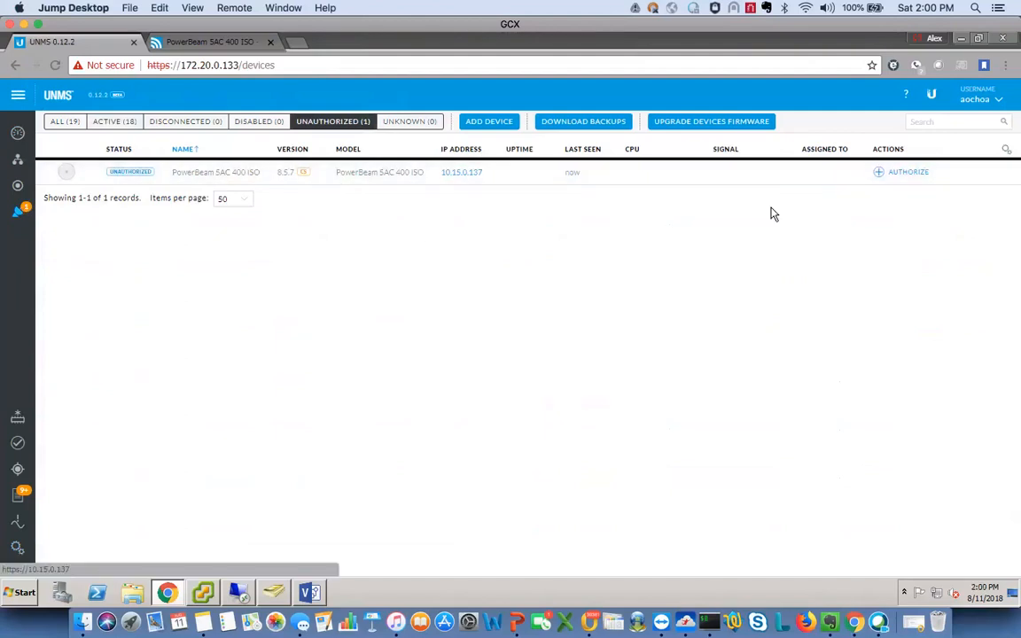
mouse_move(479, 186)
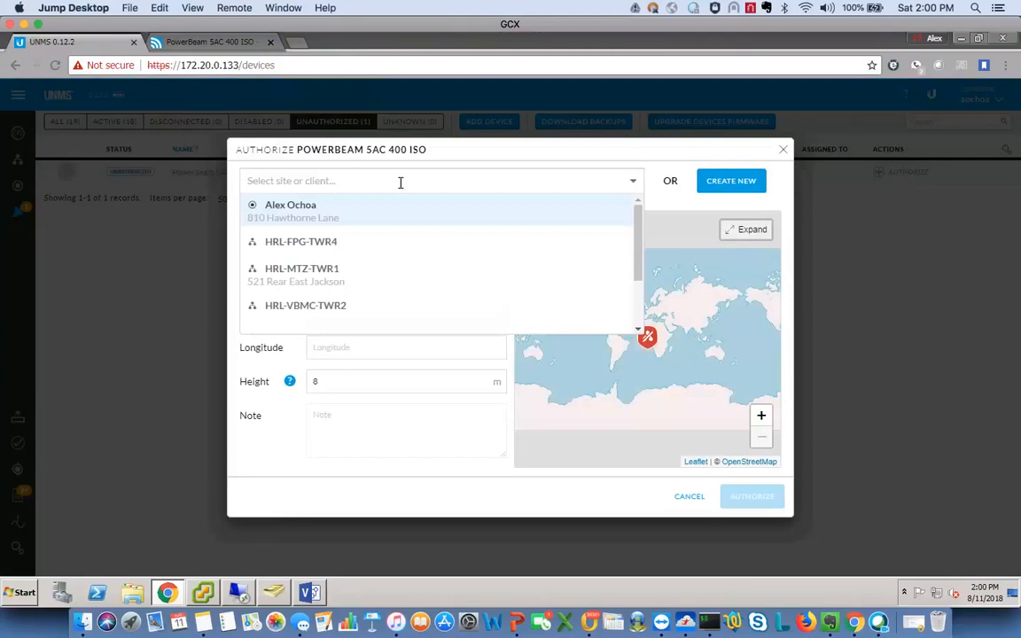
left_click(301, 241)
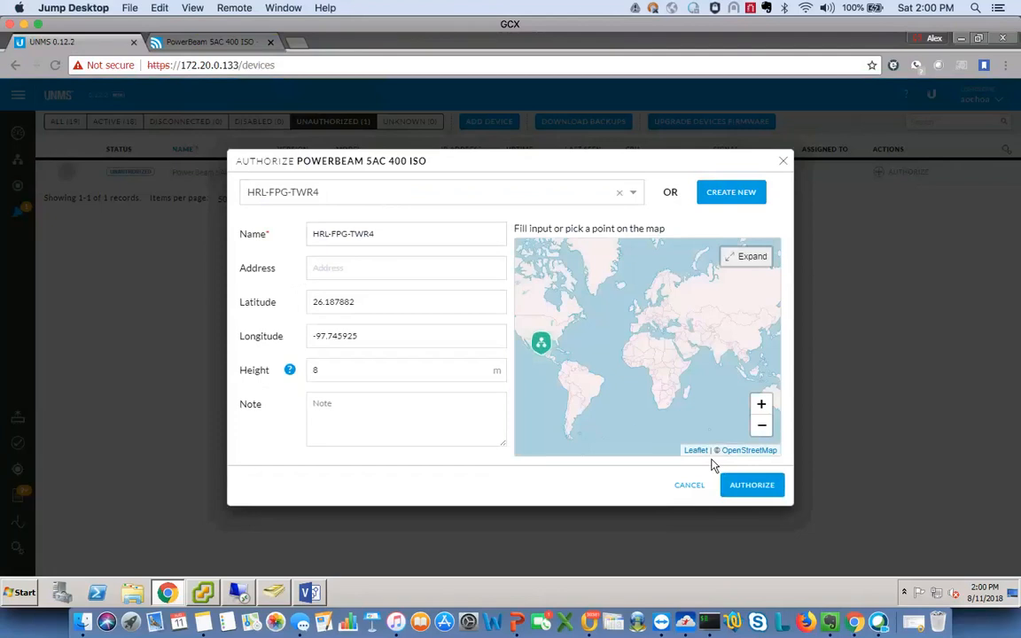
left_click(751, 484)
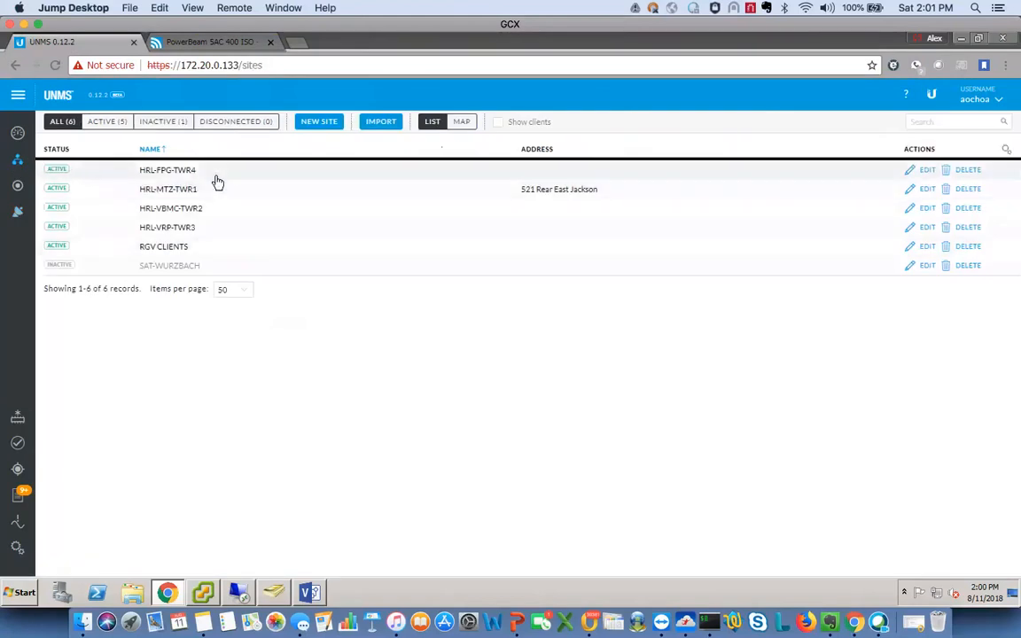
Step: Open the HRL-FPG-TWR4 site and confirm the PowerBeam 5AC 400 ISO is listed as active
left_click(167, 169)
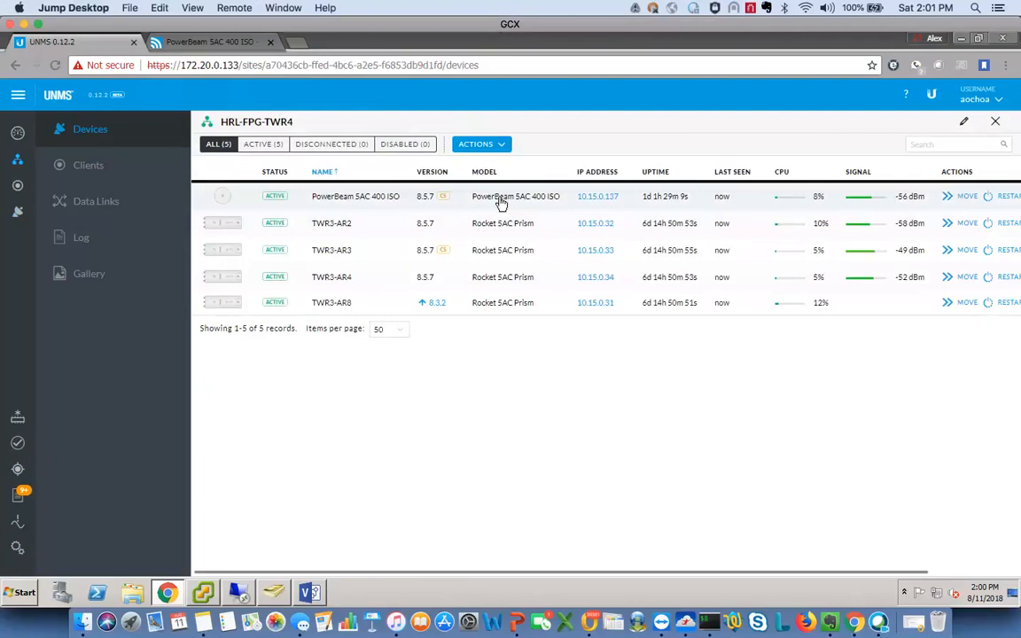
left_click(356, 196)
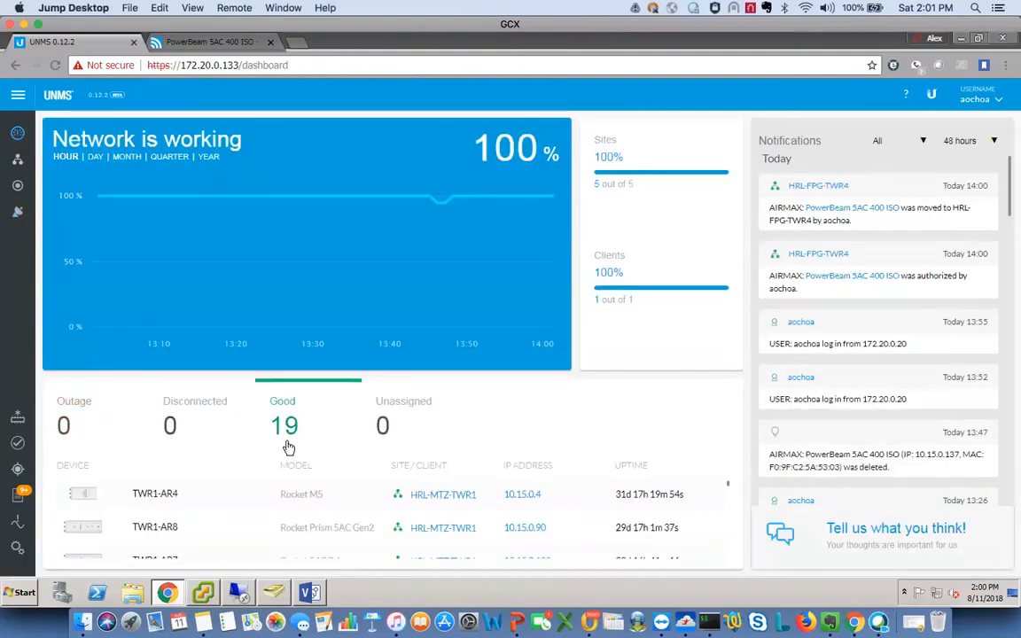
mouse_move(47, 287)
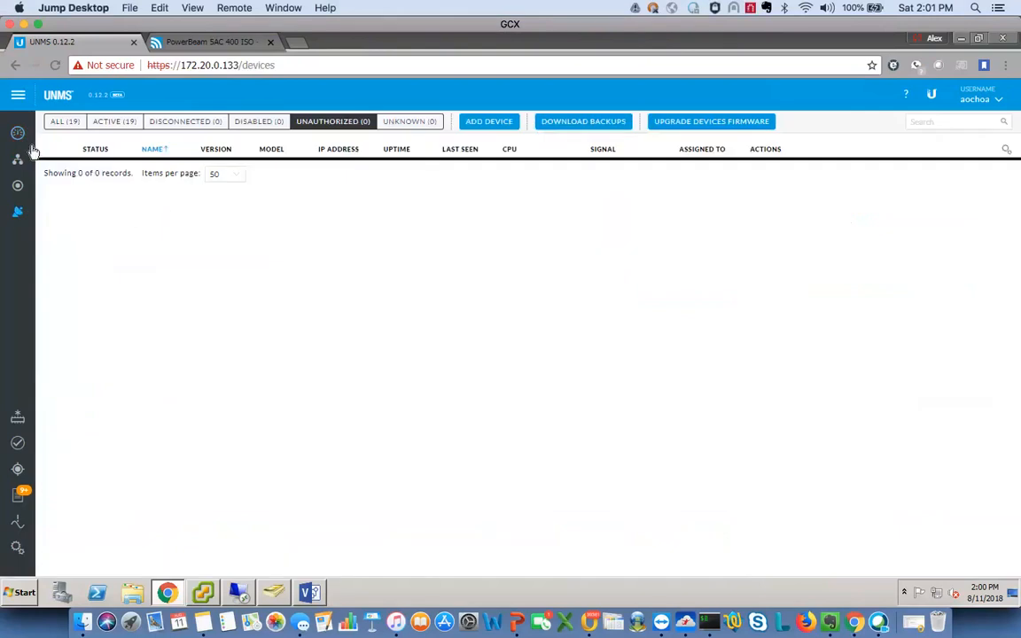
Step: Return to the Sites page listing all six sites, five of them active
left_click(17, 132)
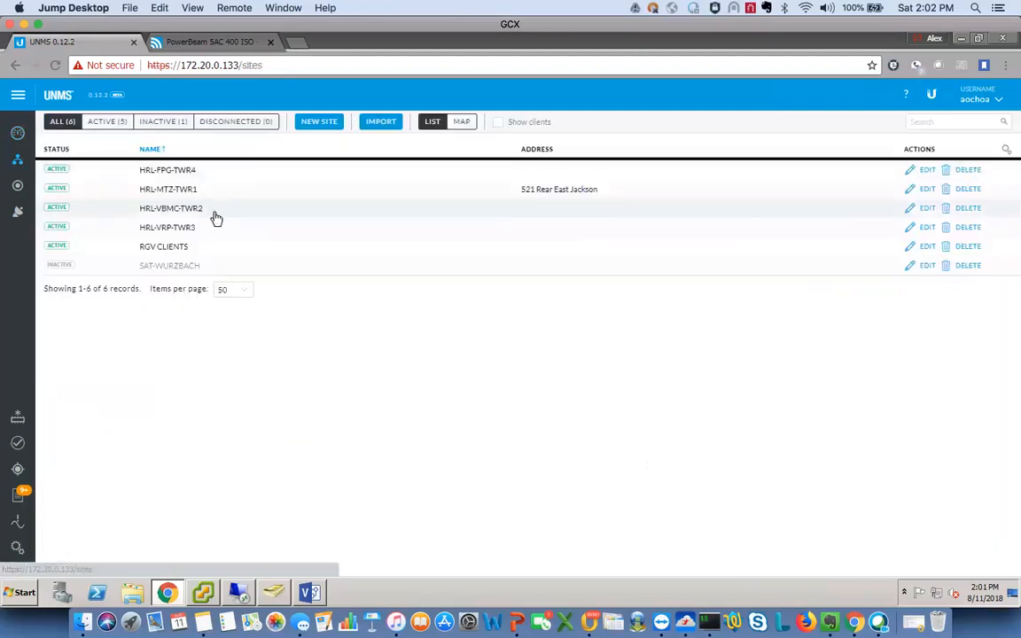
Step: Open the HRL-MTZ-TWR1 device list, with seven active devices including GIGABITCO-AR3
left_click(168, 189)
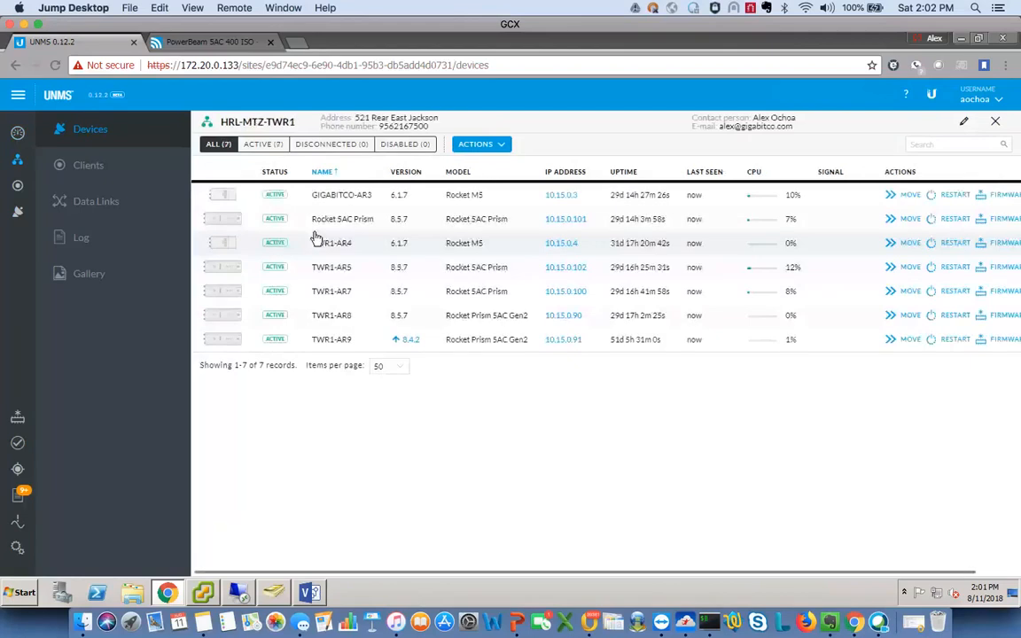
left_click(342, 194)
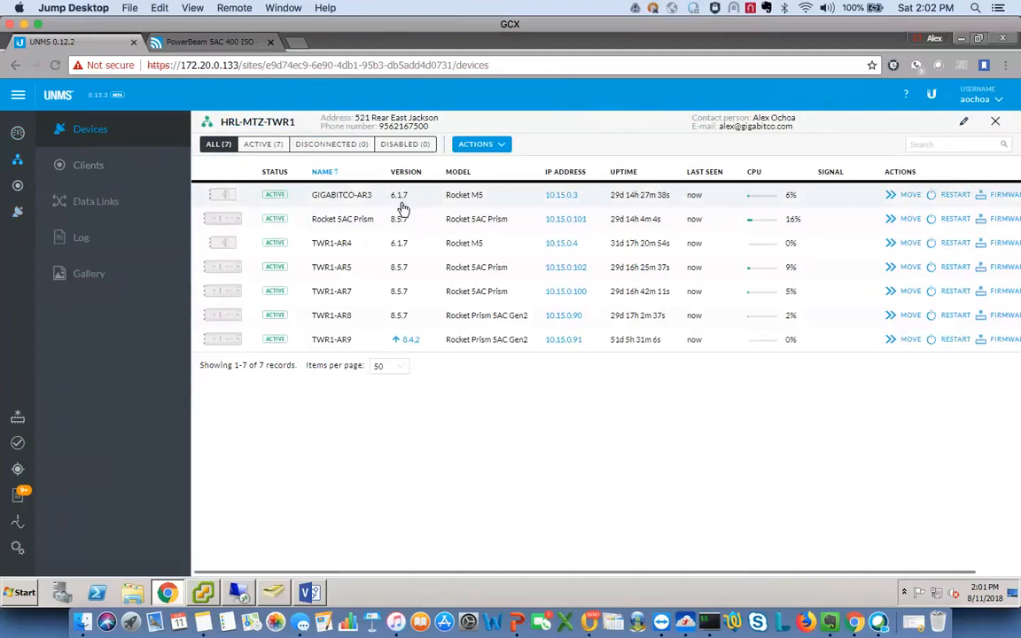
mouse_move(406, 205)
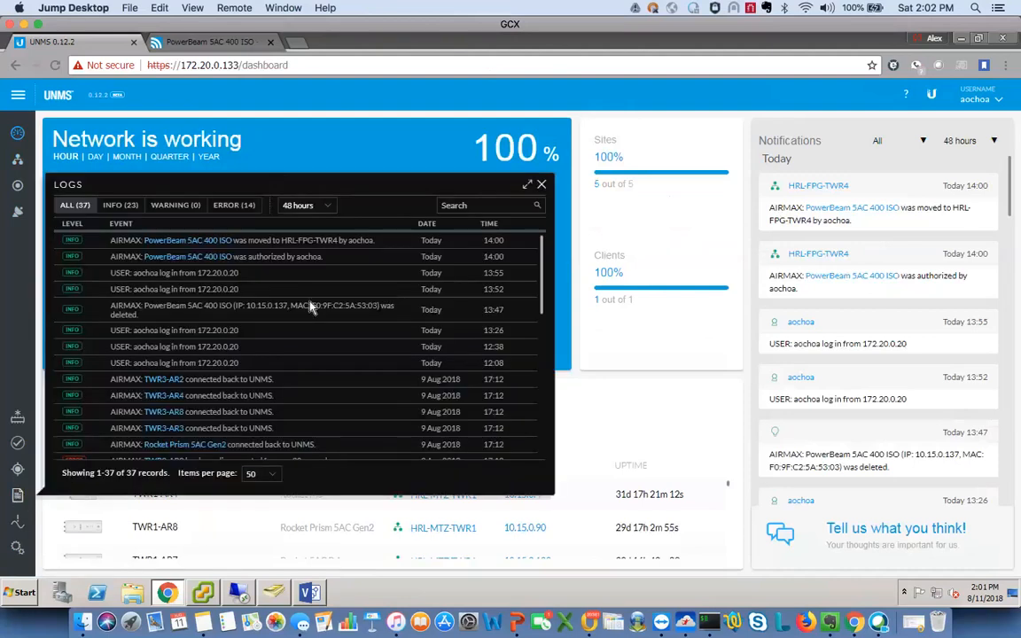
mouse_move(258, 260)
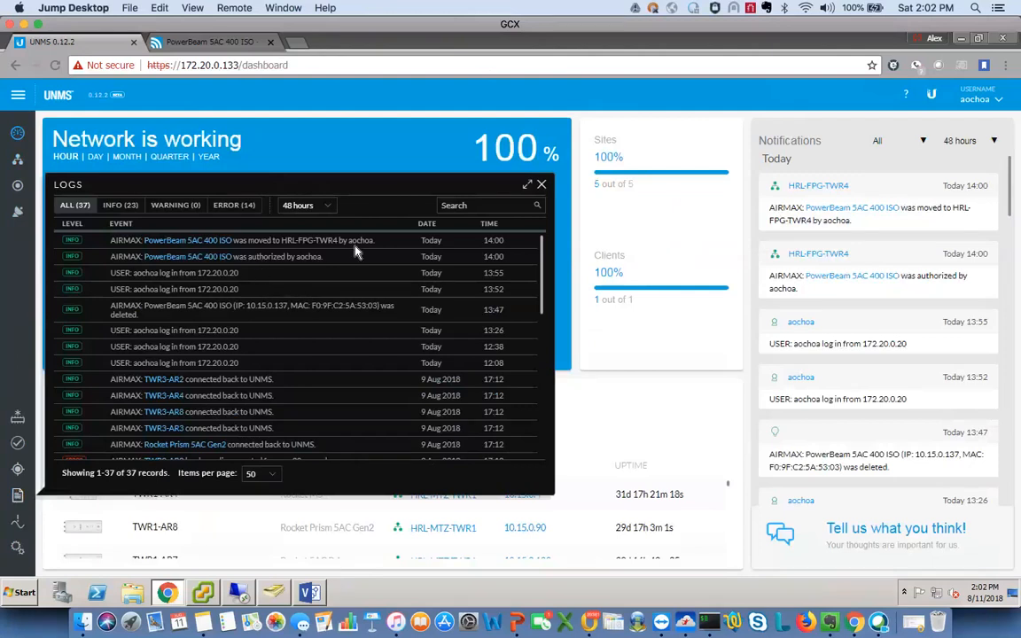
mouse_move(492, 315)
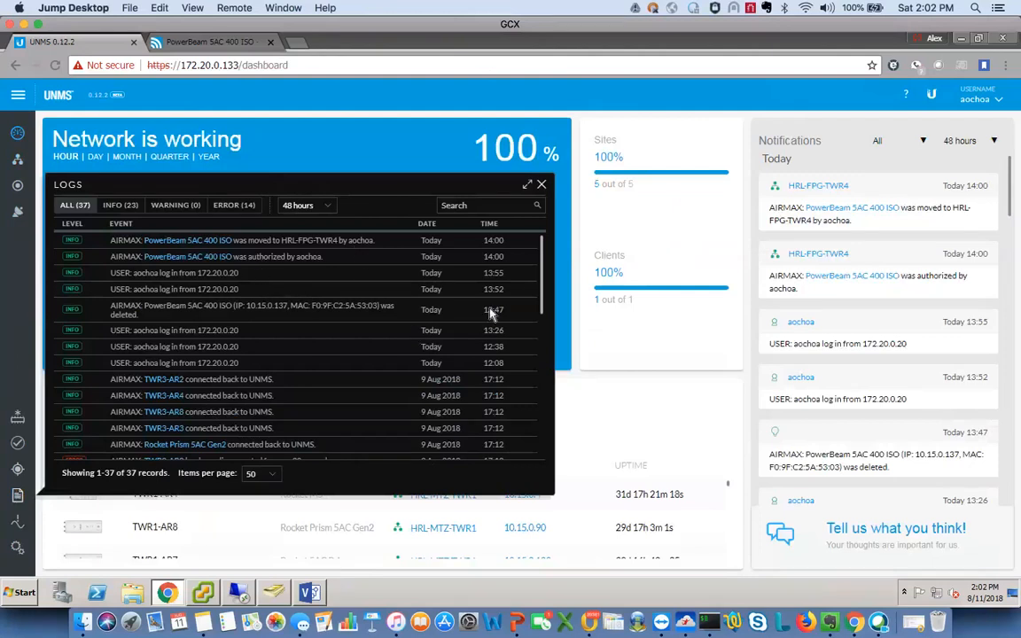
Step: Scroll through the 37-record event log, including disconnection errors, then close it
scroll("down", 3)
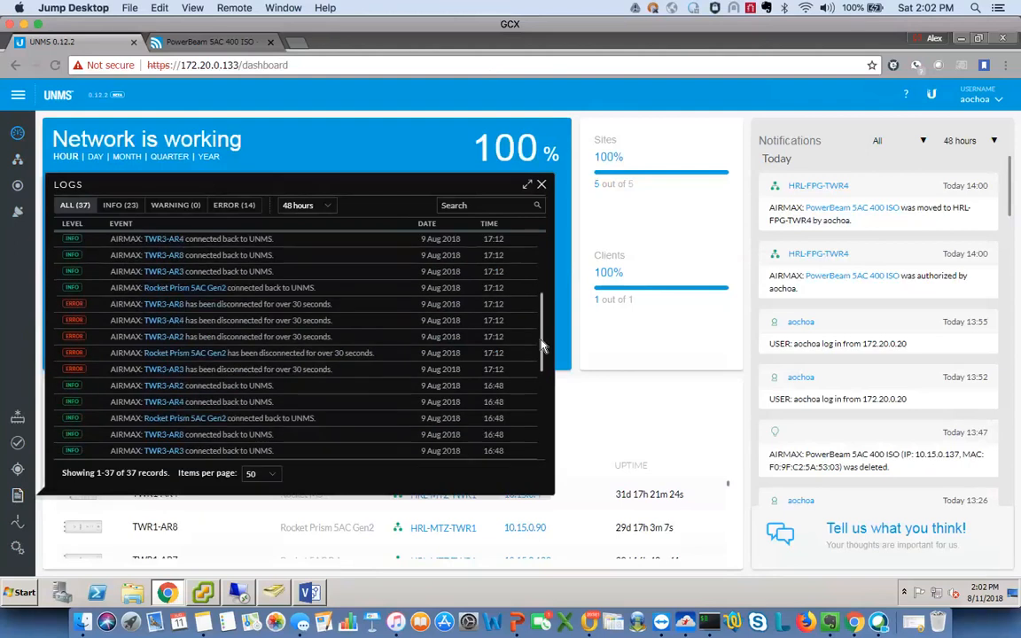
mouse_move(217, 330)
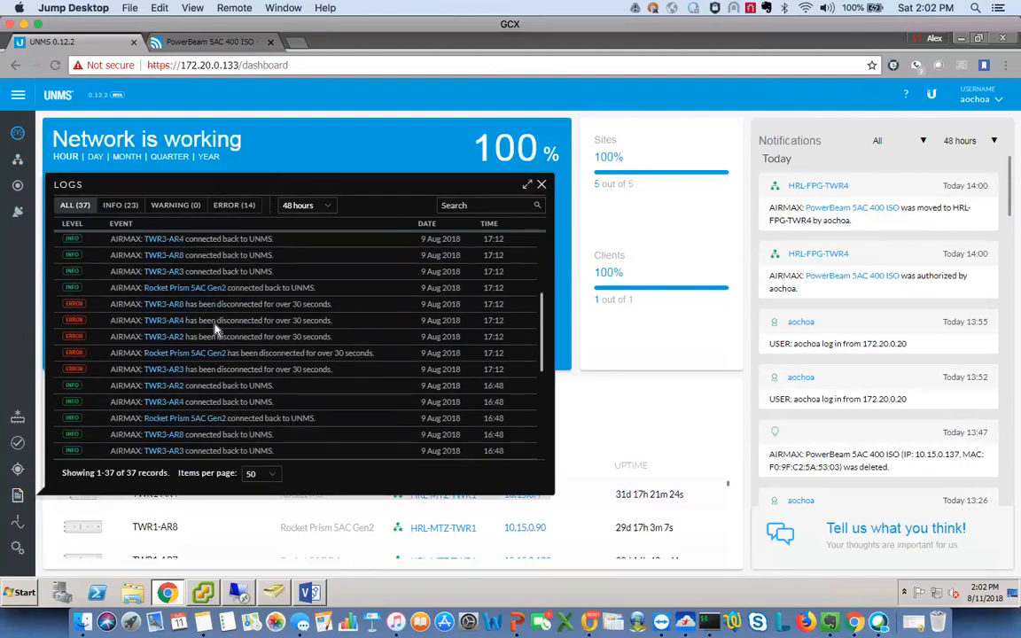
mouse_move(543, 345)
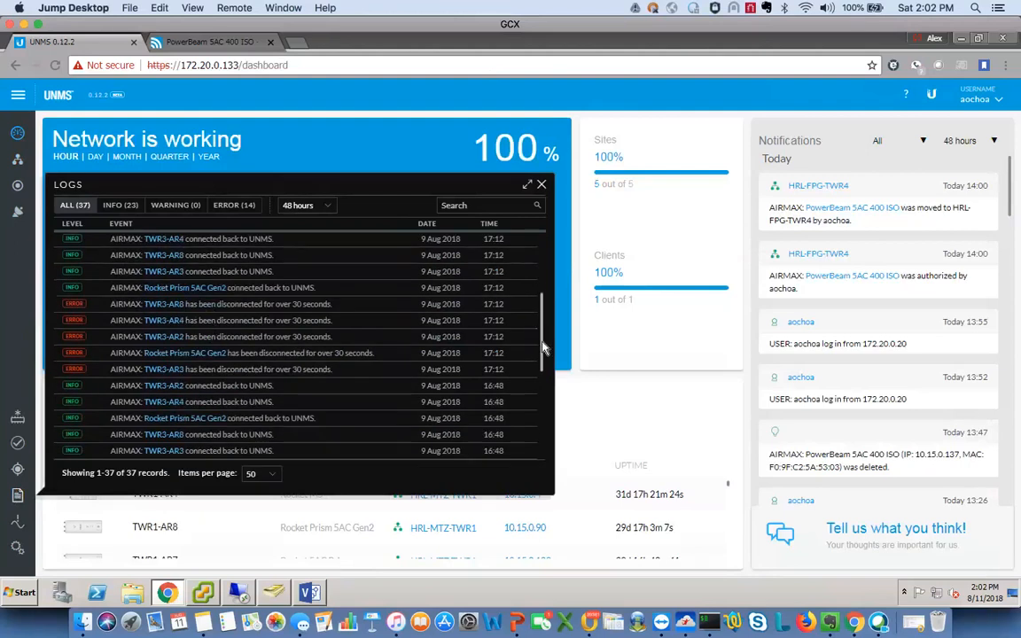
scroll("down", 3)
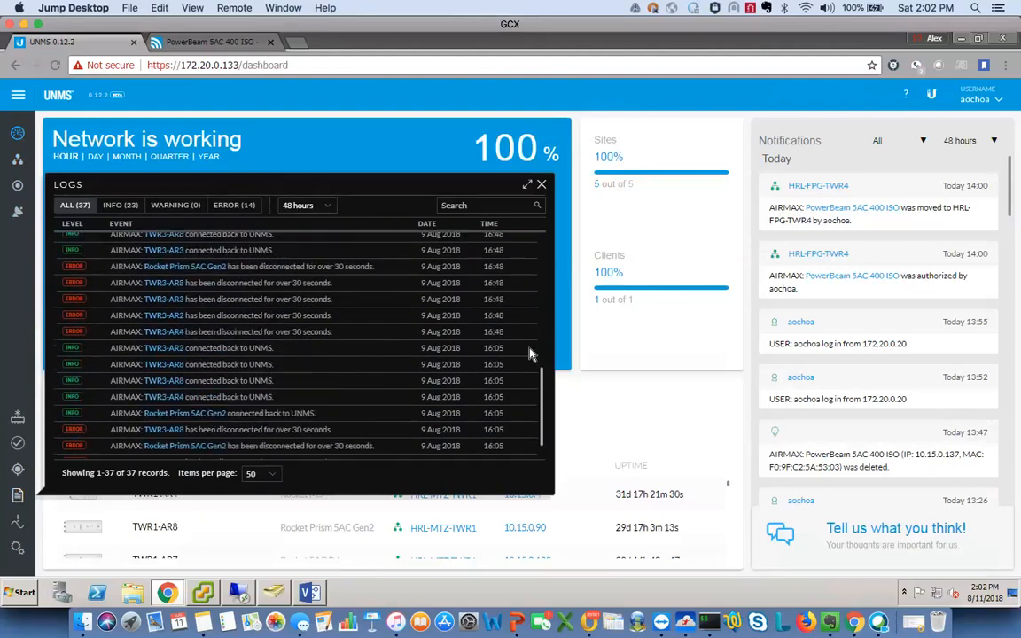
scroll("down", 3)
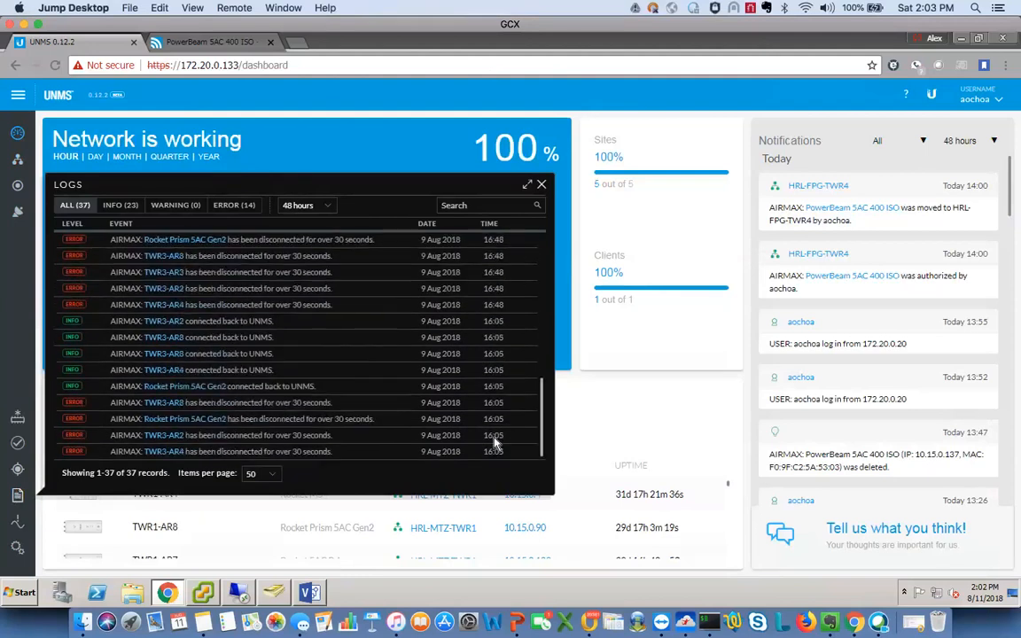
mouse_move(282, 266)
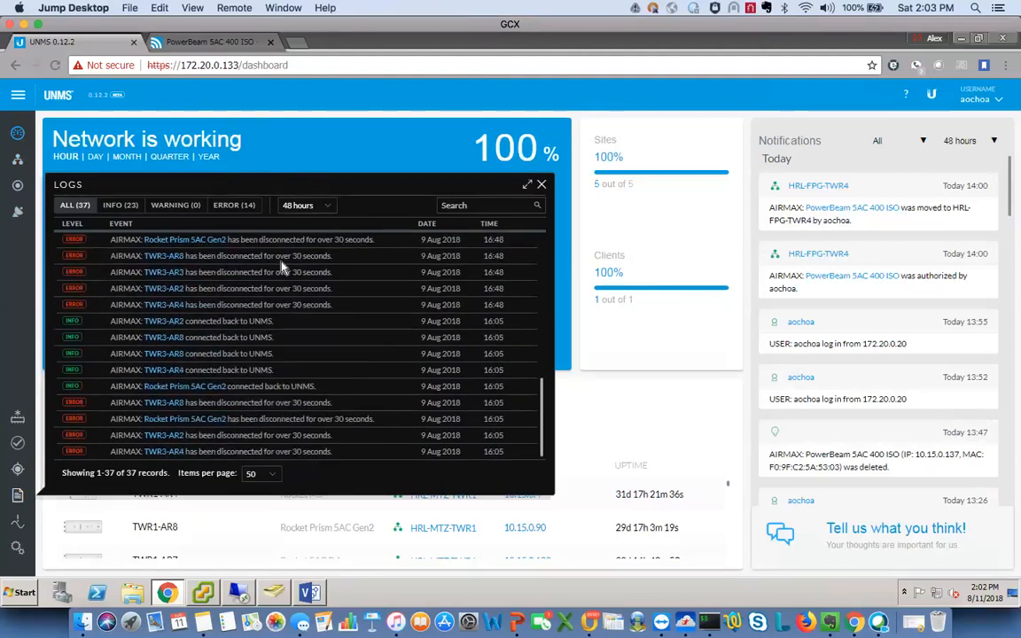
mouse_move(313, 323)
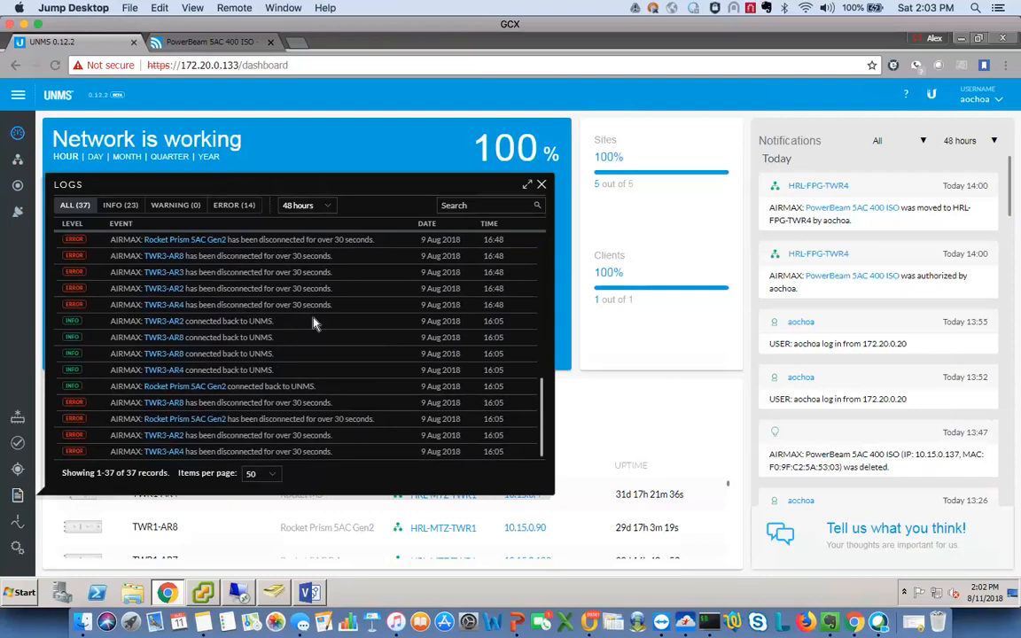
mouse_move(541, 395)
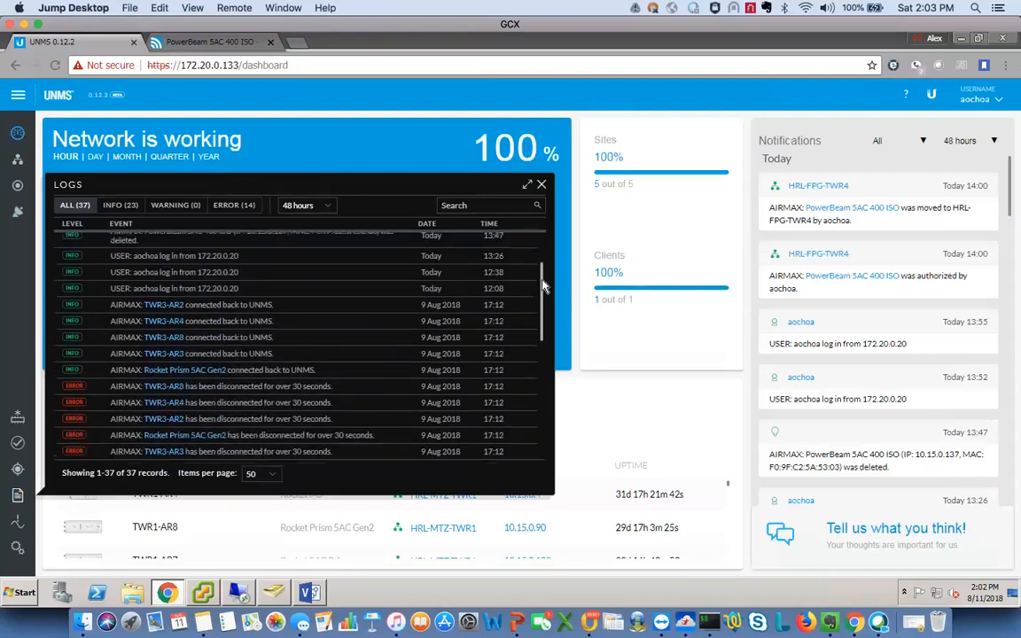
scroll("down", 3)
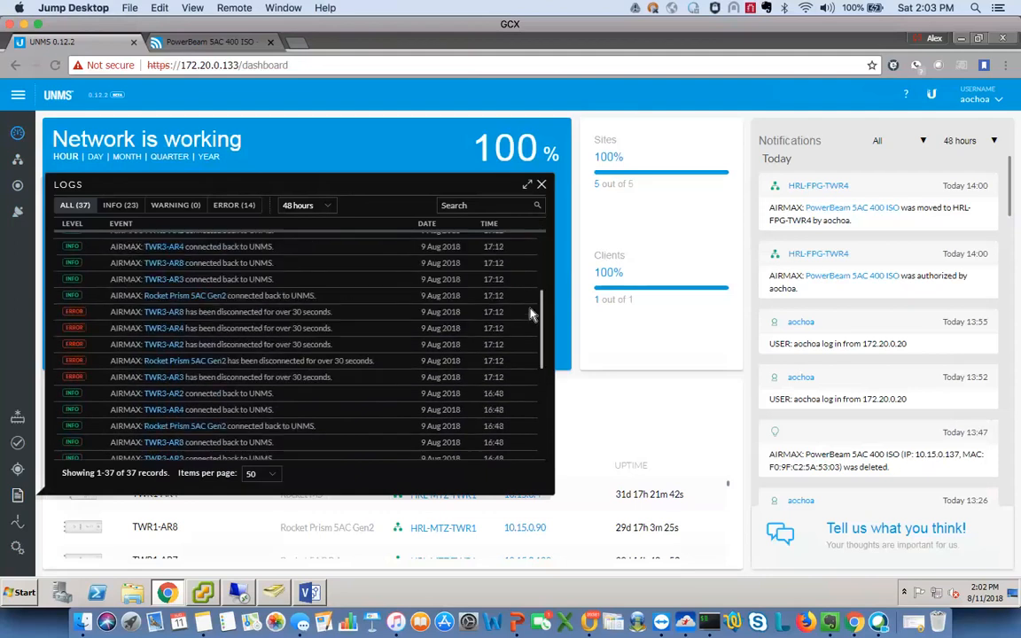
scroll("down", 3)
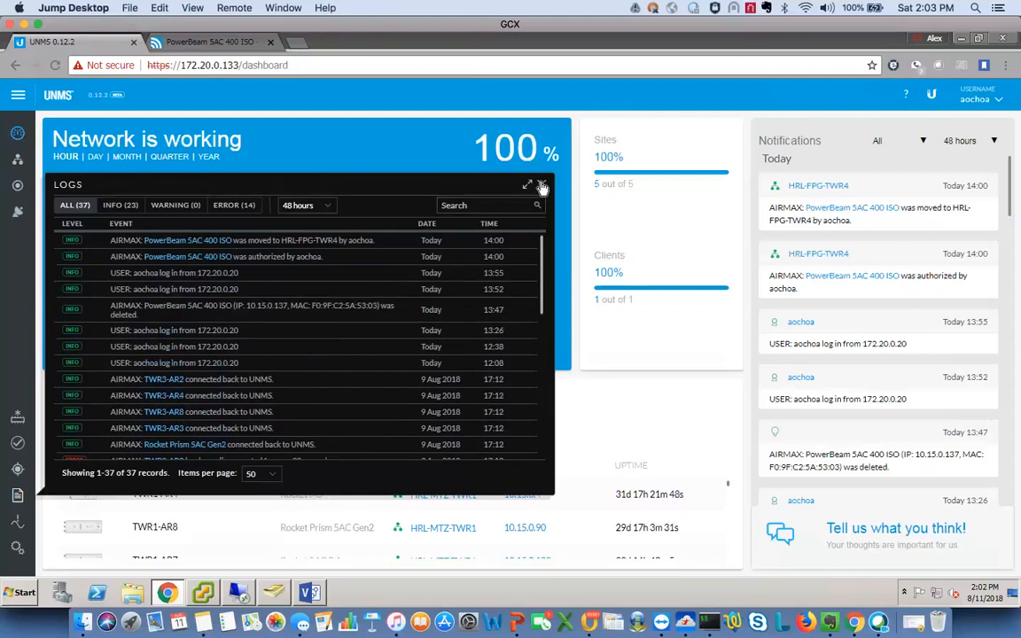
left_click(542, 186)
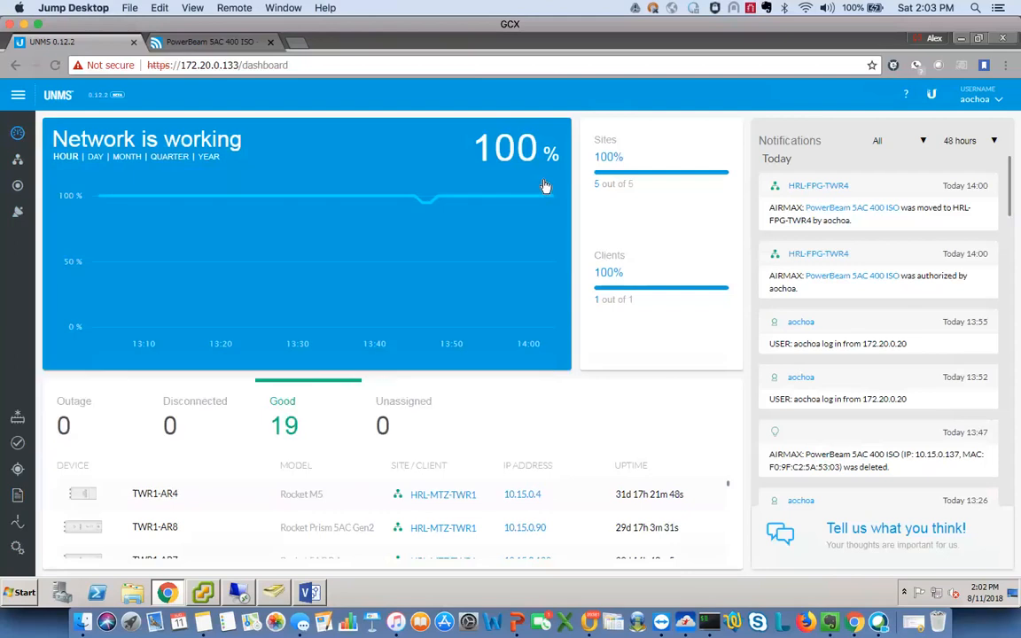
mouse_move(741, 393)
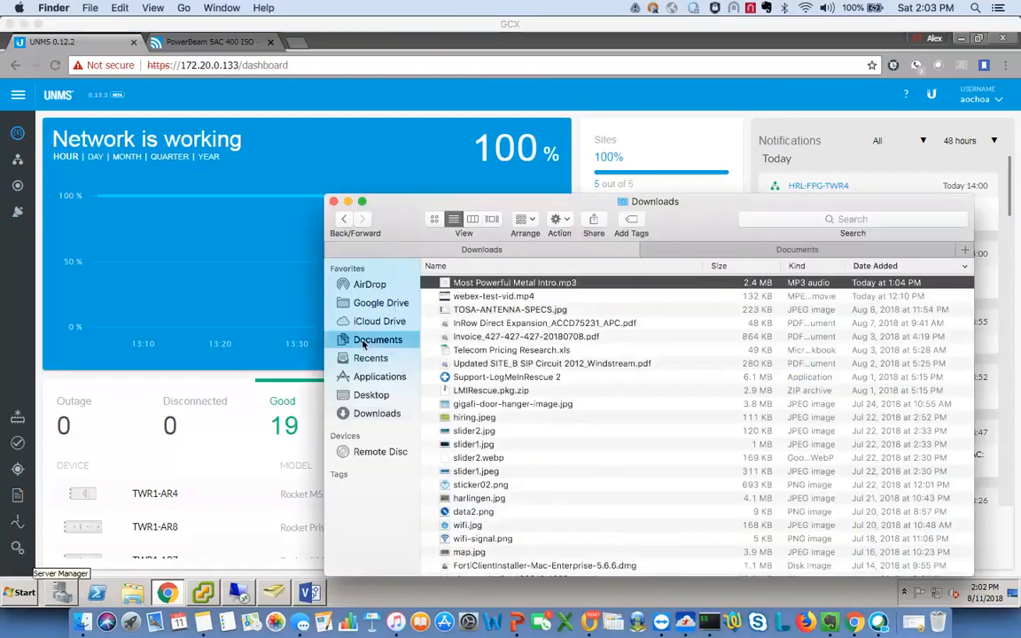
Step: Launch airControl2Client from the airControl2 folder in Applications
left_click(379, 376)
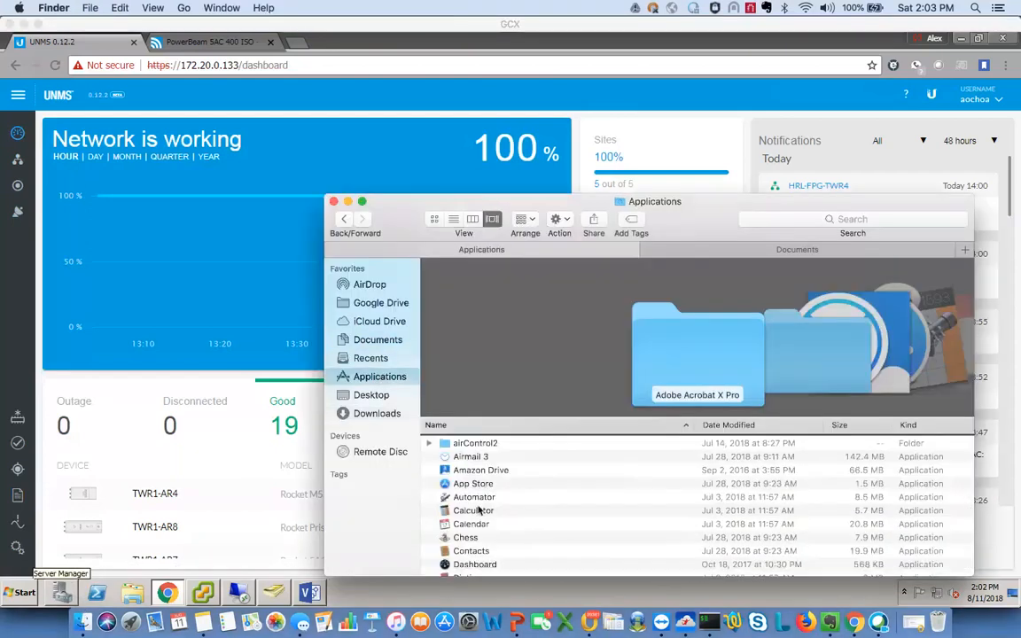
double_click(475, 443)
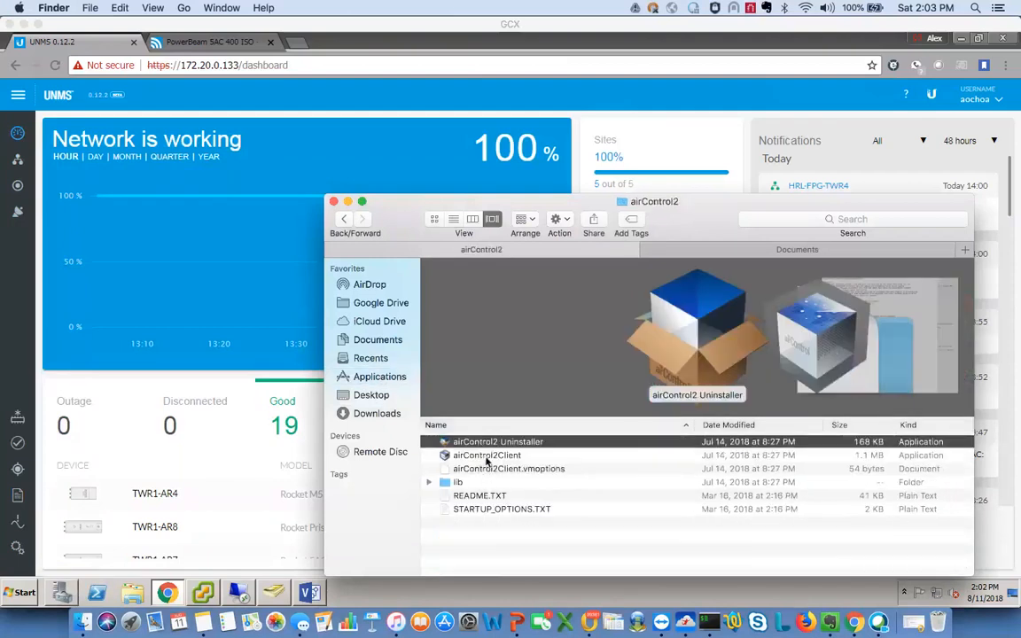
double_click(487, 455)
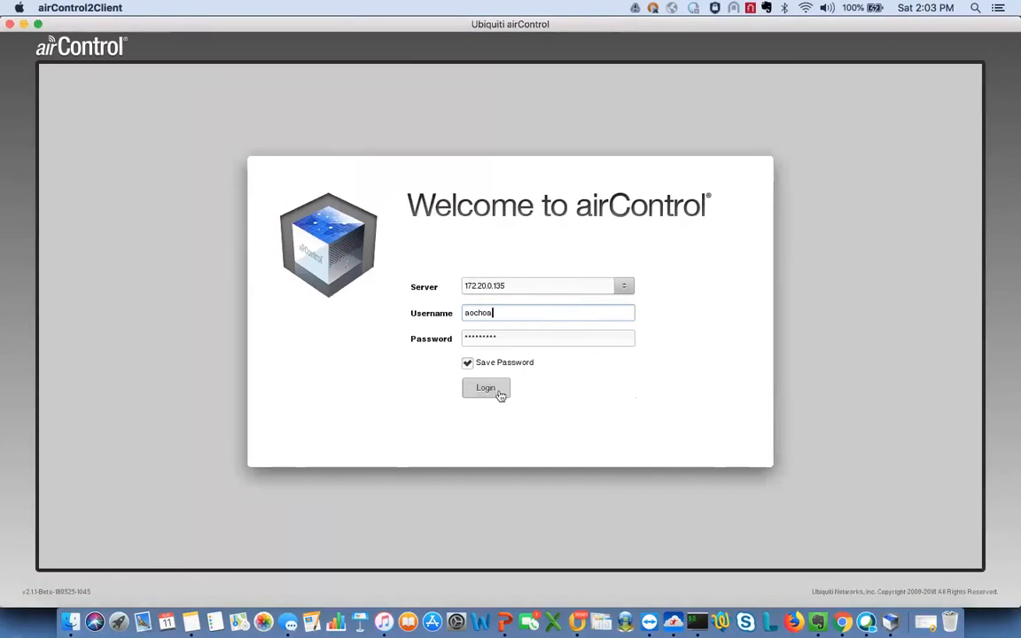
Step: Log in to the airControl server 172.20.0.135 with the saved username and password
left_click(484, 388)
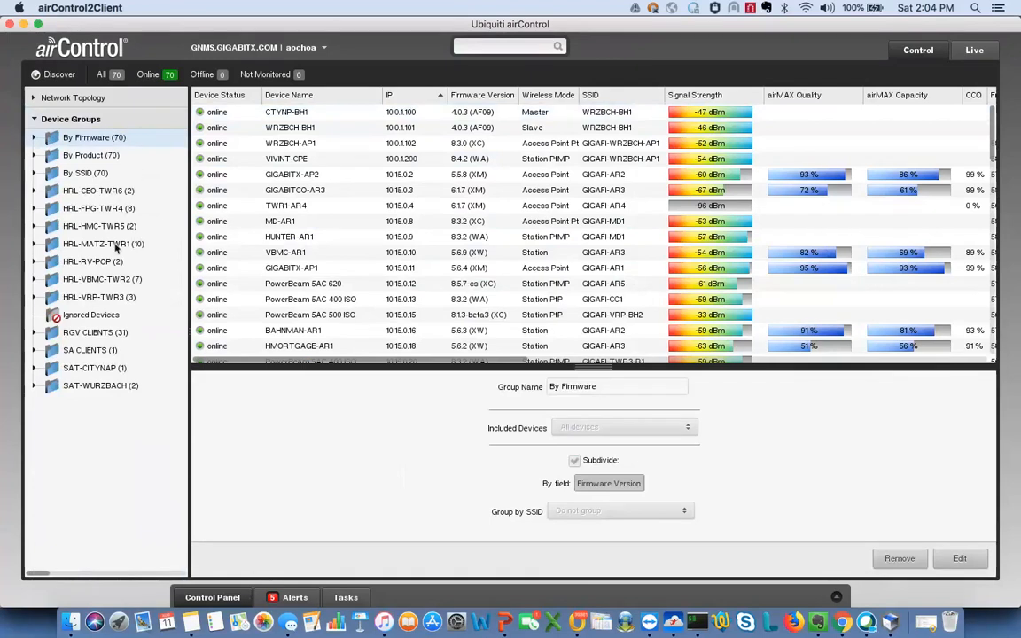
Step: Browse the HRL-FPG-TWR4 and HRL-CEO-TWR6 groups, then review the Rocket 5AC Prism's statistics
left_click(92, 207)
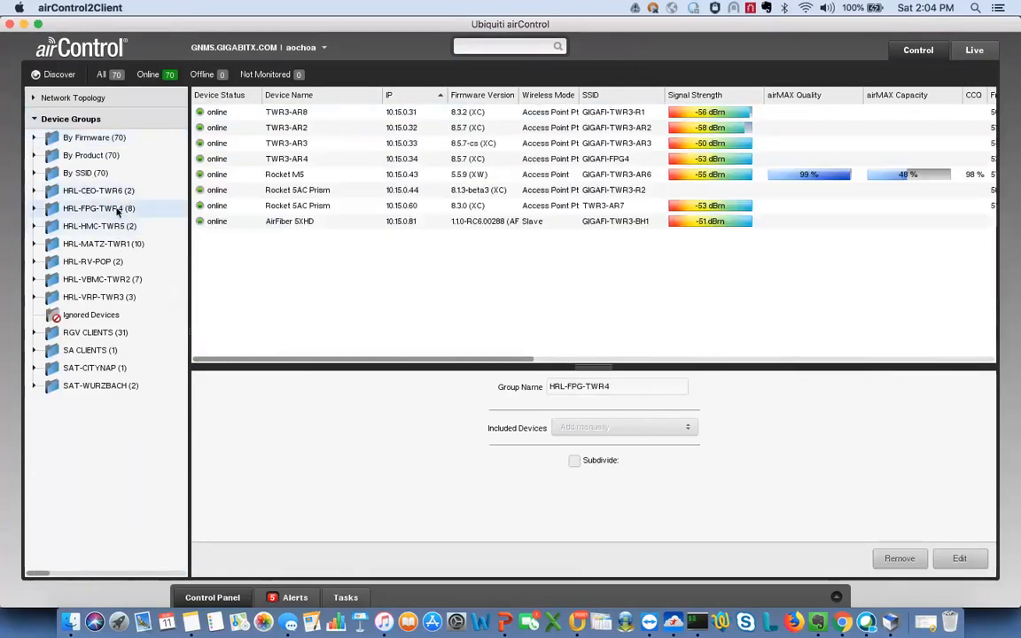
left_click(93, 190)
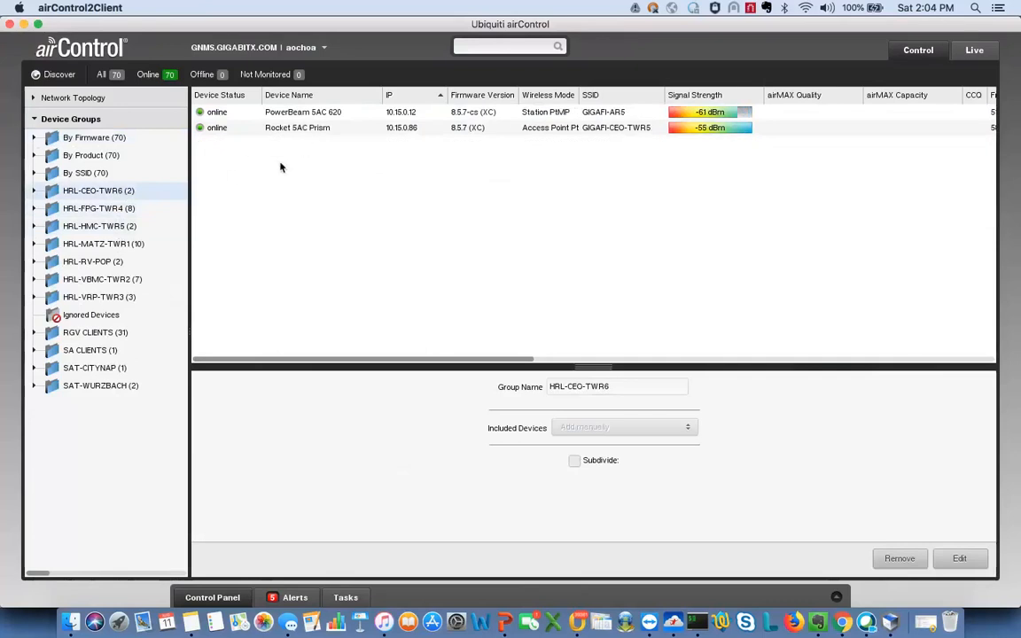
mouse_move(229, 235)
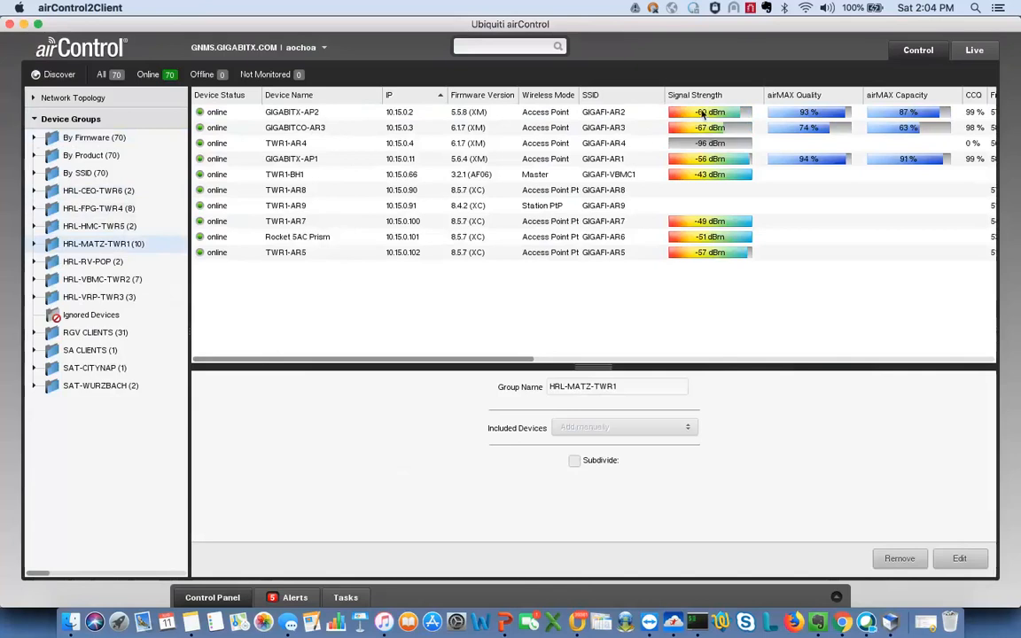
left_click(292, 111)
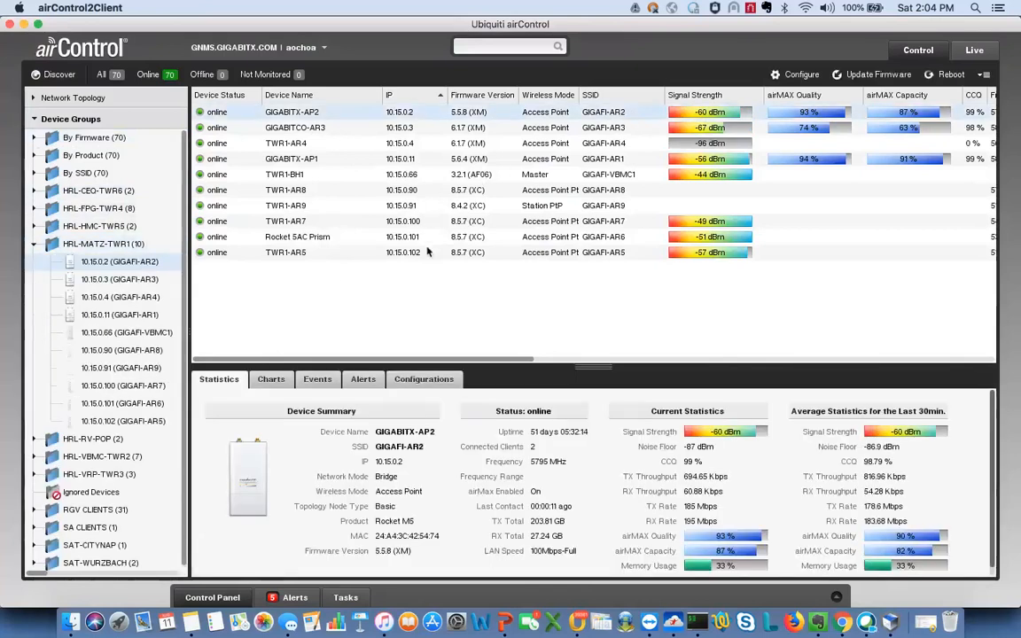
left_click(297, 237)
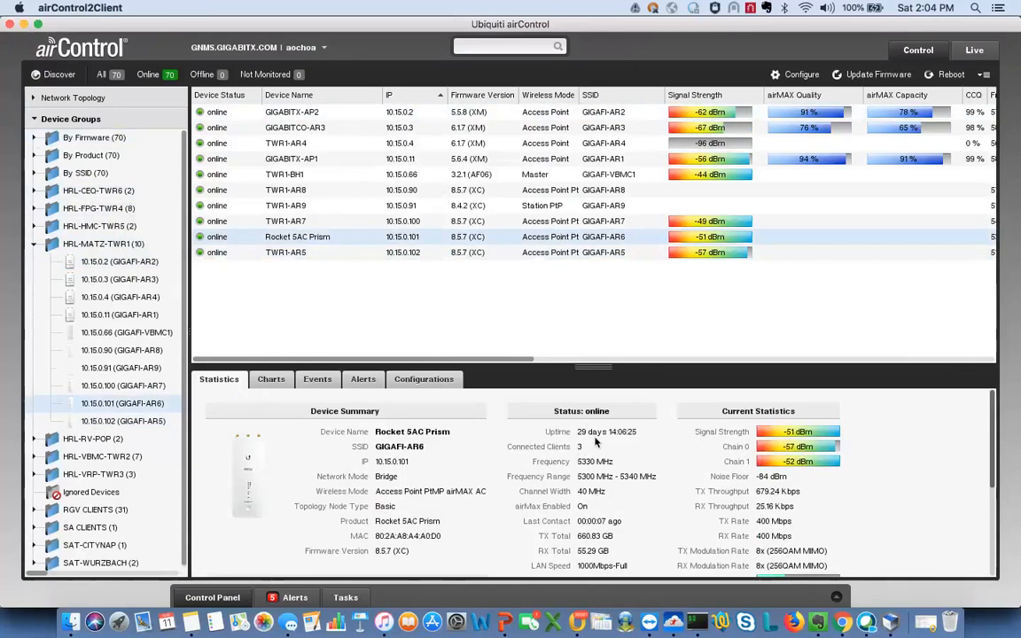
scroll("down", 3)
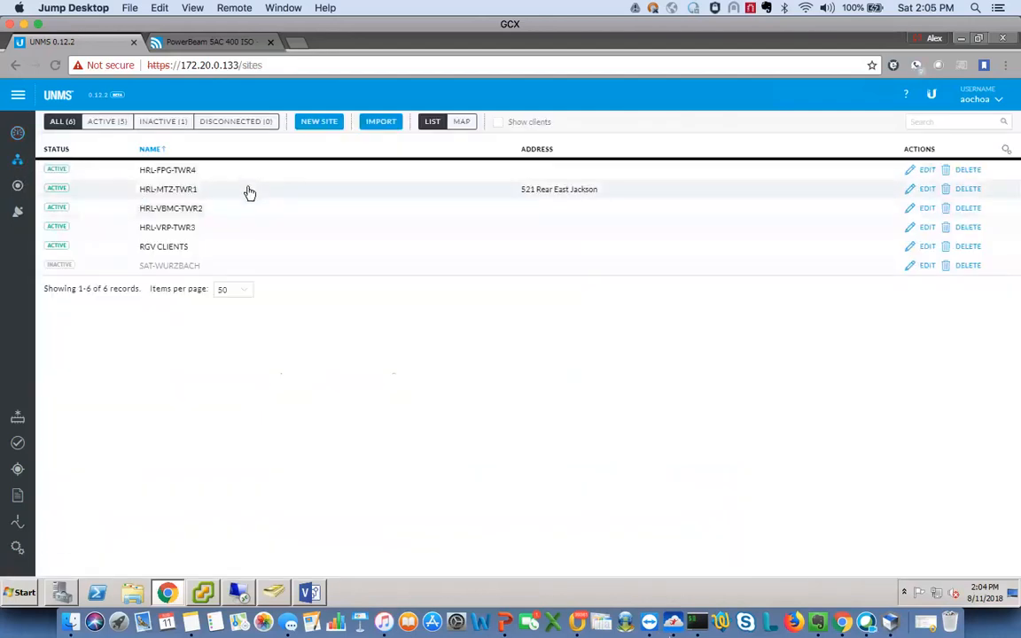
Step: Open the Rocket 5AC Prism in UNMS and list its three LiteBeam 5AC Gen2 stations
left_click(168, 188)
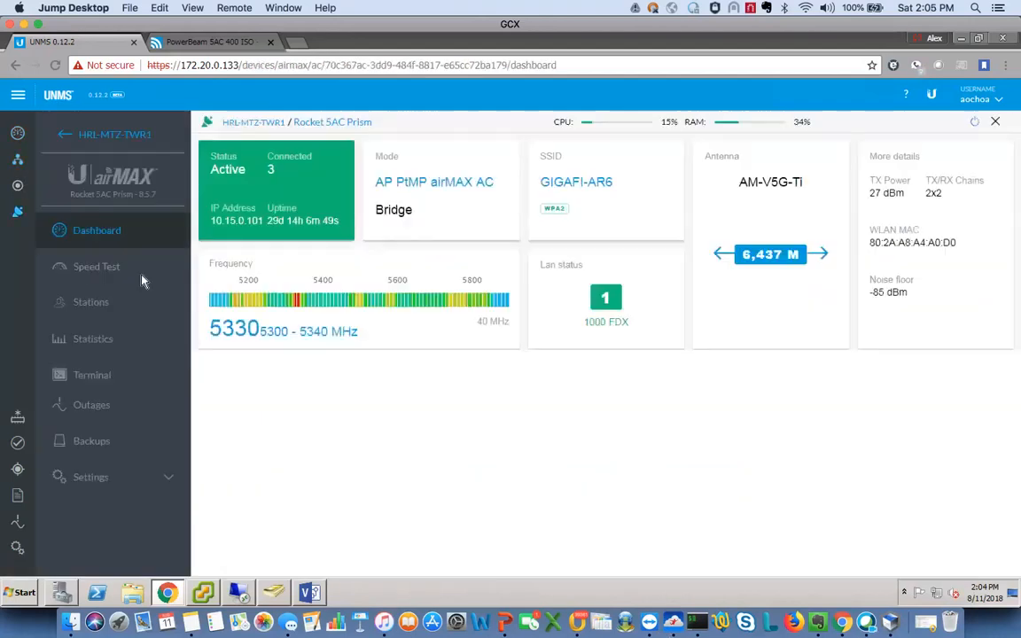
left_click(90, 302)
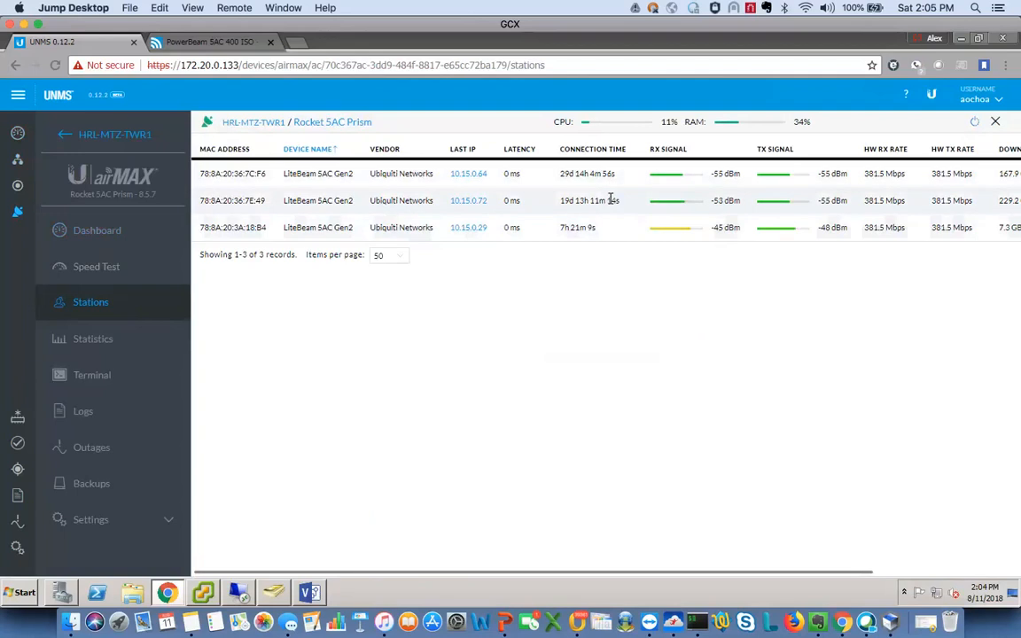
mouse_move(642, 448)
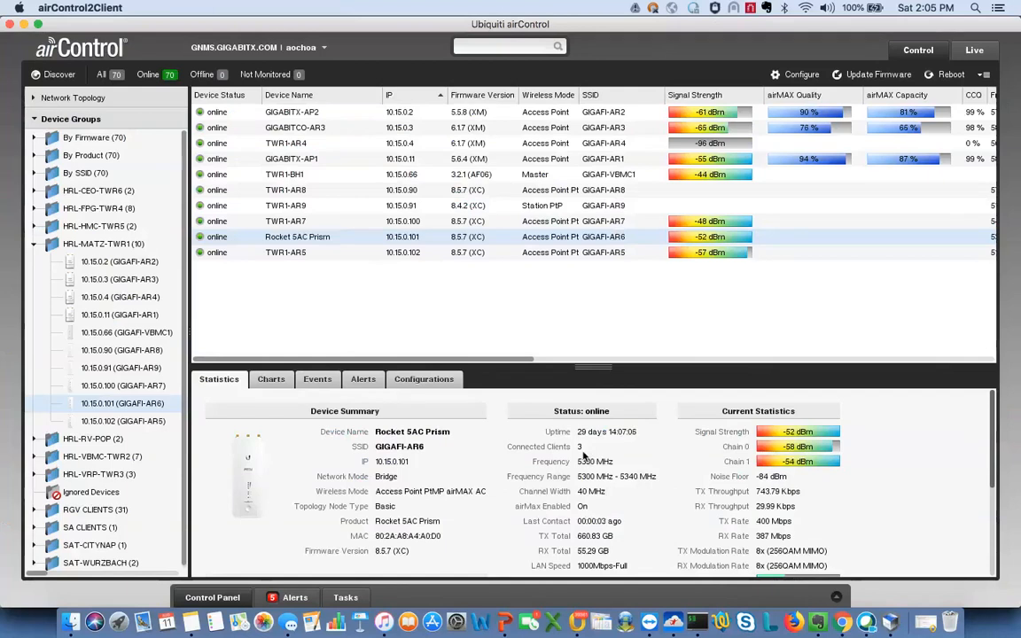
mouse_move(514, 200)
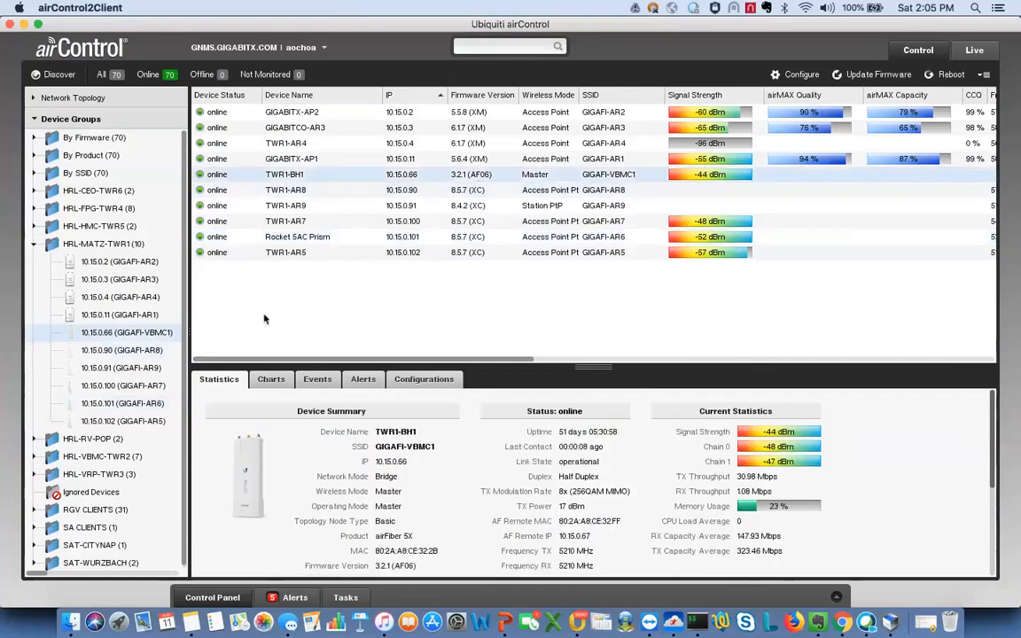
Step: Select and collapse the HRL-MATZ-TWR1 group, then scroll down the device groups
left_click(103, 244)
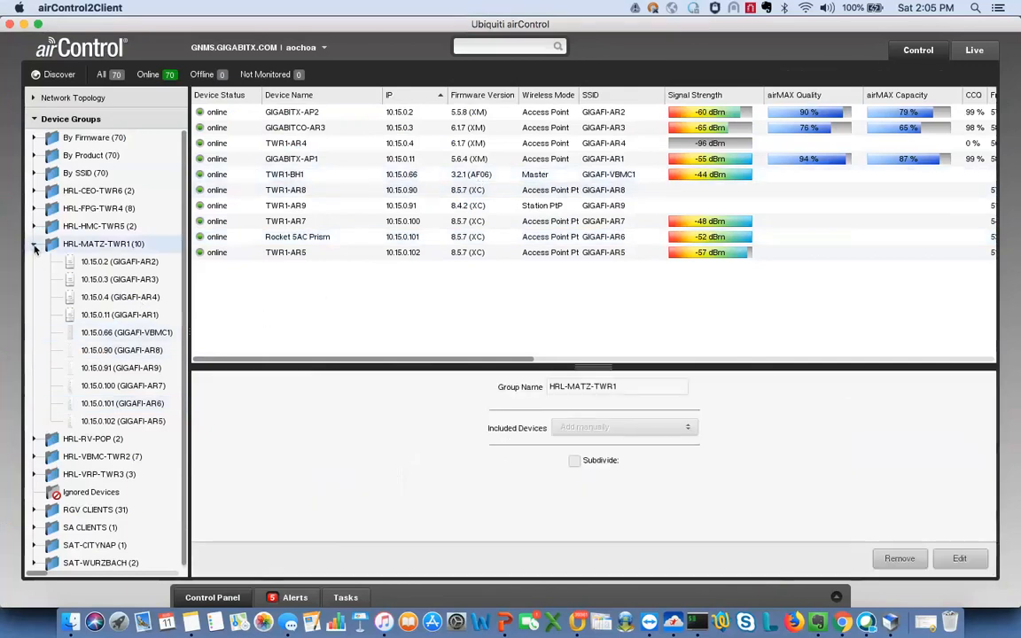
left_click(34, 243)
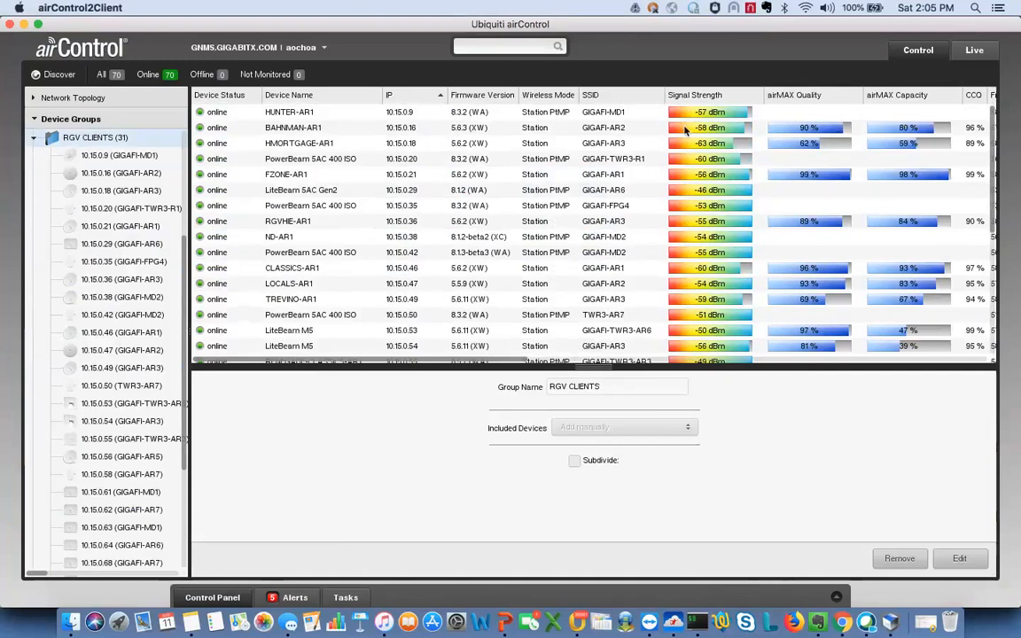
scroll("down", 3)
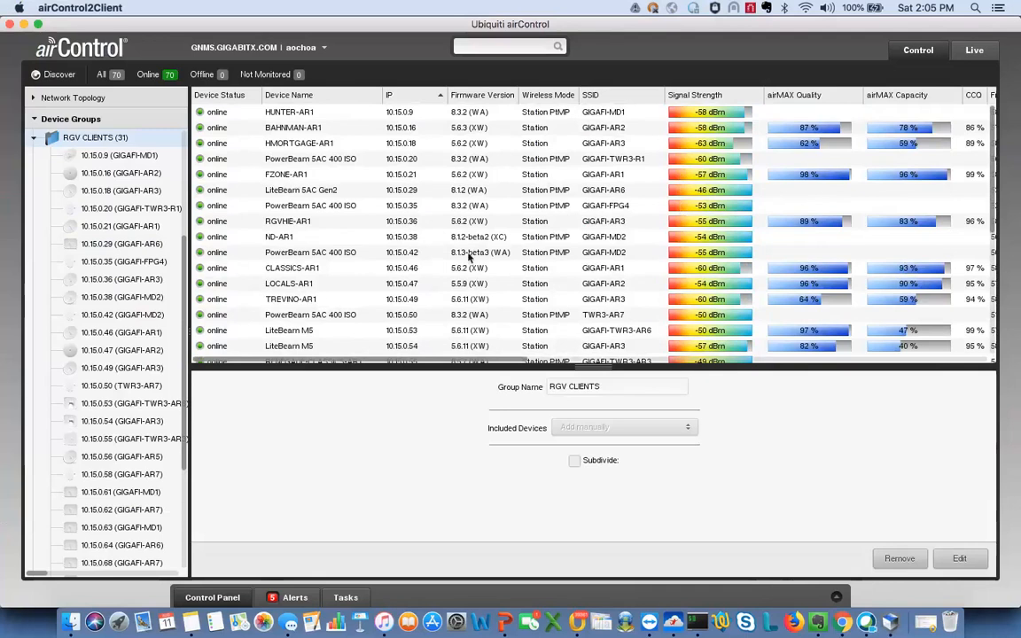
mouse_move(431, 237)
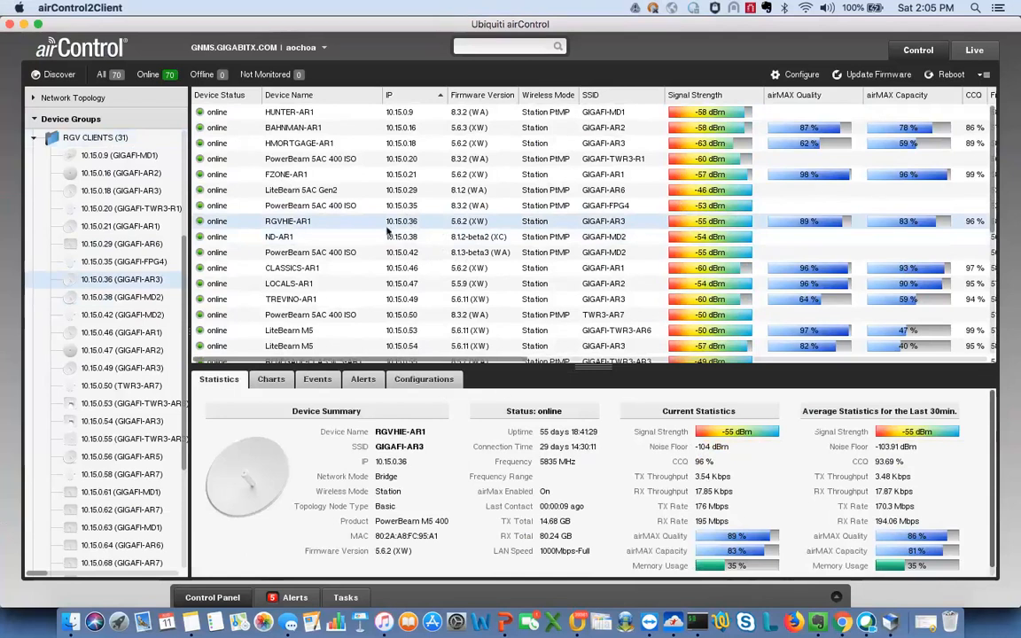
mouse_move(460, 388)
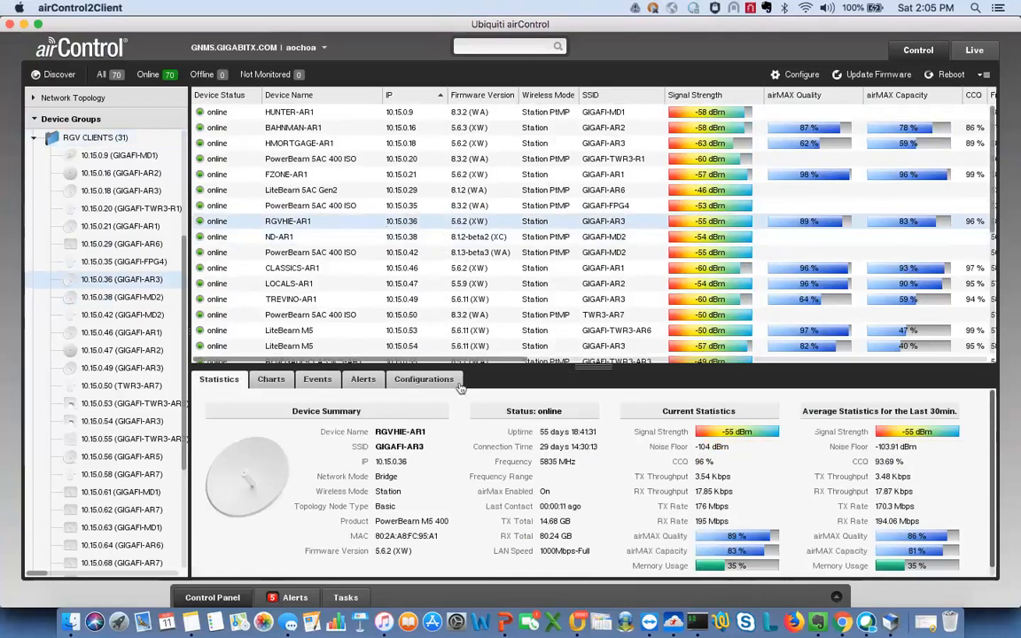
left_click(424, 379)
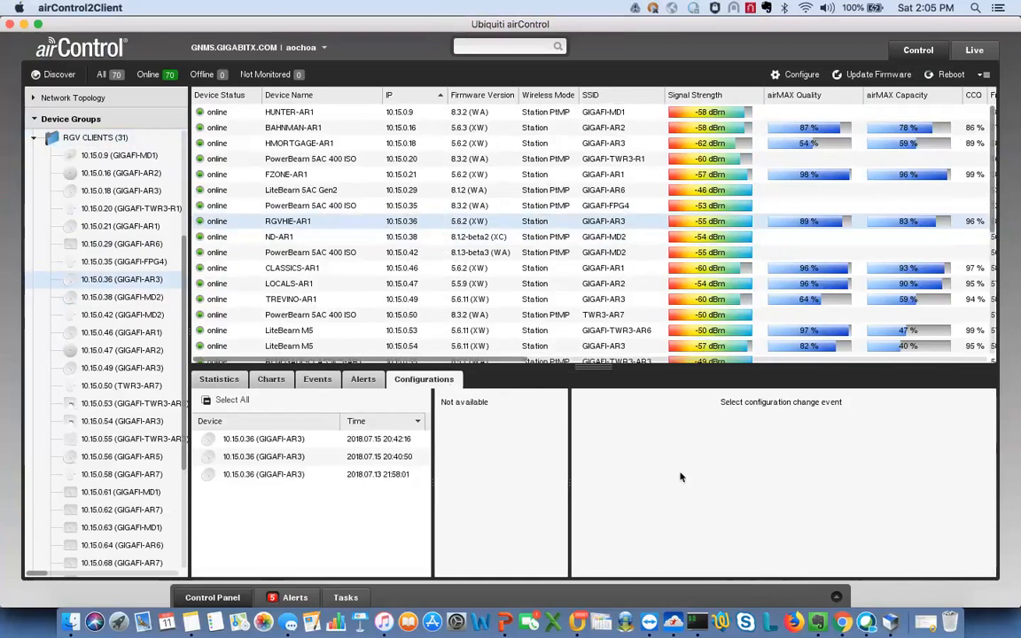
mouse_move(355, 445)
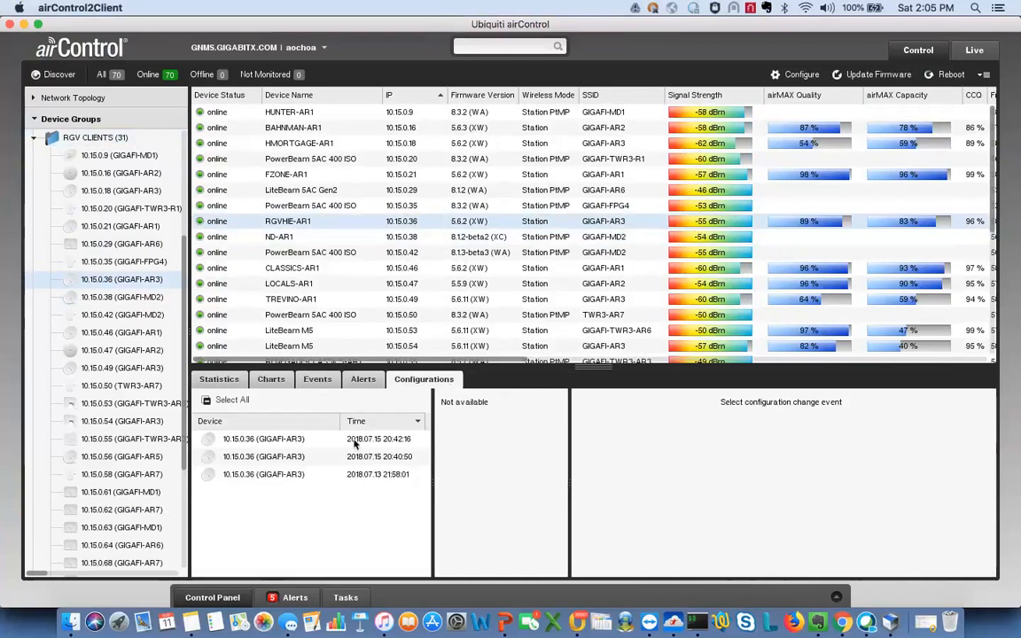
left_click(263, 439)
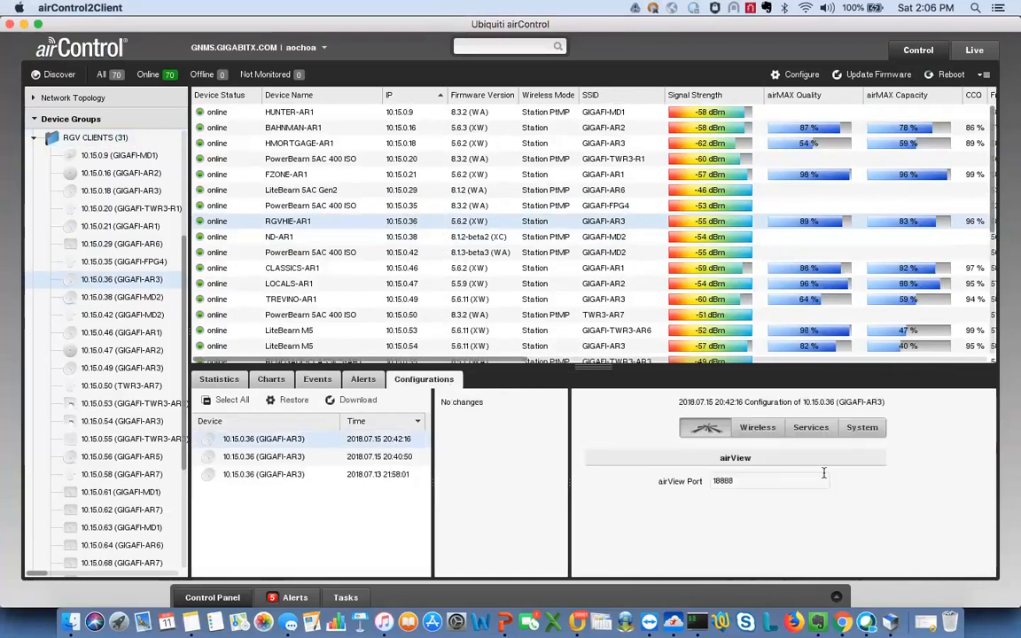
left_click(861, 428)
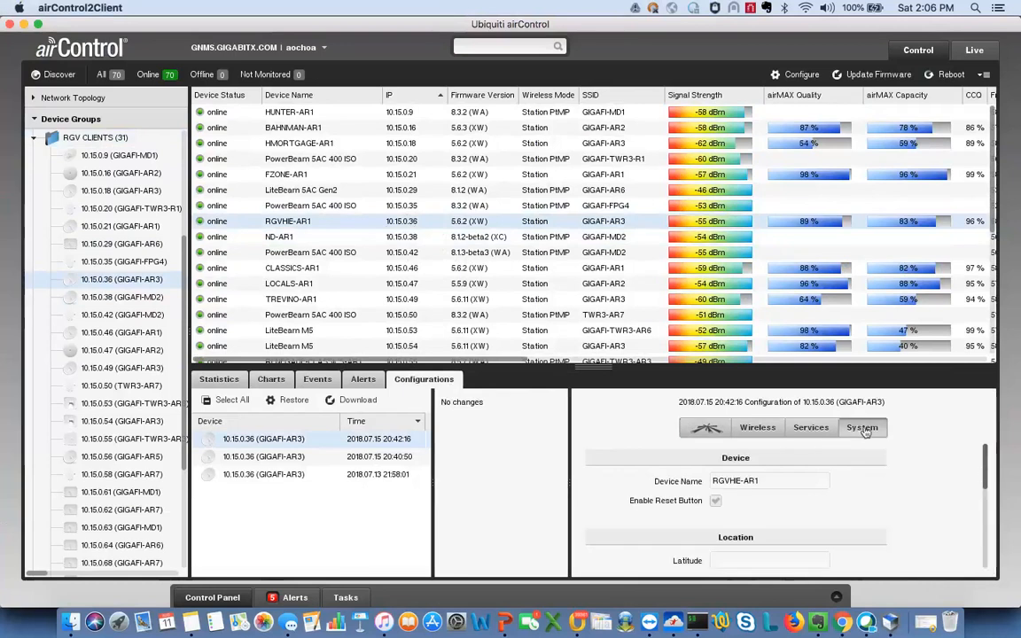
scroll("down", 3)
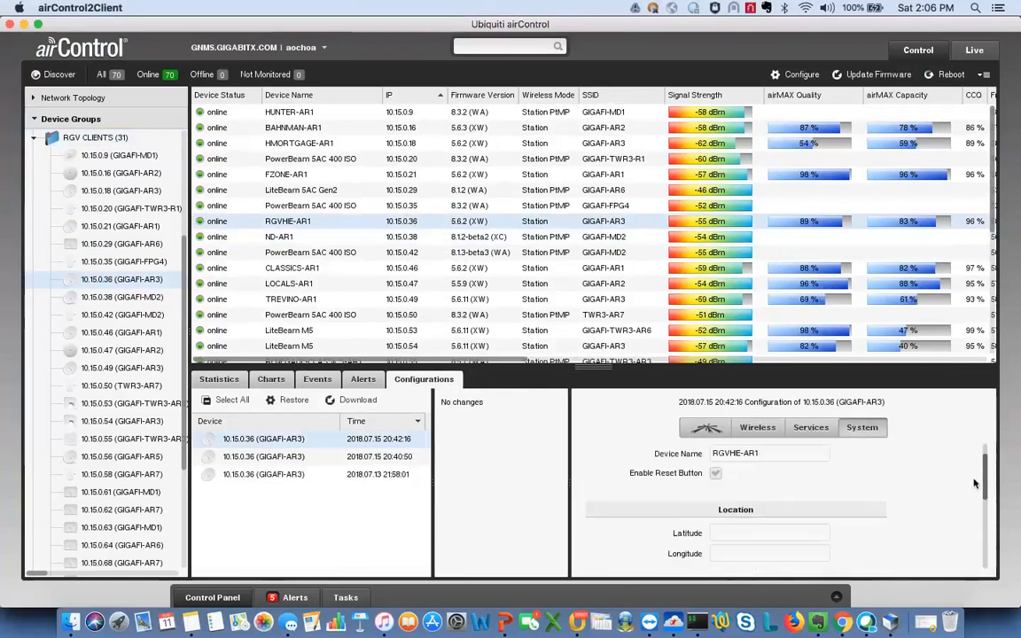
left_click(758, 427)
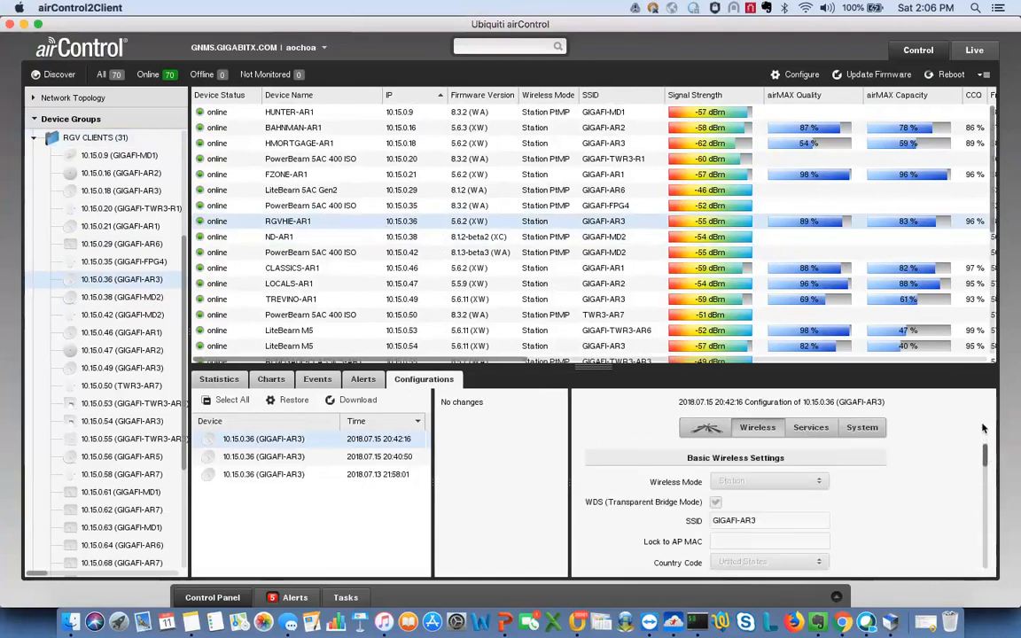
left_click(219, 378)
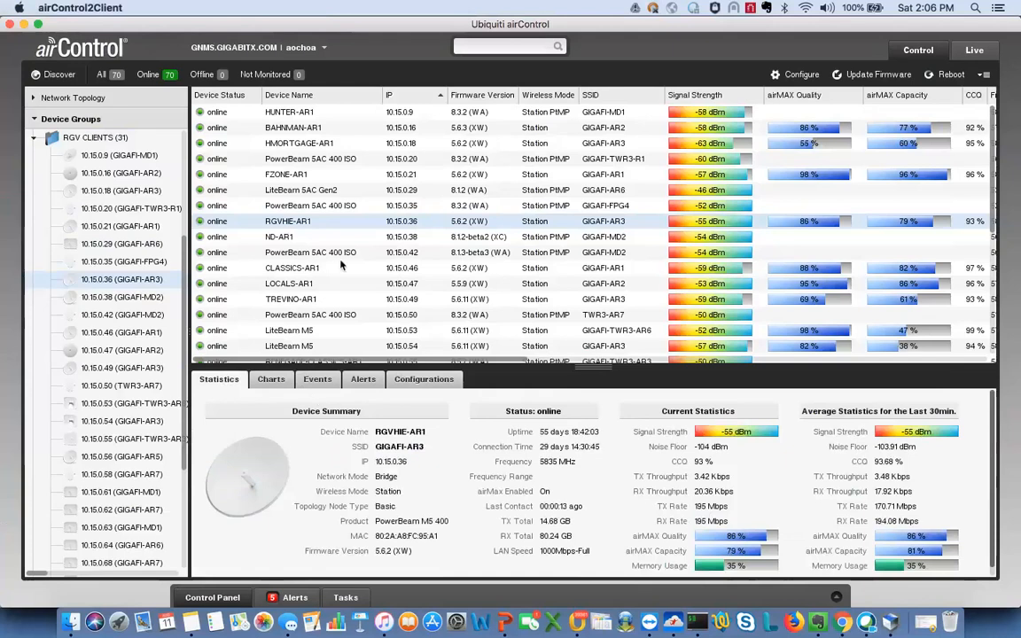
Step: Show System settings of the 2018.08.05 configuration snapshot for PowerBeam 5AC 400 ISO (10.15.0.35)
left_click(310, 204)
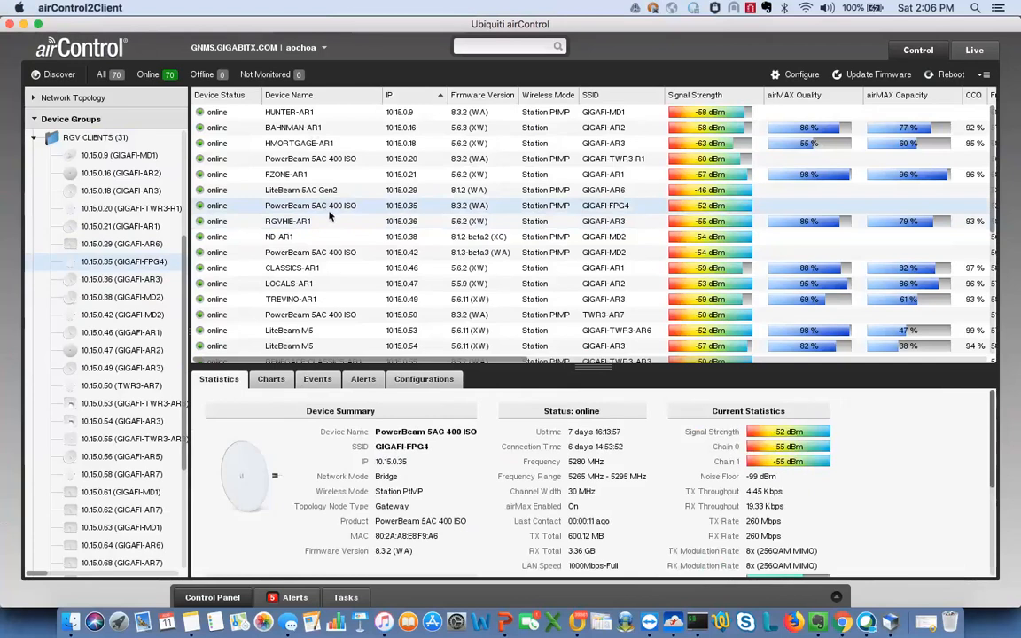
left_click(423, 378)
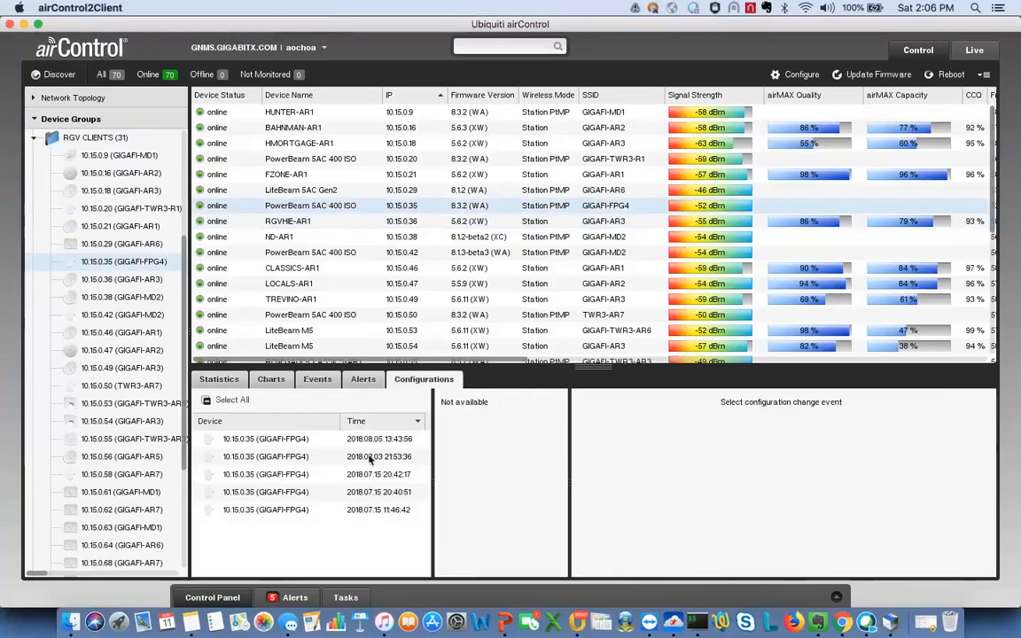
left_click(265, 439)
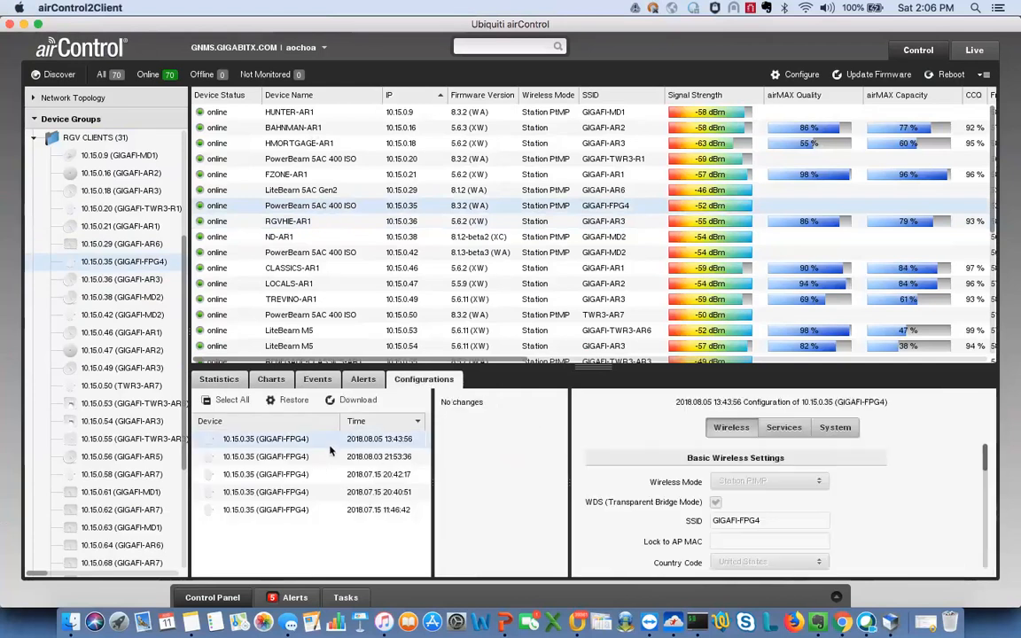
left_click(835, 427)
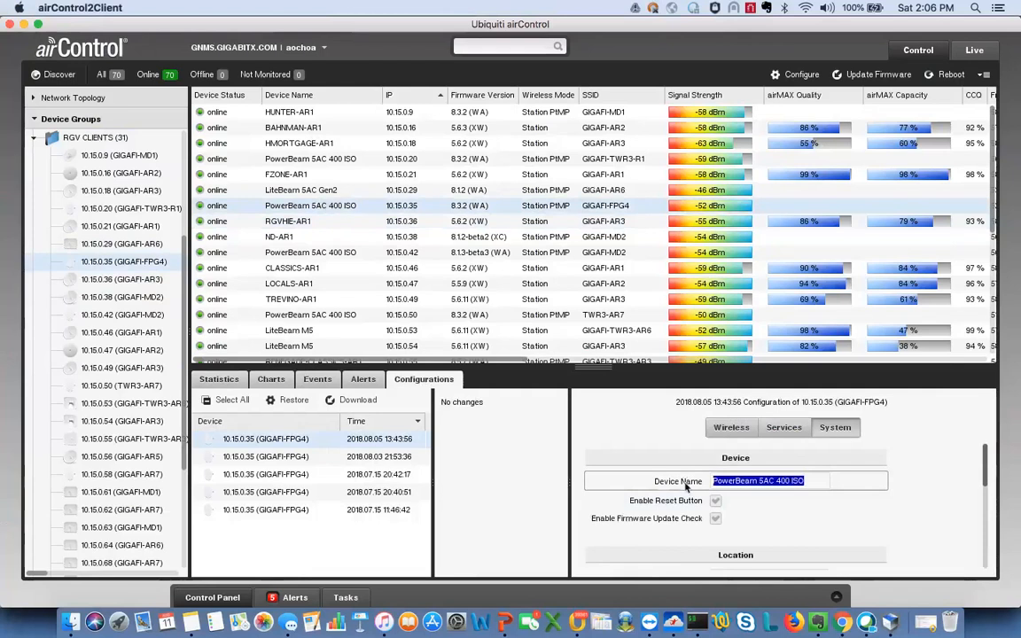
mouse_move(894, 501)
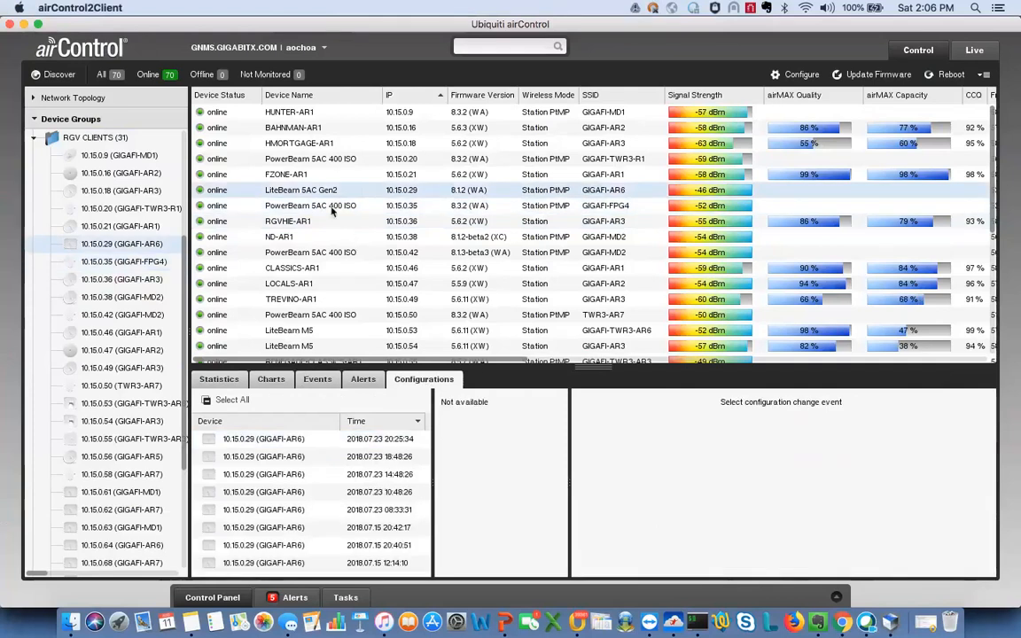
Step: Scroll the Device Groups tree and reselect RGV CLIENTS to show its group settings
scroll("down", 3)
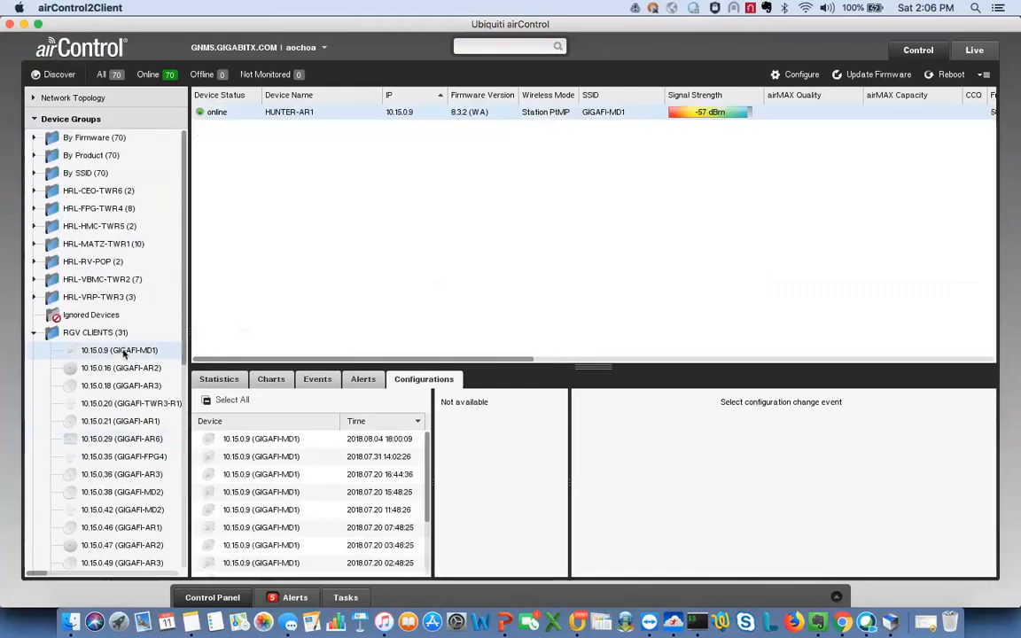
mouse_move(40, 333)
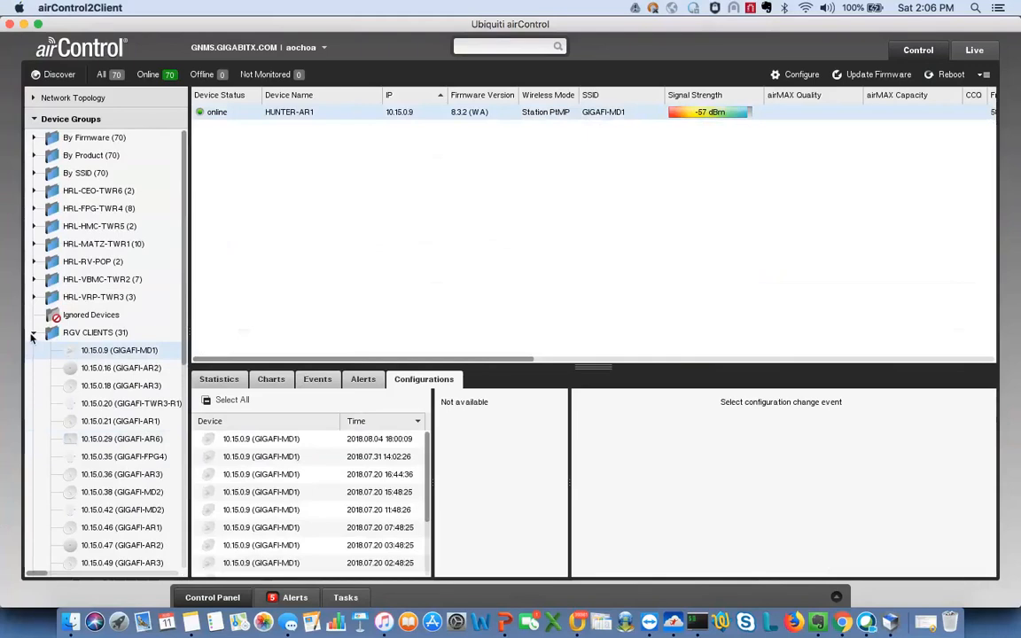
left_click(88, 332)
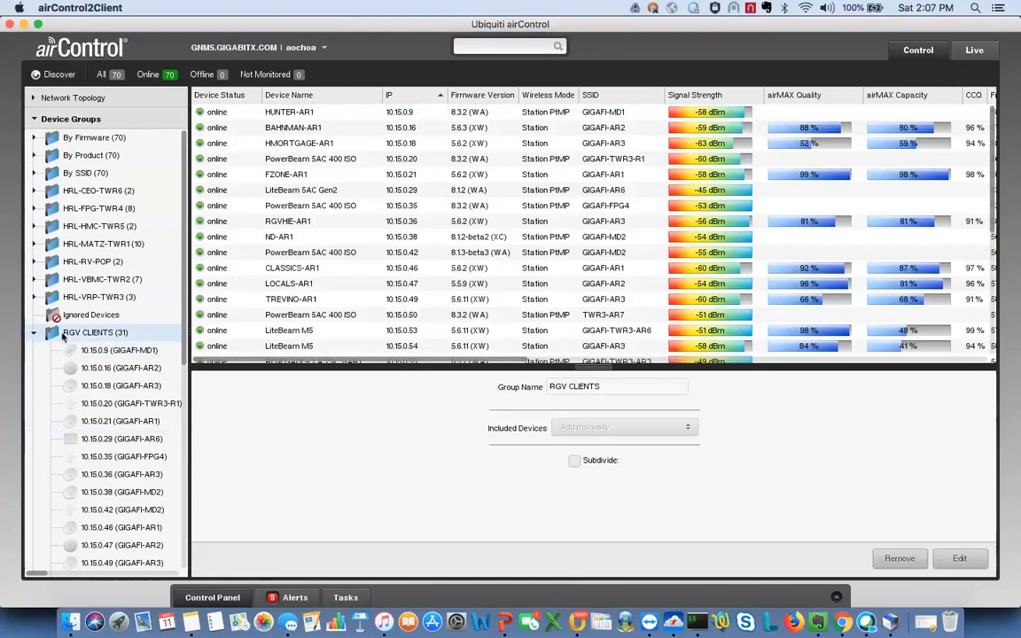
right_click(95, 332)
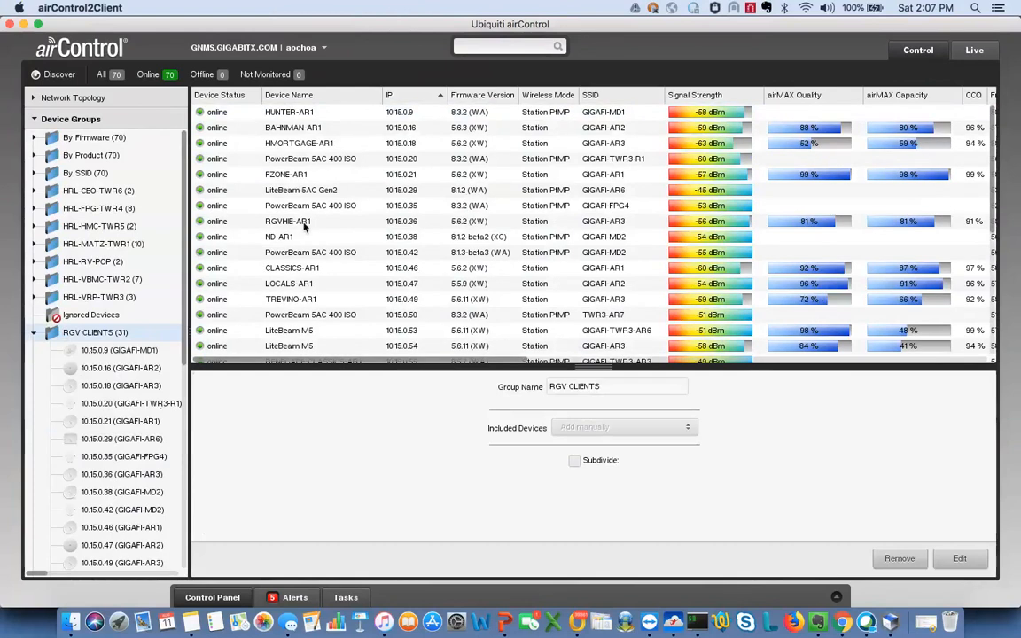
right_click(310, 158)
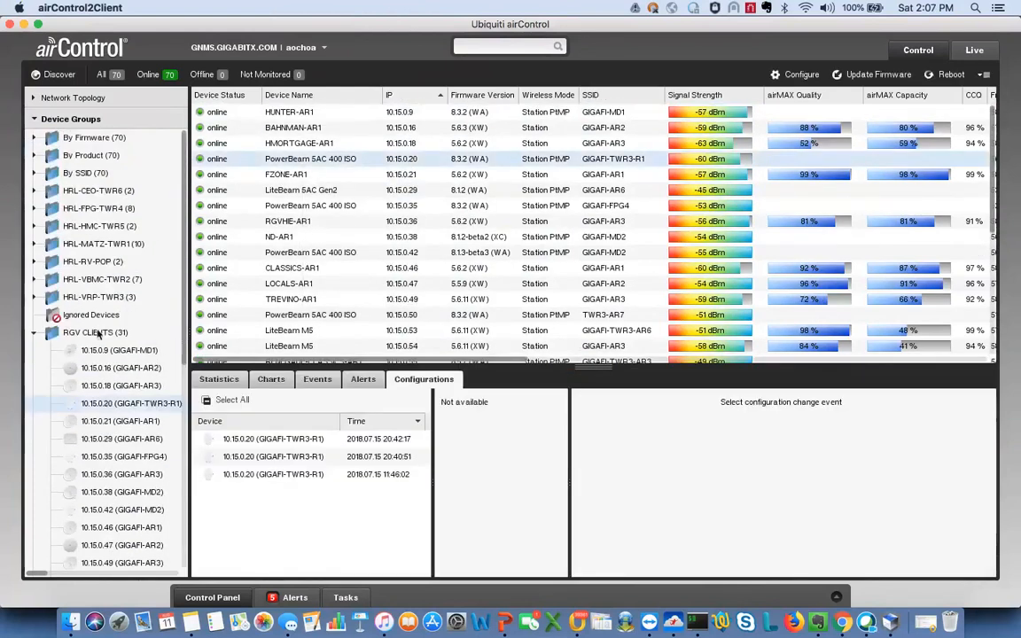
left_click(95, 333)
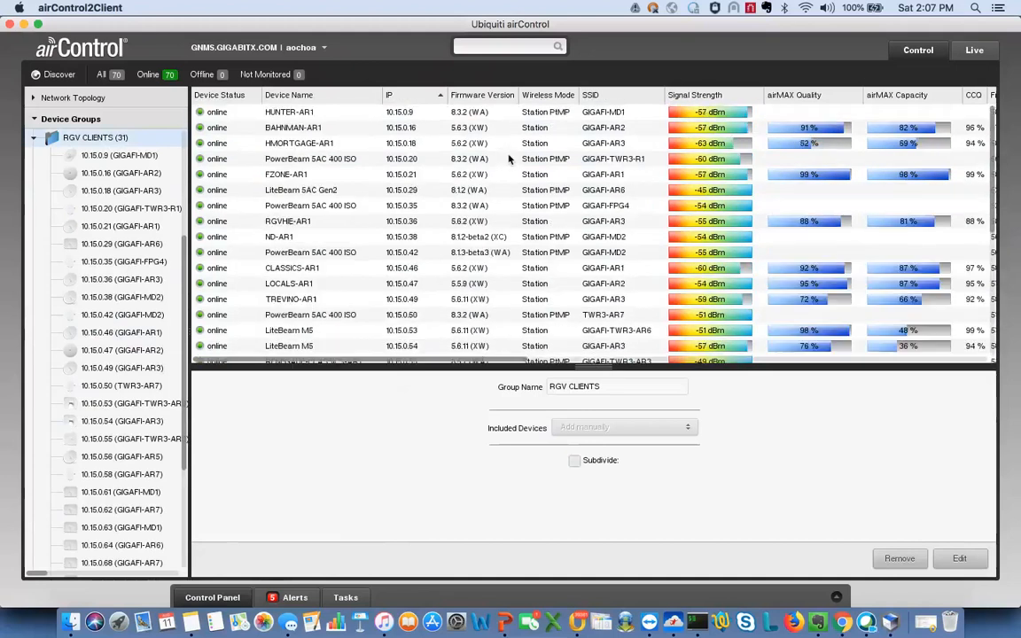
mouse_move(498, 454)
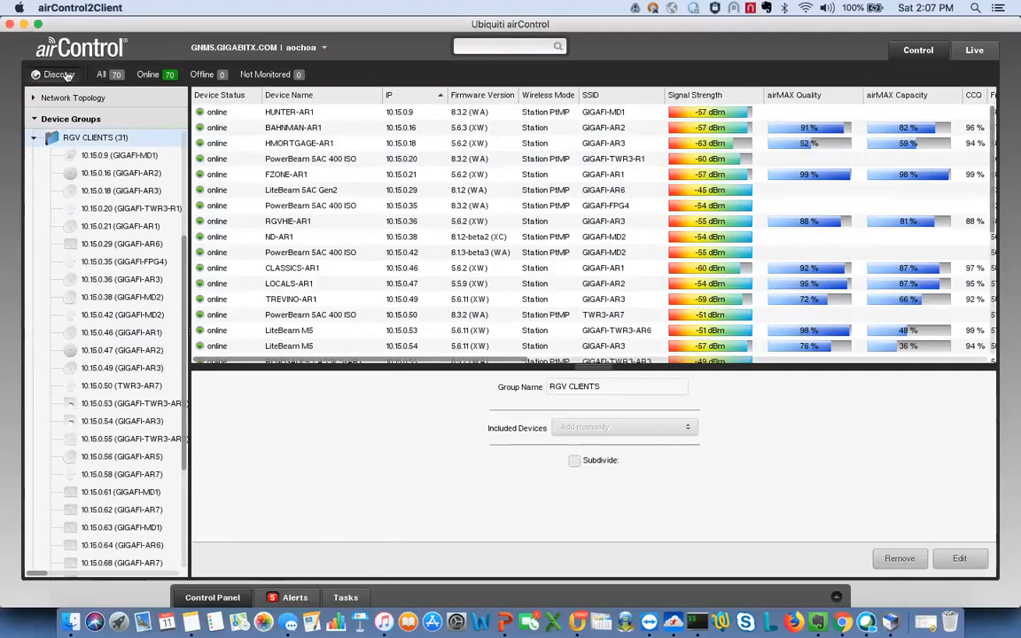
Step: Run a device discovery from the airControl Server, finding four new radios
left_click(57, 74)
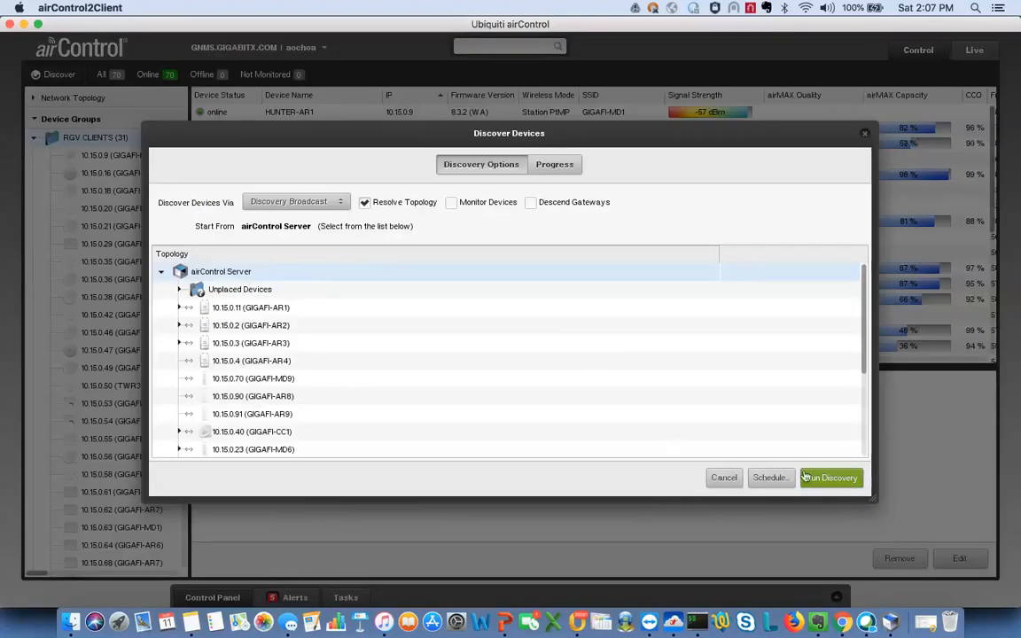
left_click(829, 478)
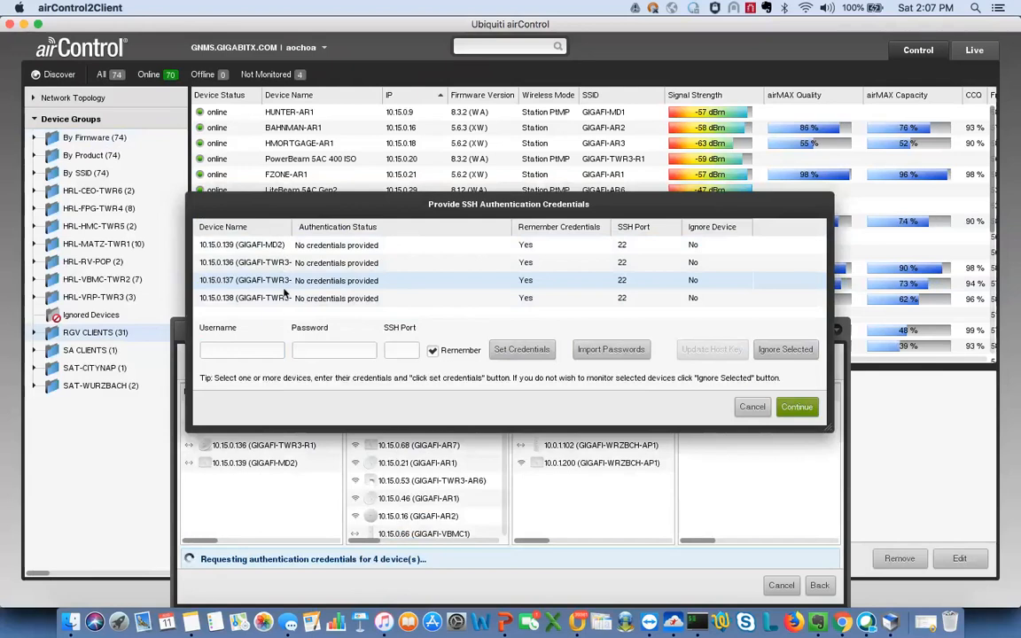
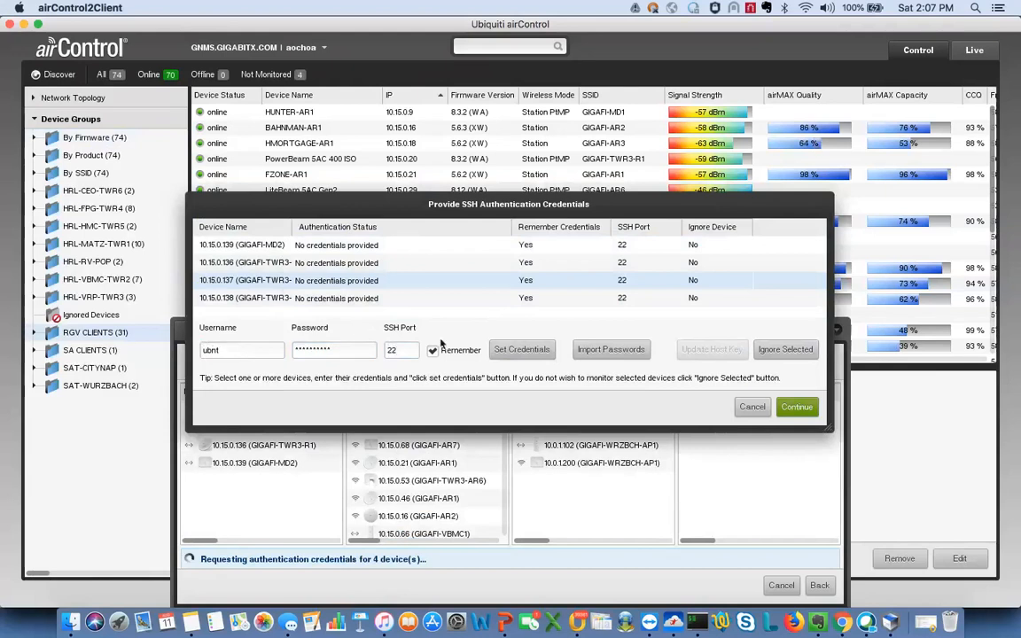
Step: Enter ubnt SSH credentials for 10.15.0.137 only and skip credentials for the others
left_click(521, 348)
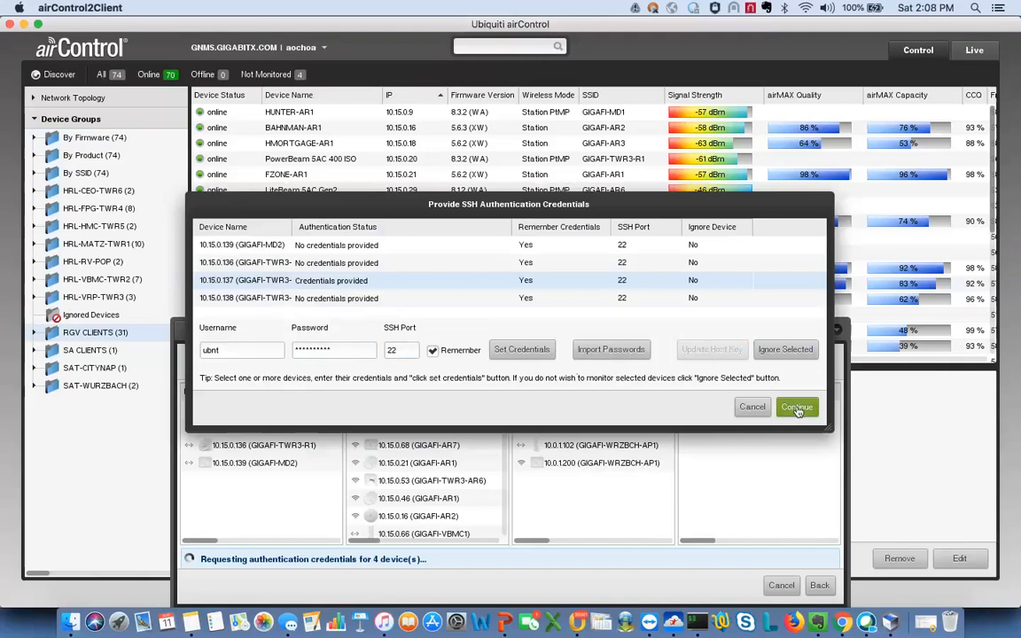
left_click(796, 406)
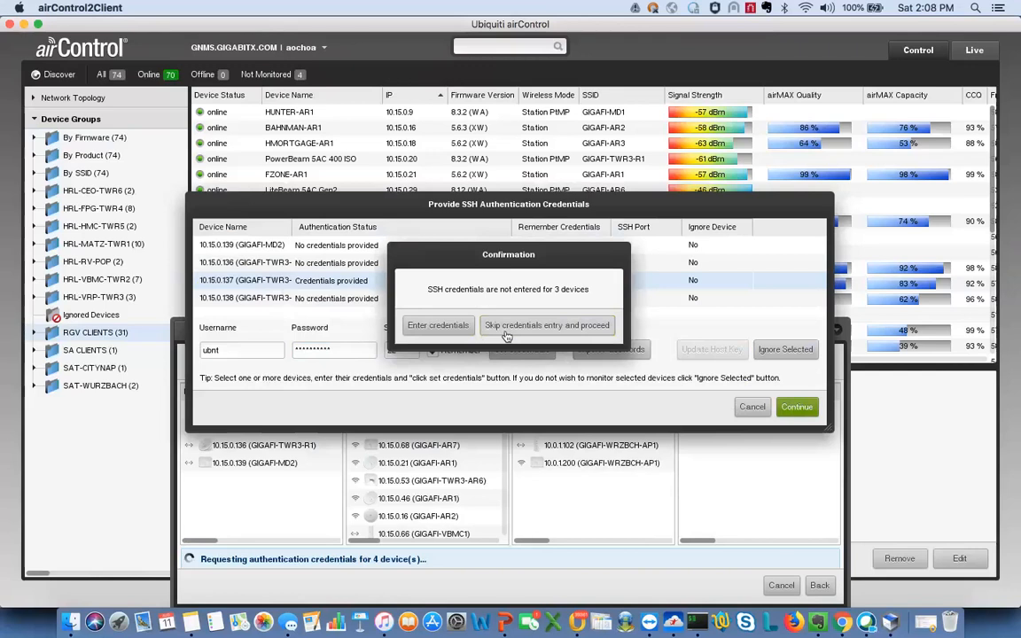
left_click(547, 325)
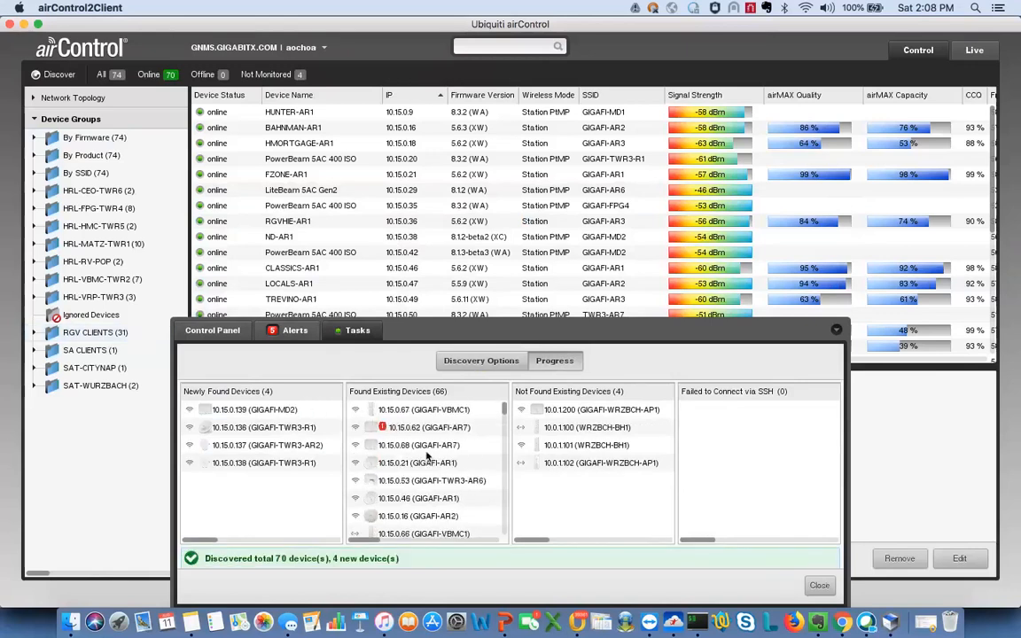
Step: Close the discovery results and filter to the Not Monitored radios 10.15.0.136–10.15.0.139
left_click(262, 445)
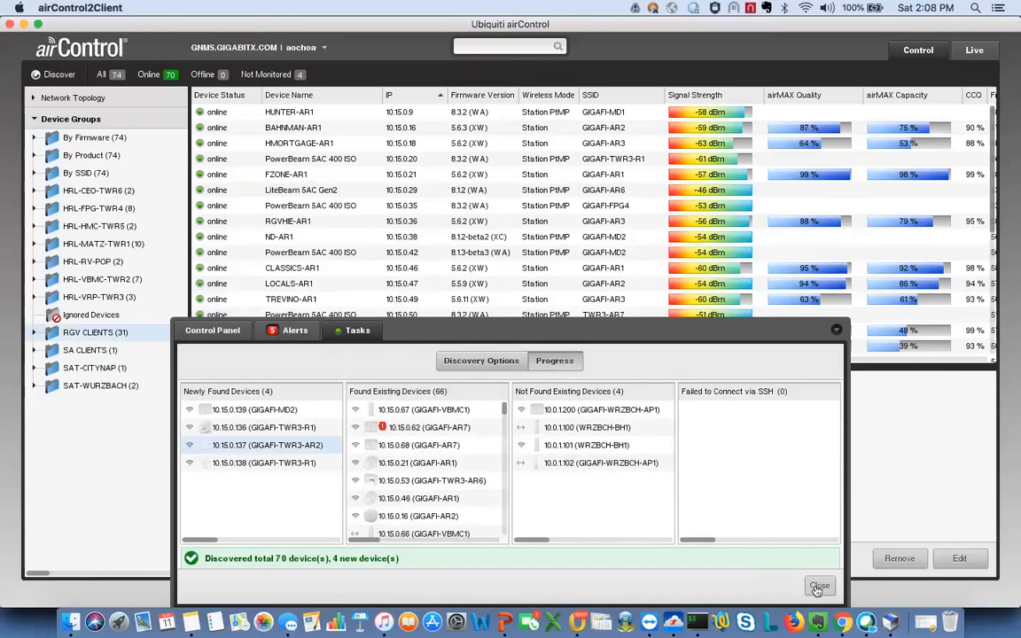
left_click(819, 586)
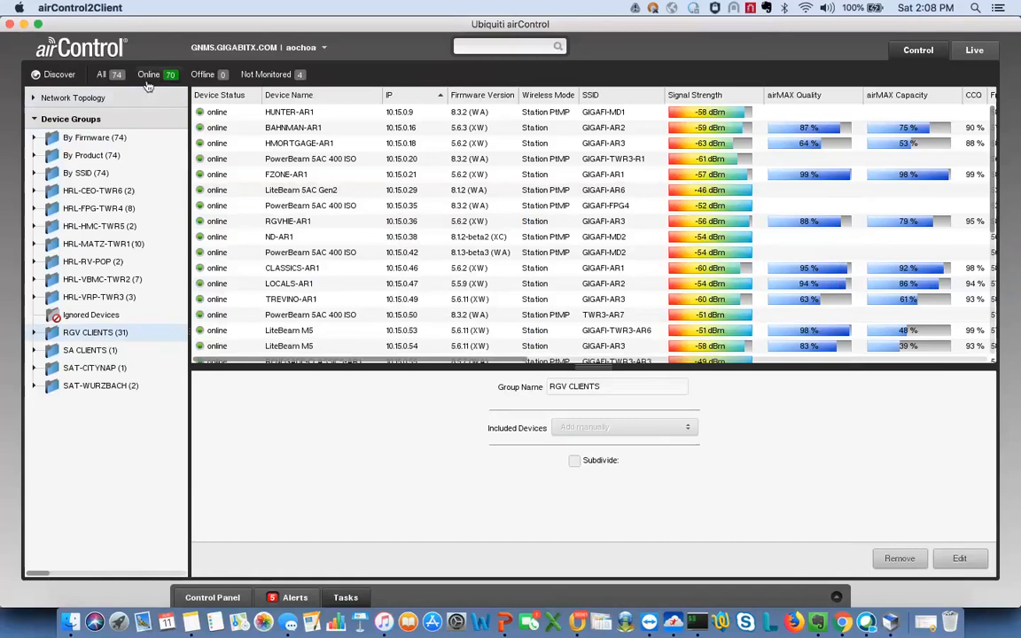
left_click(266, 73)
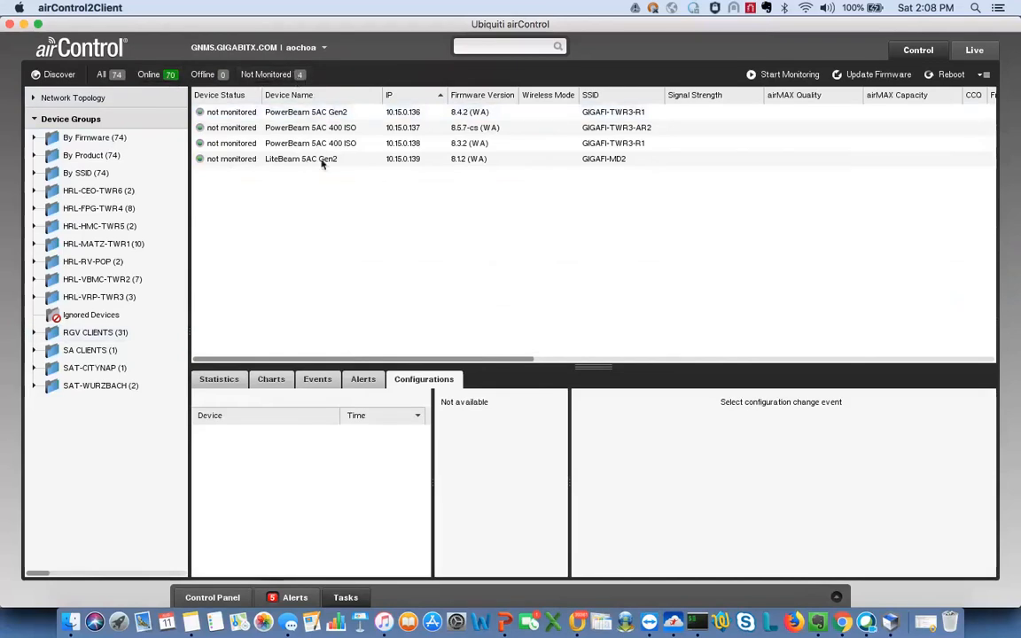
Step: Attempt Start Monitoring on 10.15.0.137, then view its PowerBeam 5AC 400 ISO summary
left_click(310, 127)
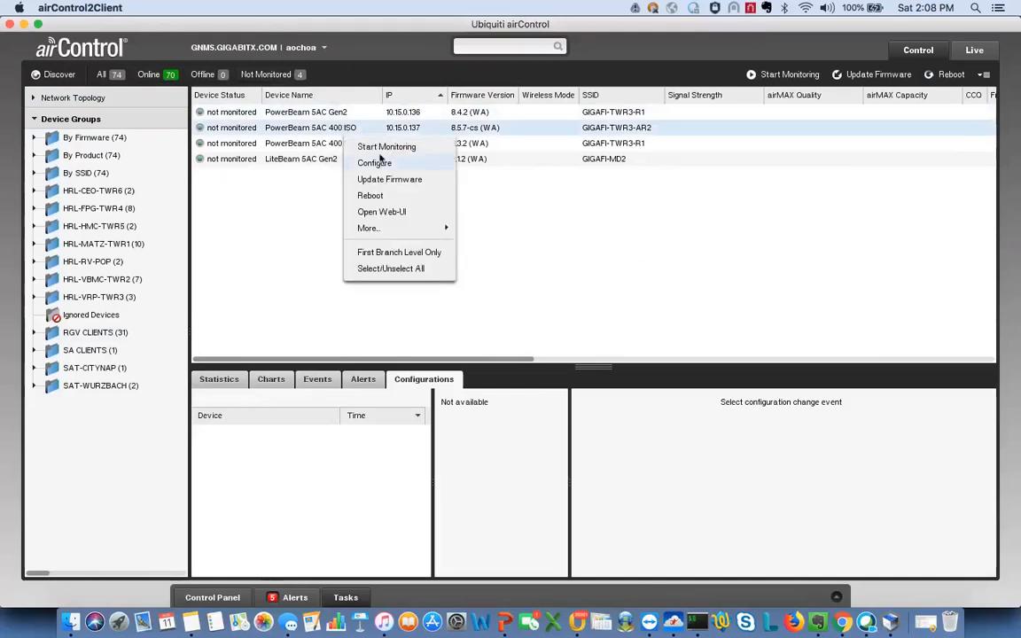
left_click(386, 146)
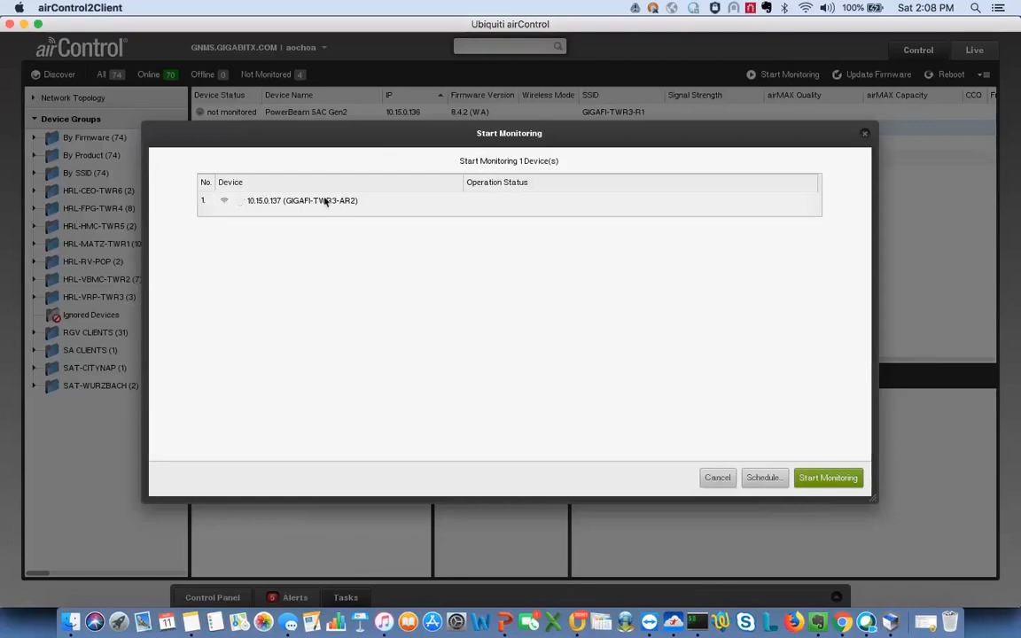
left_click(827, 478)
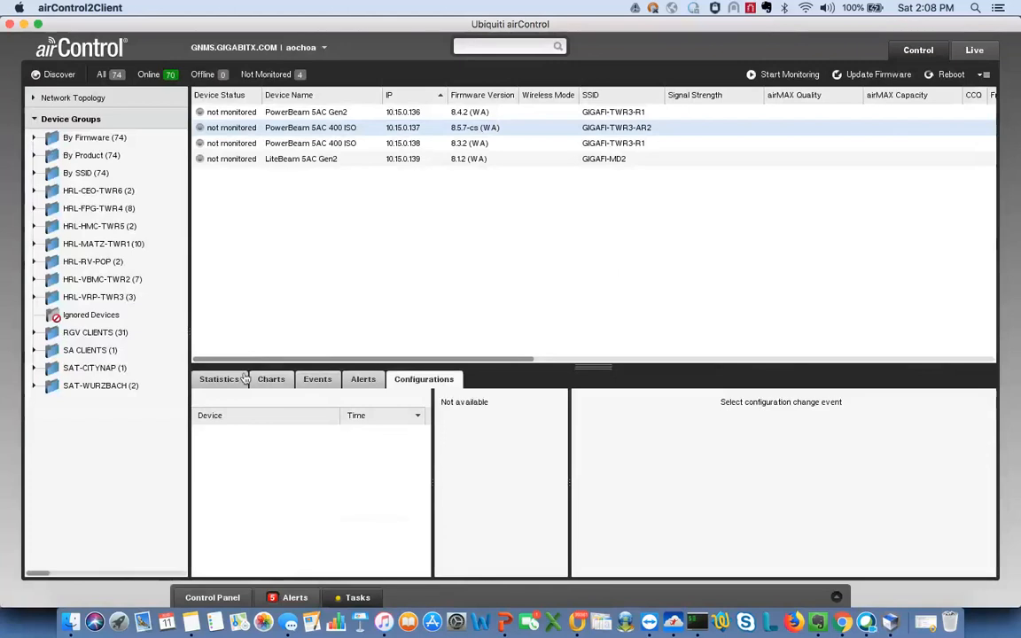
left_click(219, 379)
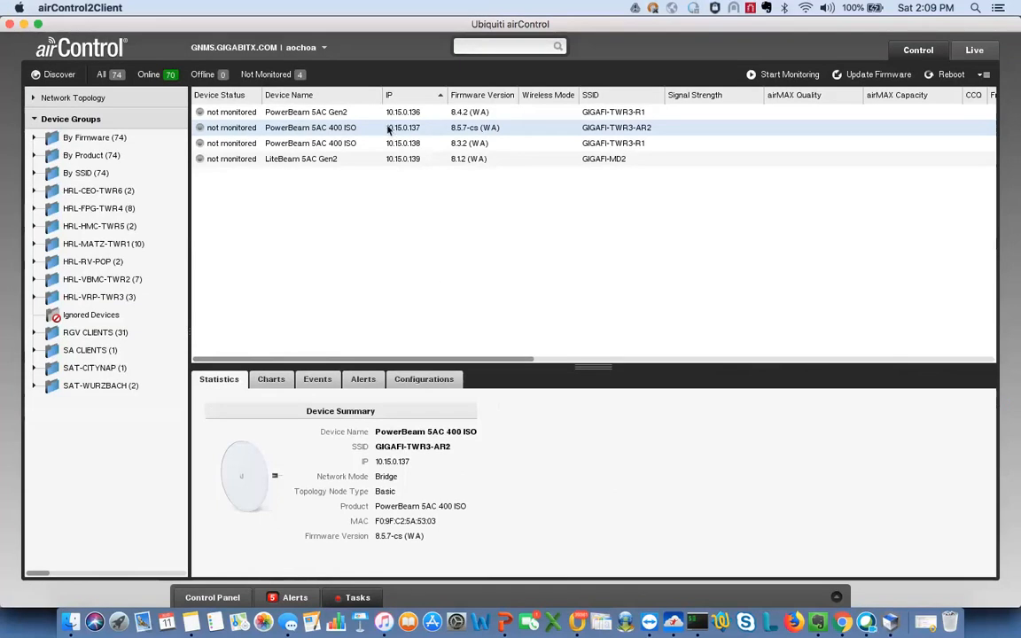
Step: Apply server address 10.15.0.254 in the Properties of PowerBeam 10.15.0.137
right_click(403, 127)
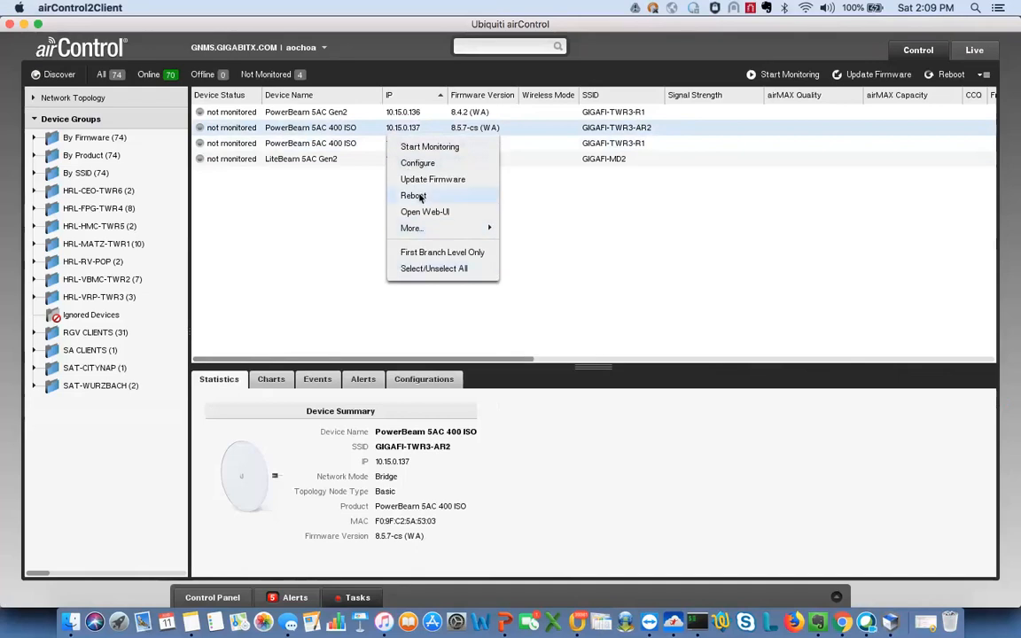
mouse_move(411, 228)
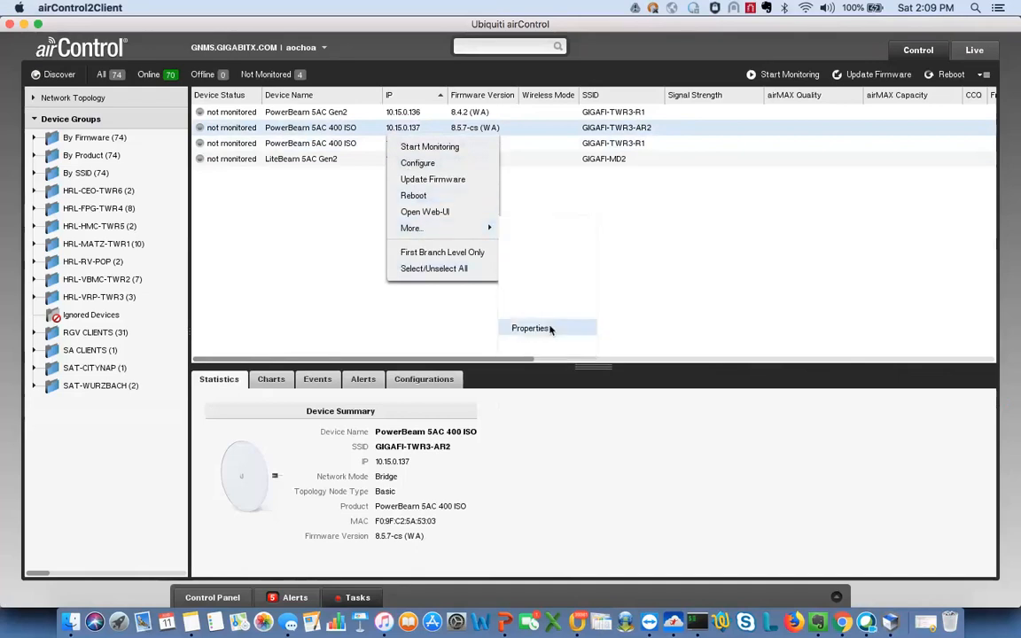
left_click(529, 328)
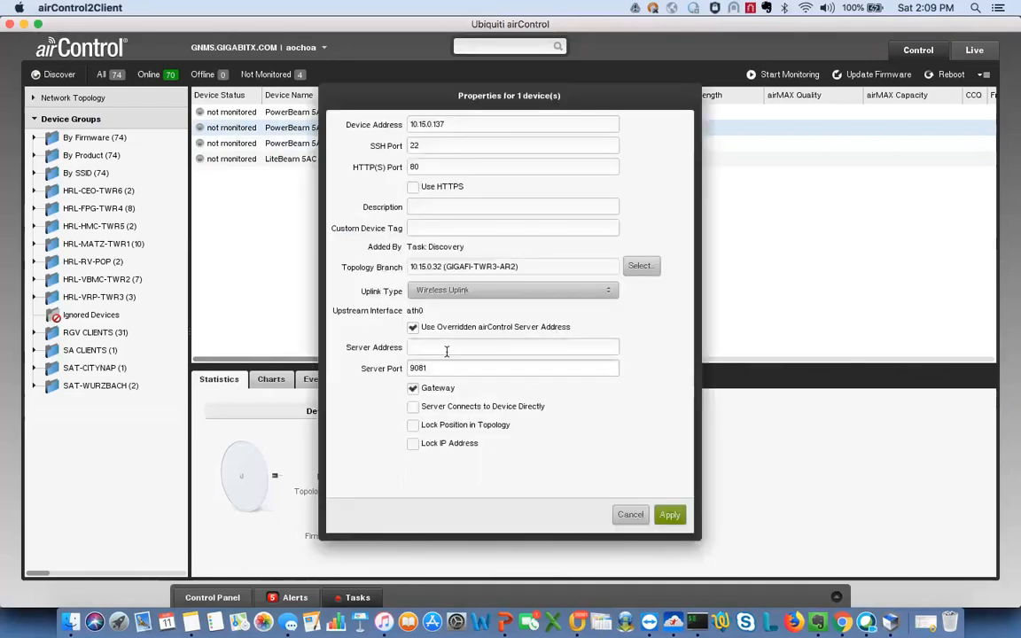
type("10.15.0.254")
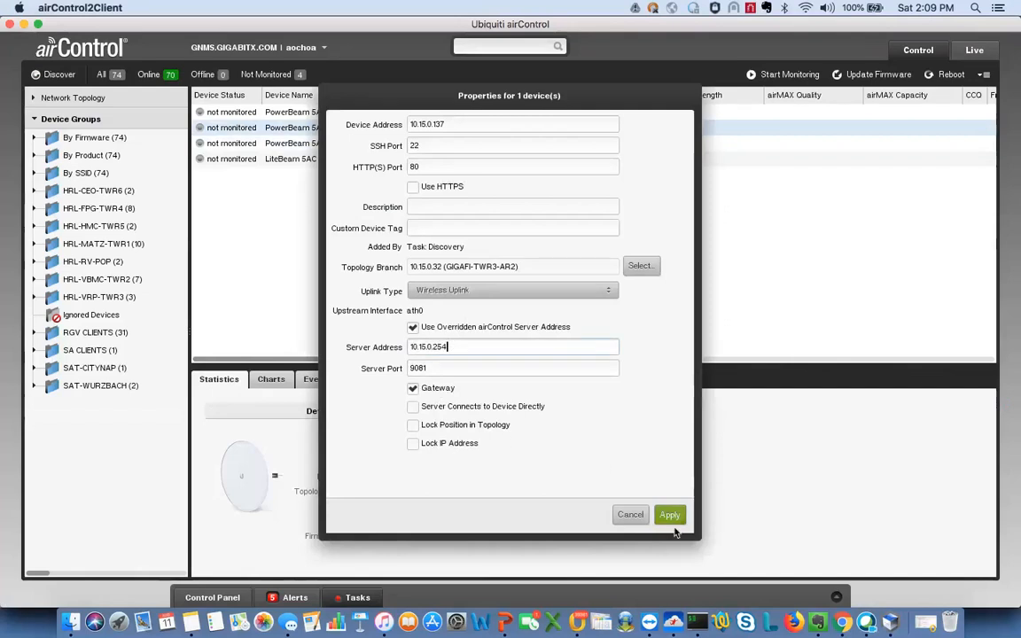
left_click(669, 515)
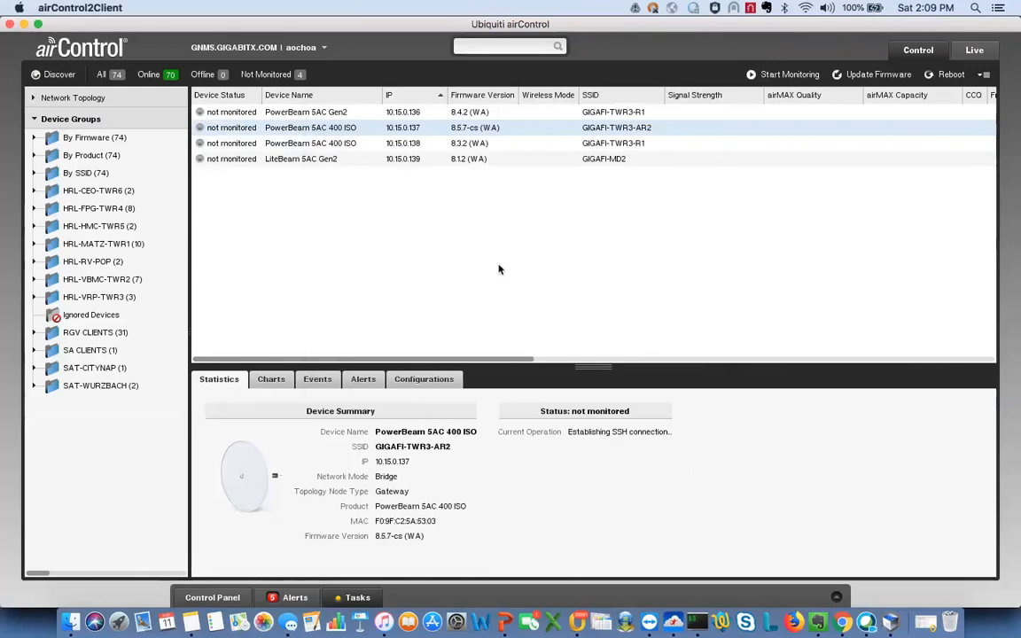
mouse_move(485, 212)
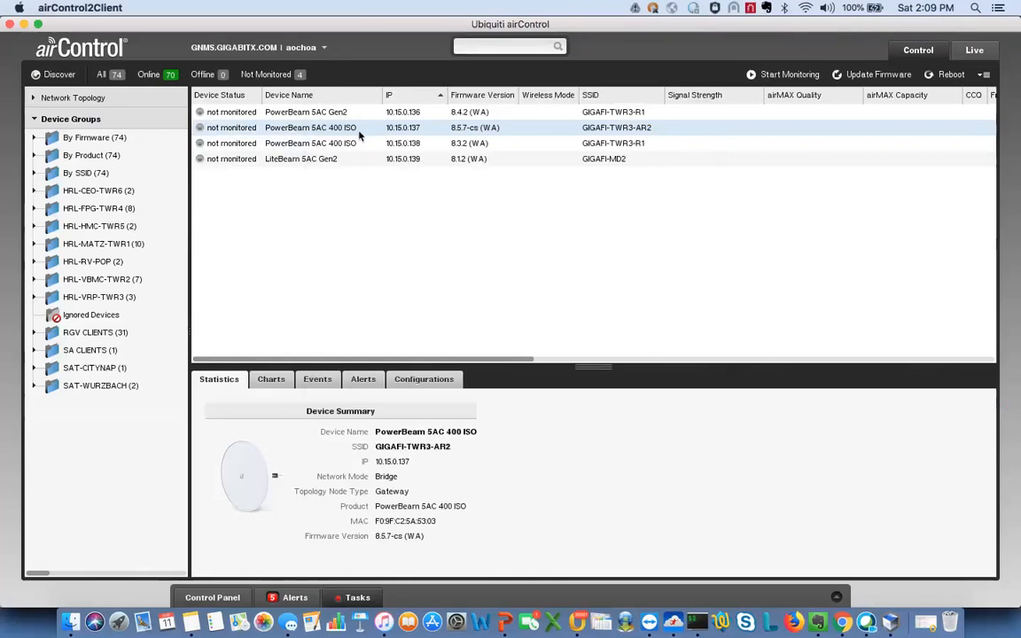
Step: Review 10.15.0.137's Events and Alerts tabs, then confirm Start Monitoring for it
left_click(317, 379)
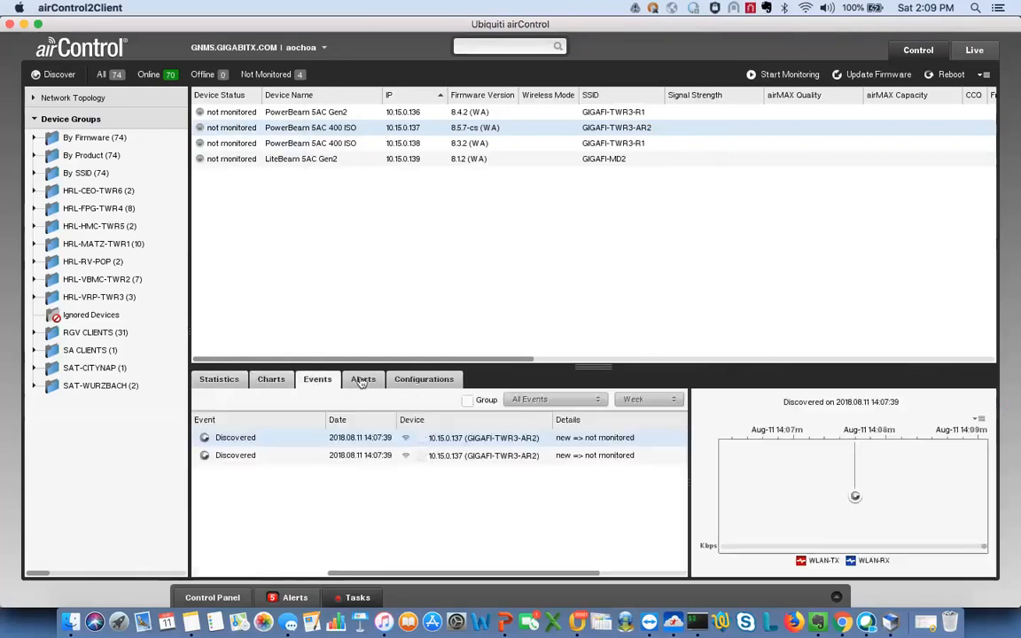
left_click(363, 379)
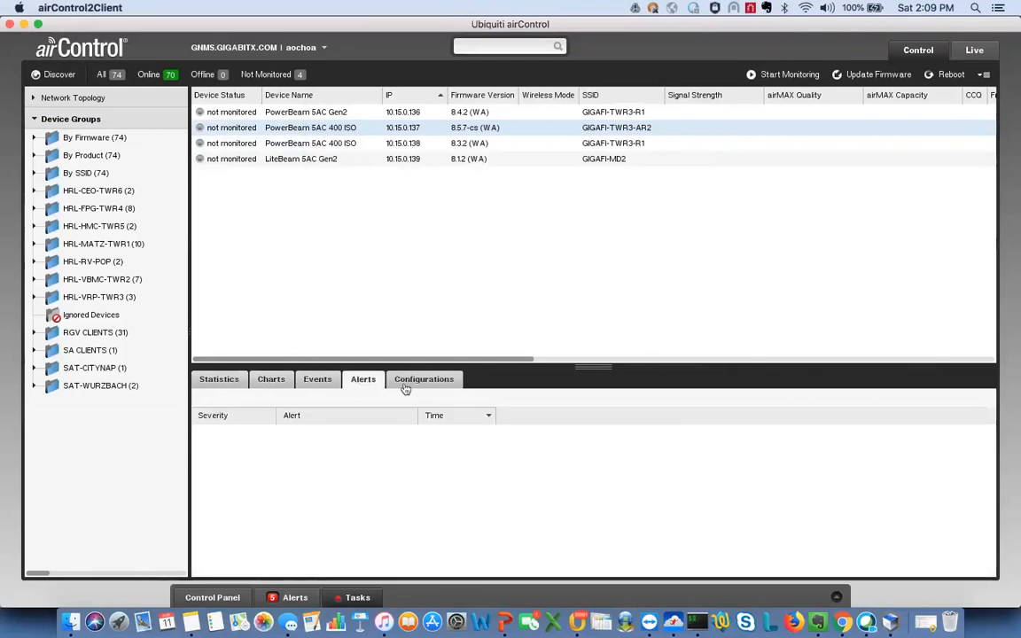
left_click(219, 378)
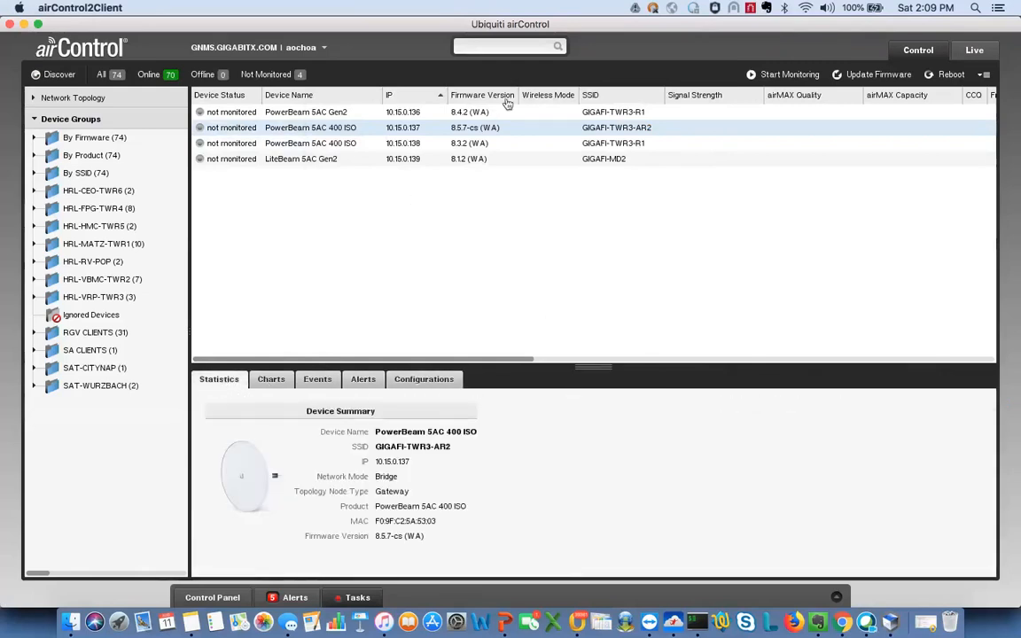
left_click(788, 74)
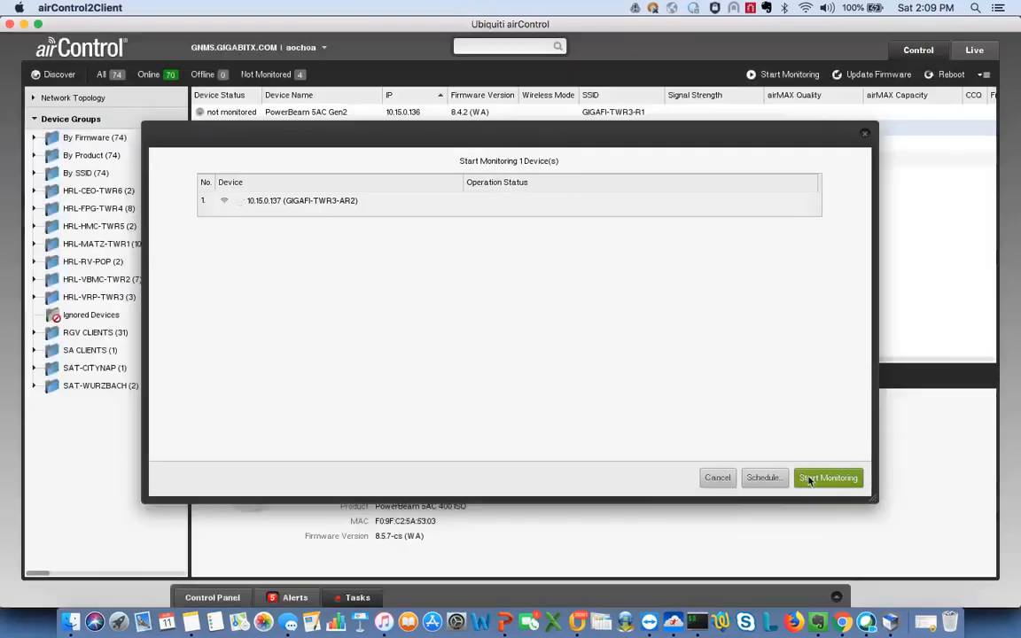
left_click(827, 478)
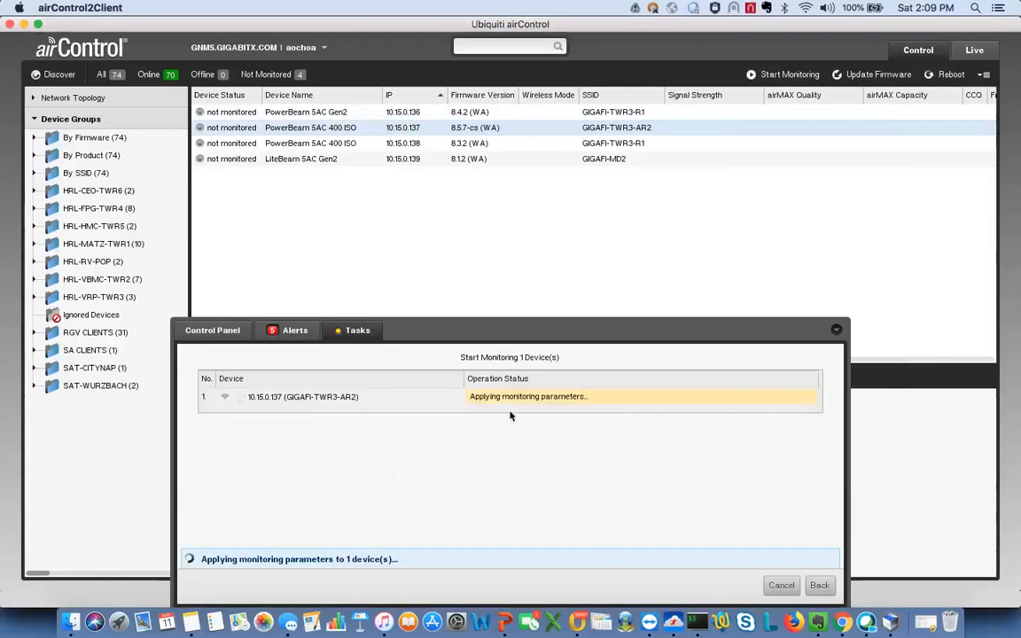
mouse_move(537, 433)
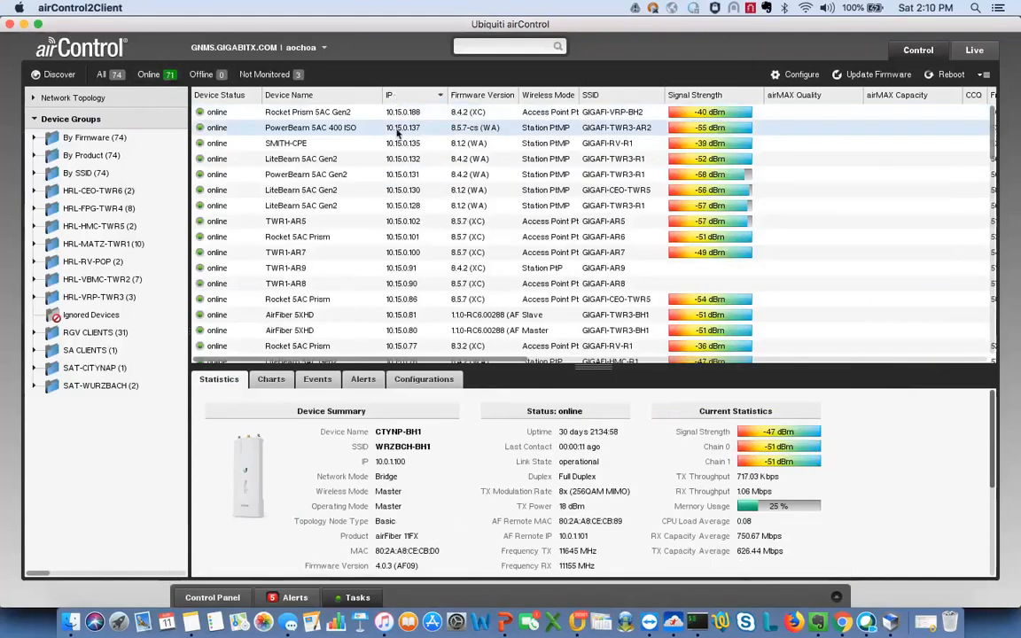
Step: View PowerBeam 10.15.0.137's live statistics and its five unexpected-reboot alerts
left_click(310, 127)
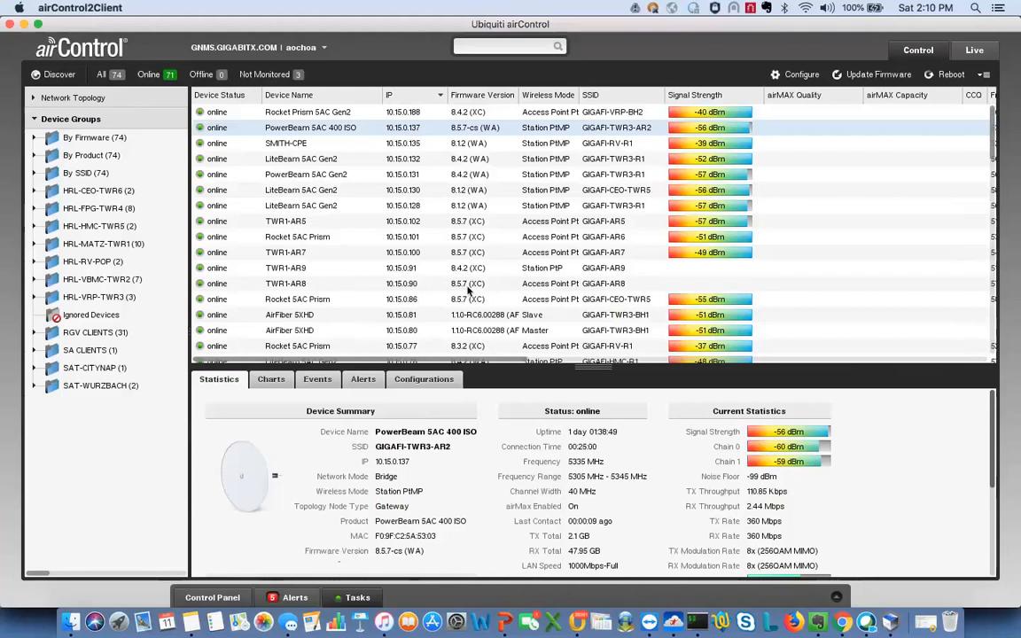
left_click(295, 597)
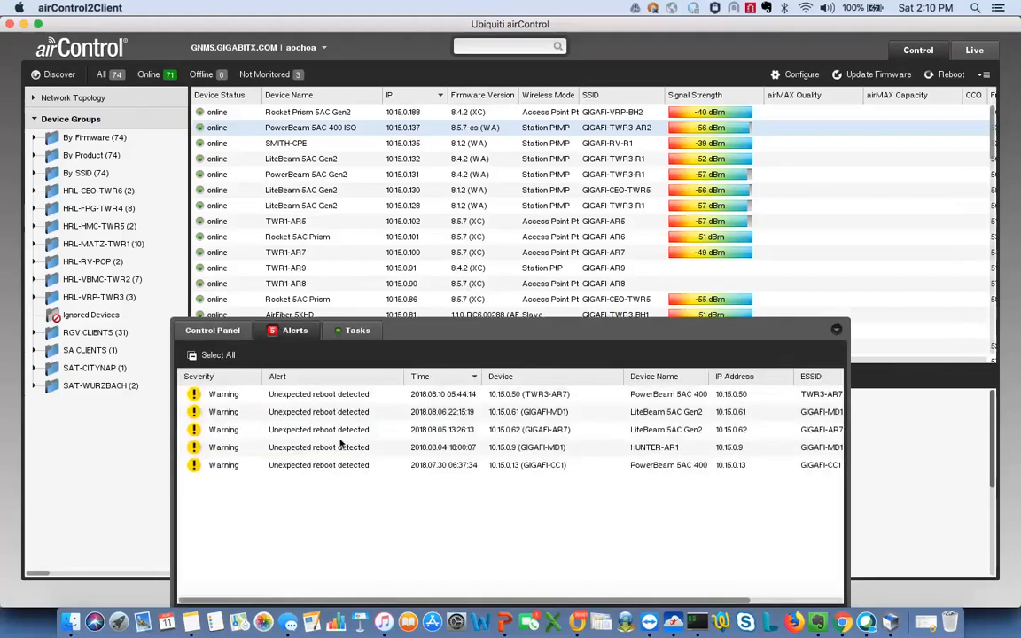
mouse_move(348, 552)
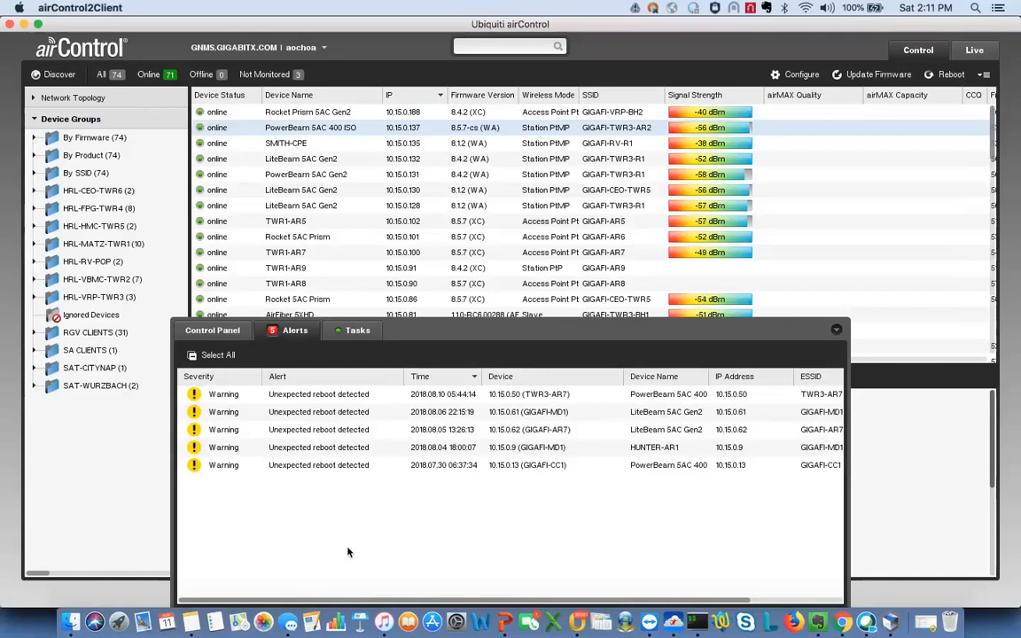
mouse_move(800, 365)
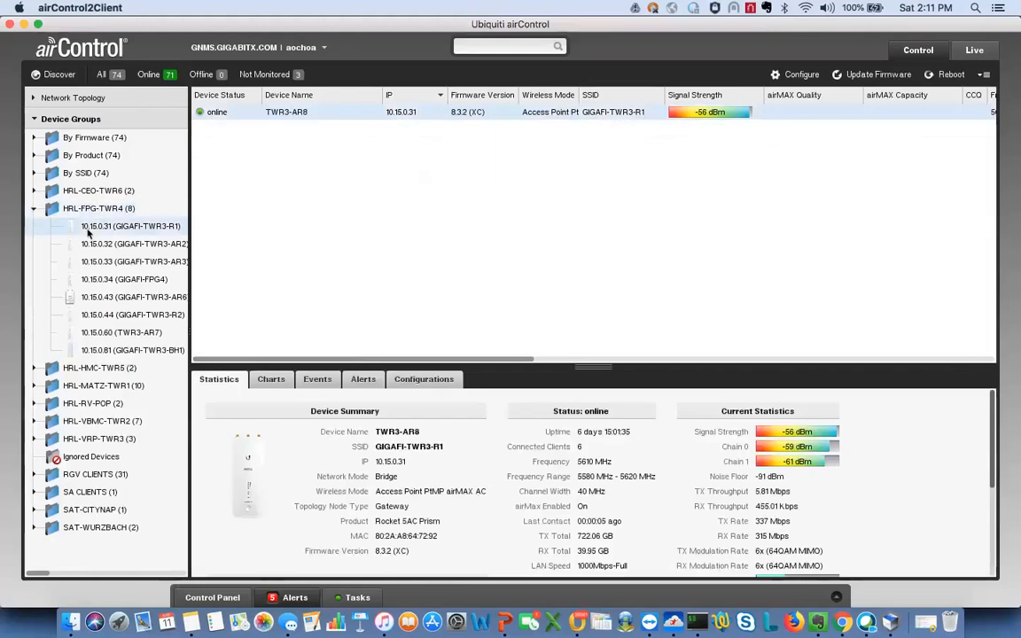
mouse_move(360, 335)
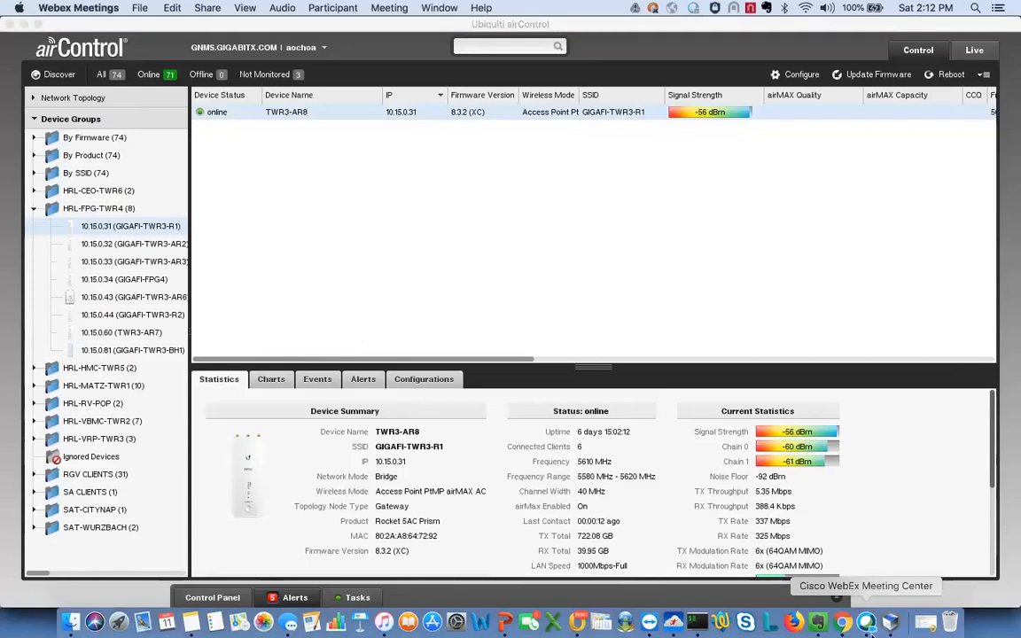
right_click(867, 623)
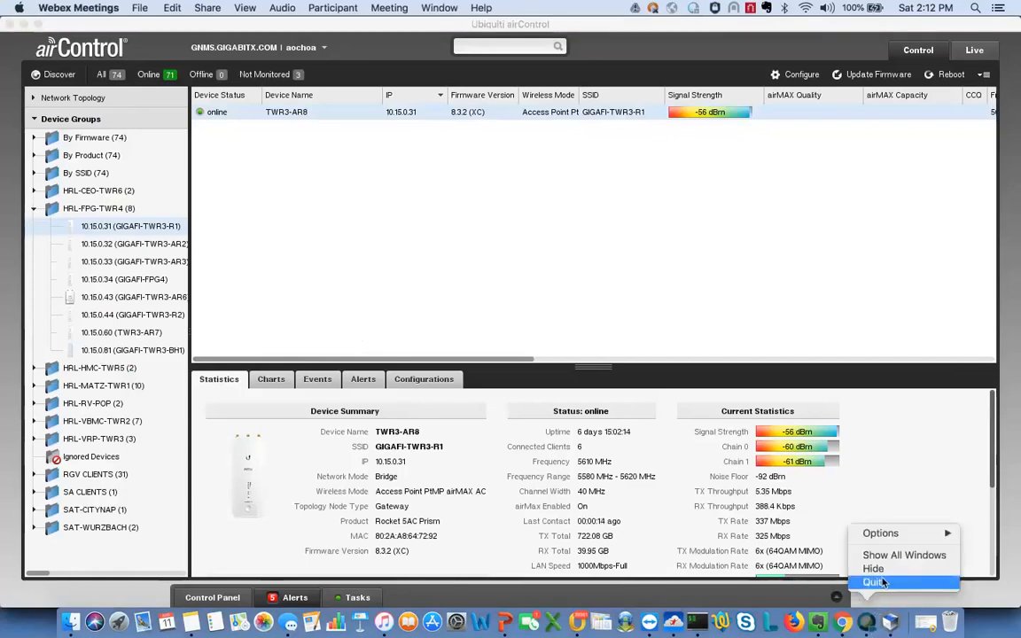